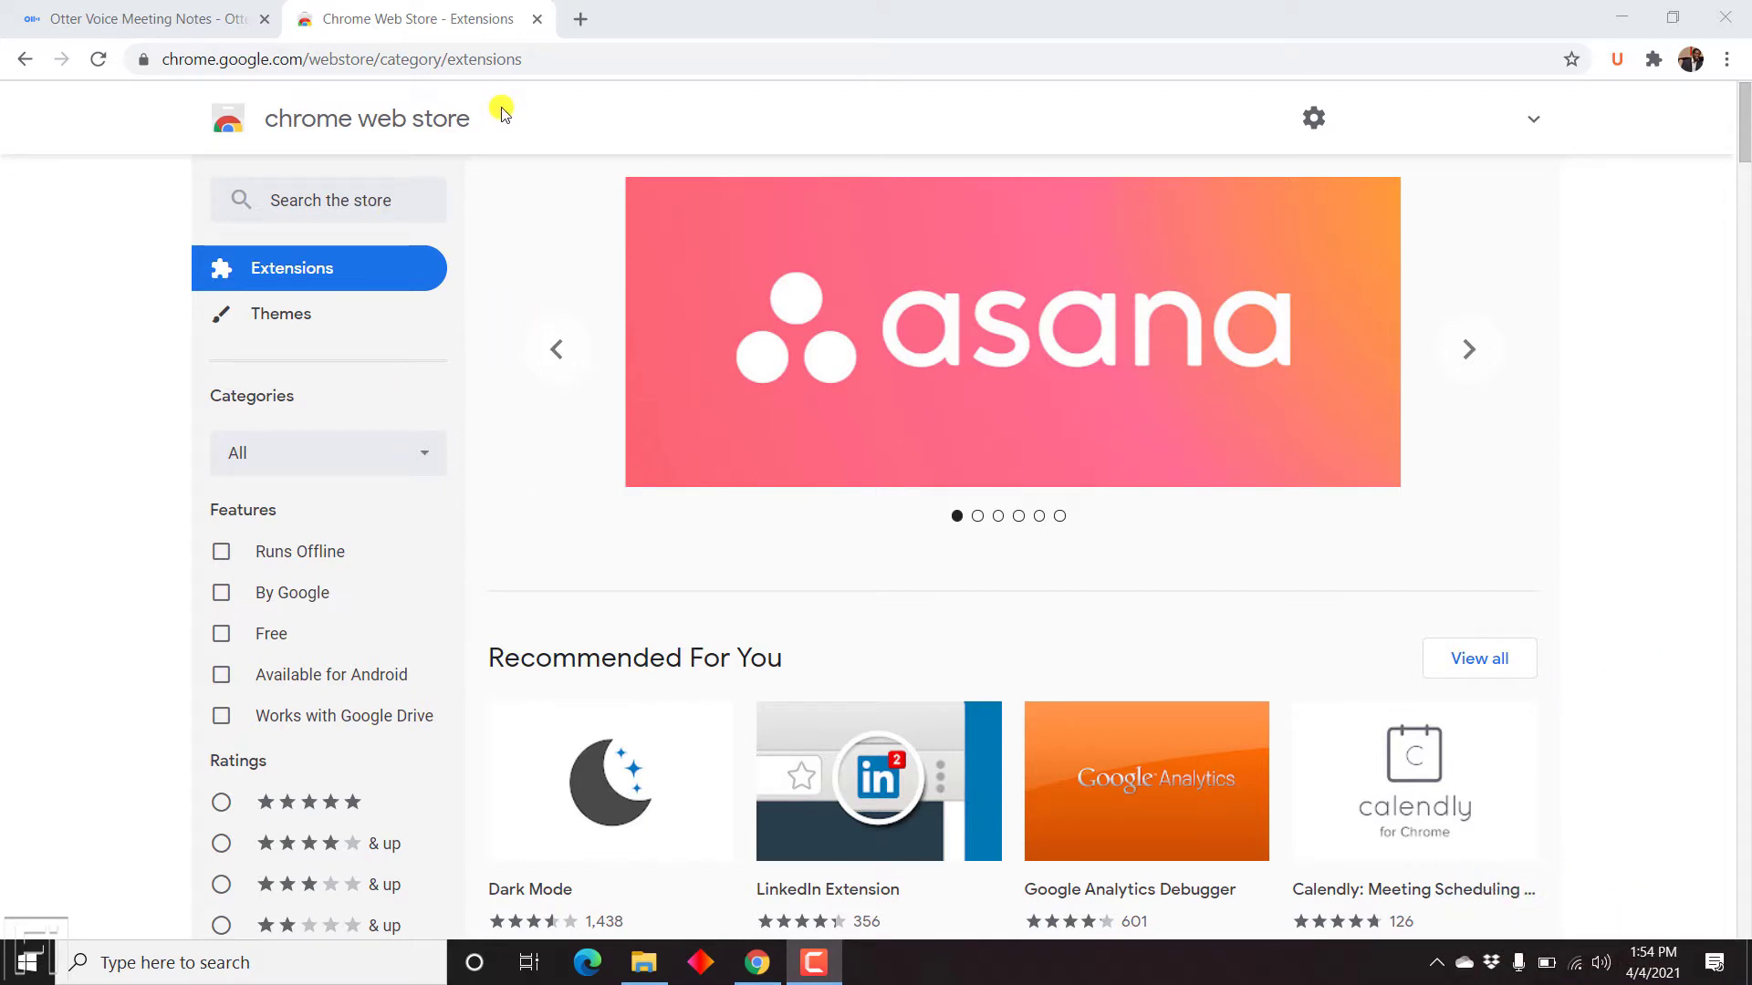
{"action": "mouse_move", "coordinate": [460, 136]}
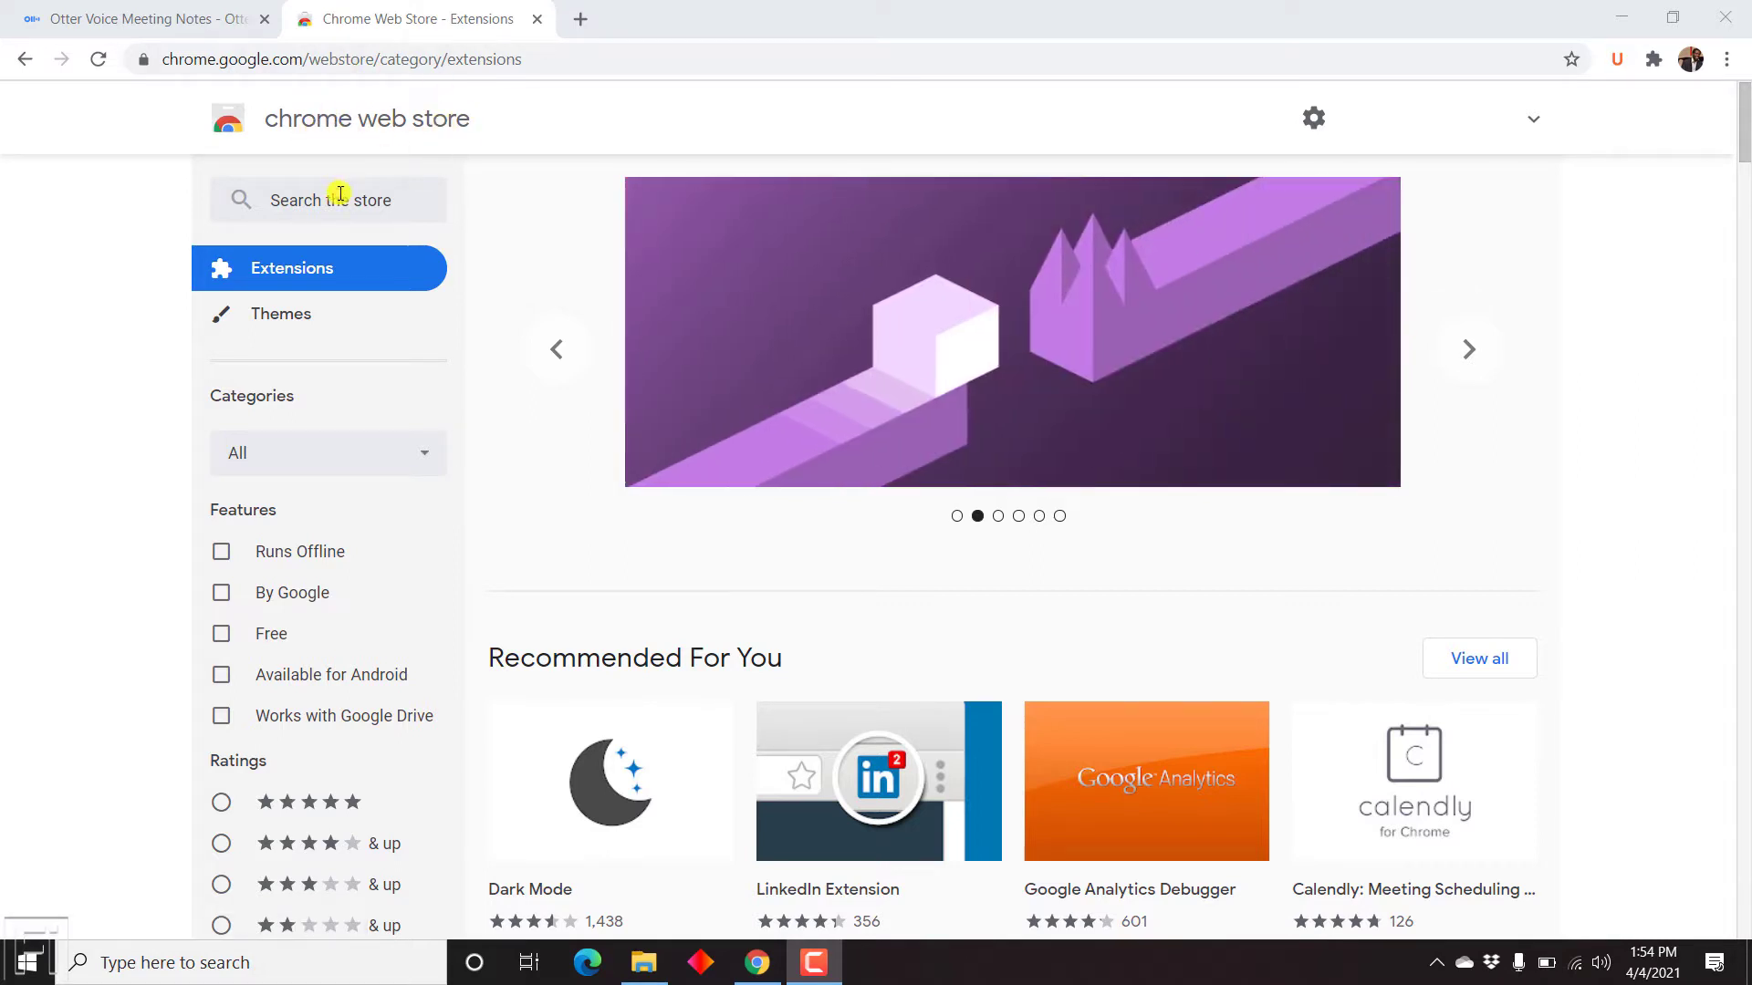
Search the Web Store for 'otter' and add the Otter.ai extension to Chrome
{"action": "type", "text": "otter"}
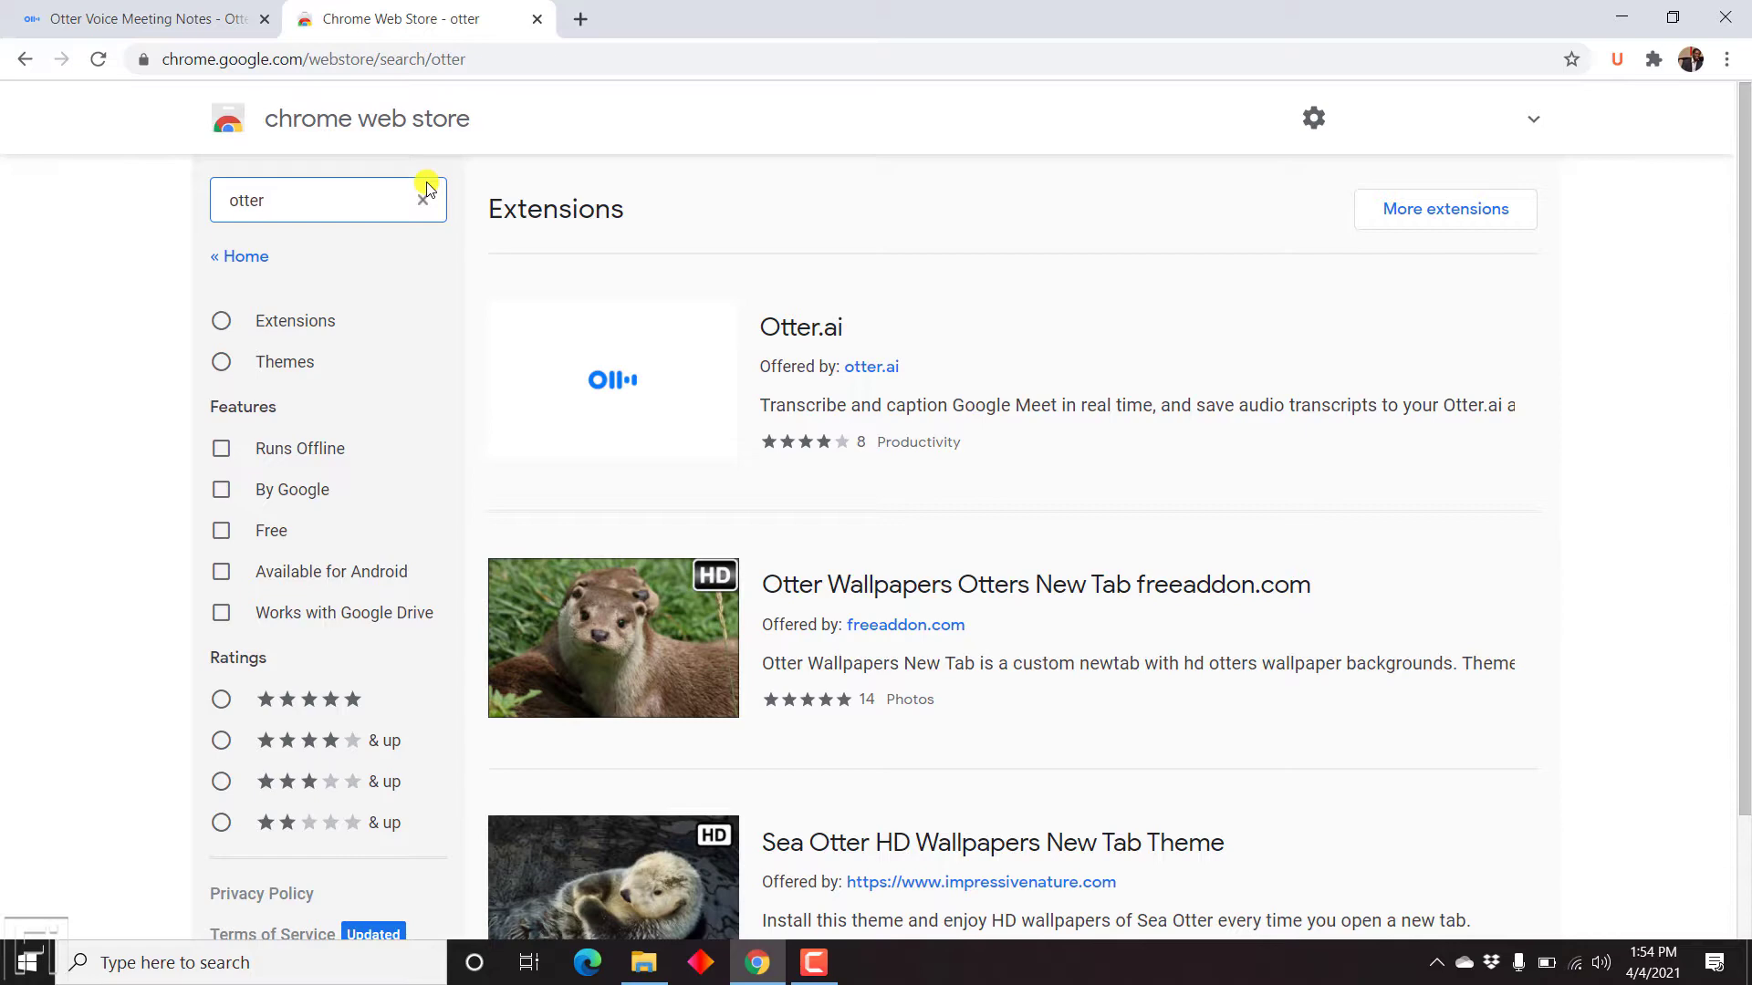
{"action": "left_click", "coordinate": [801, 327]}
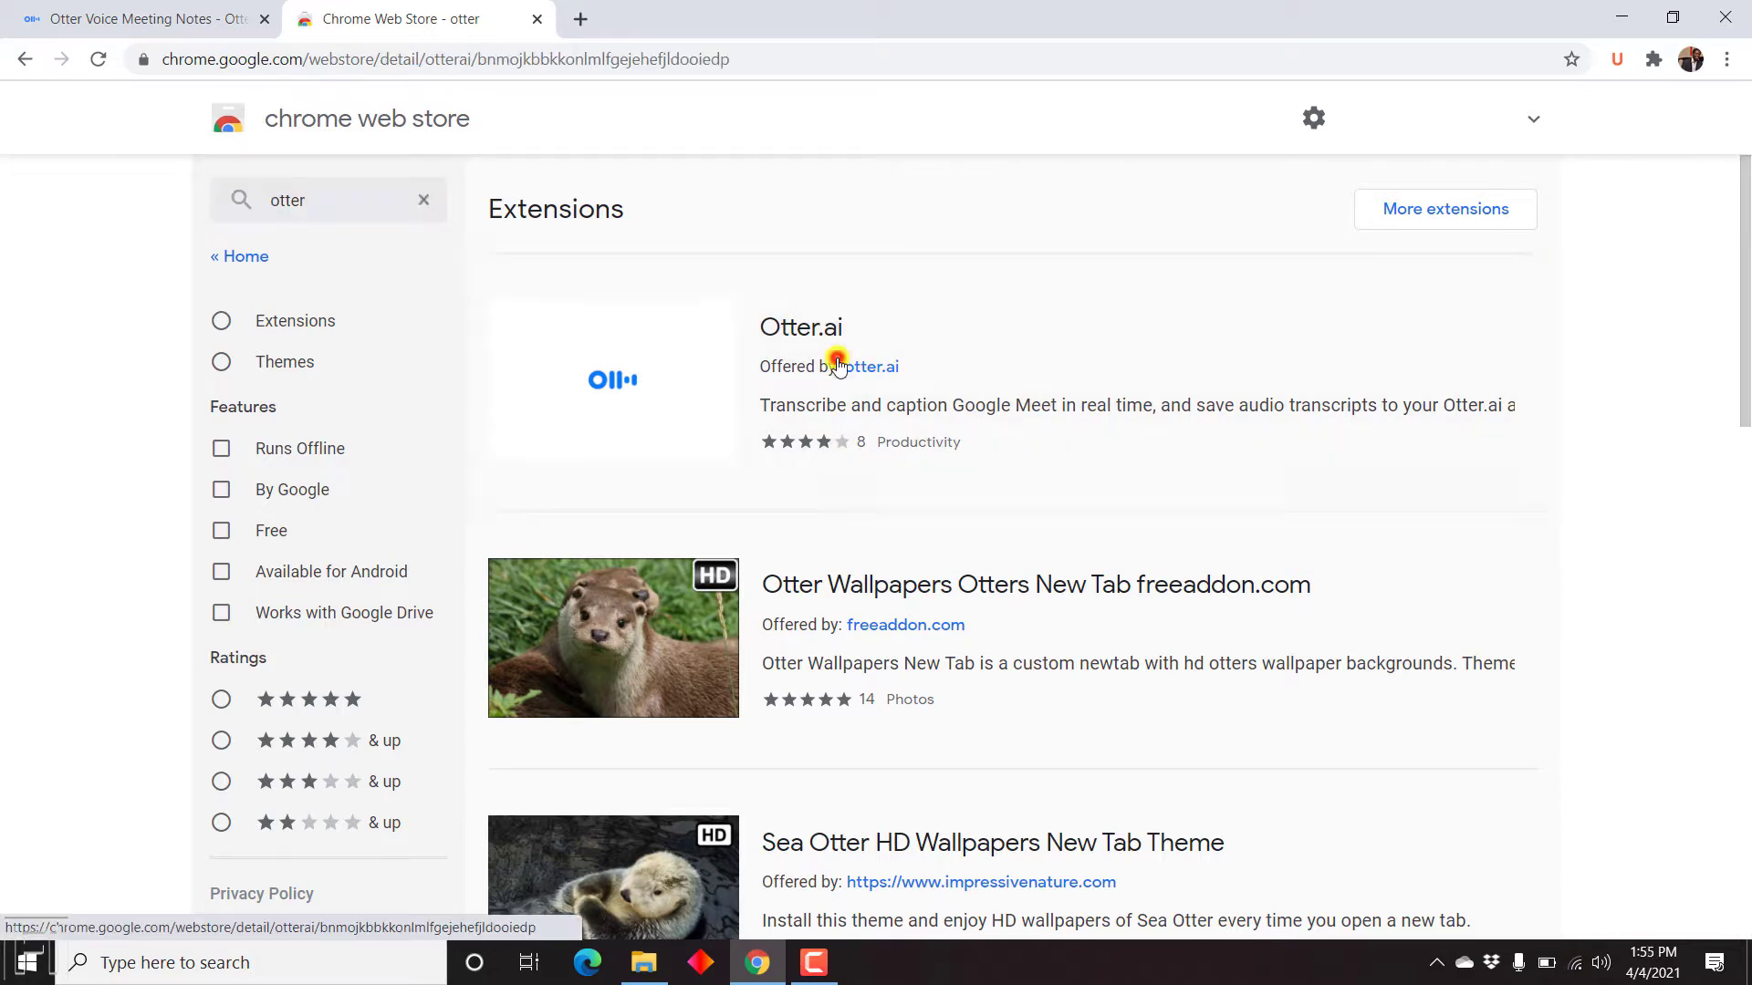
{"action": "left_click", "coordinate": [800, 326]}
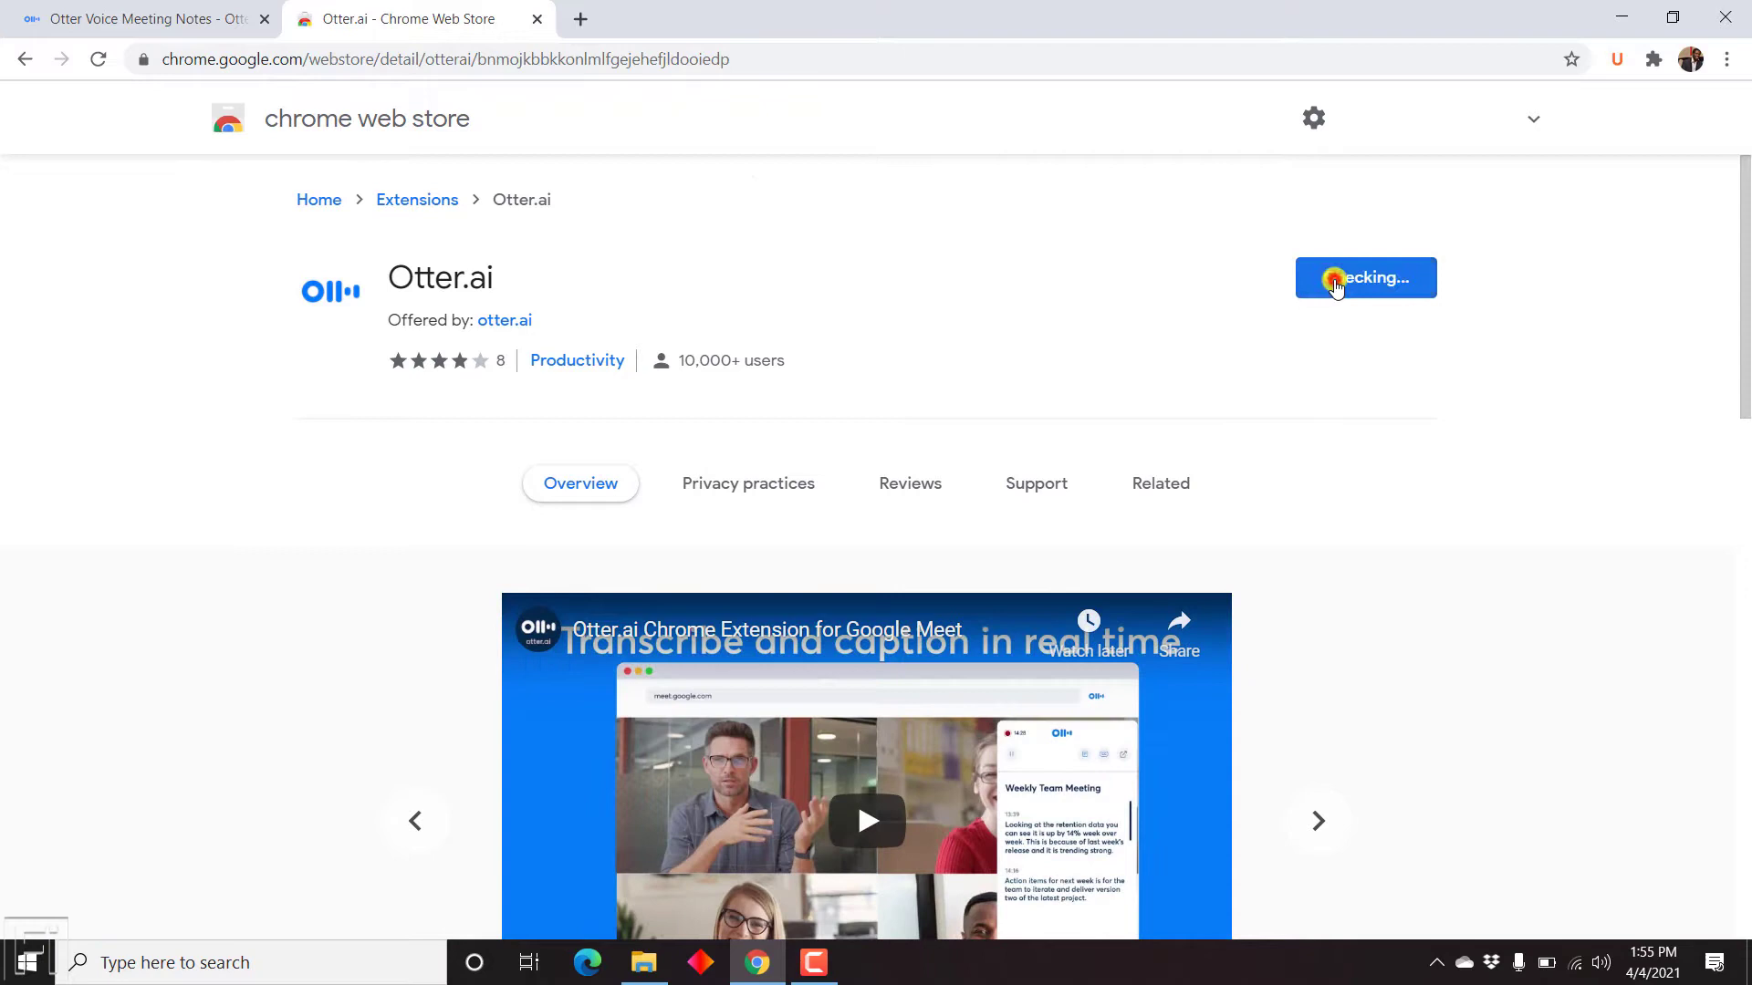
{"action": "mouse_move", "coordinate": [896, 276]}
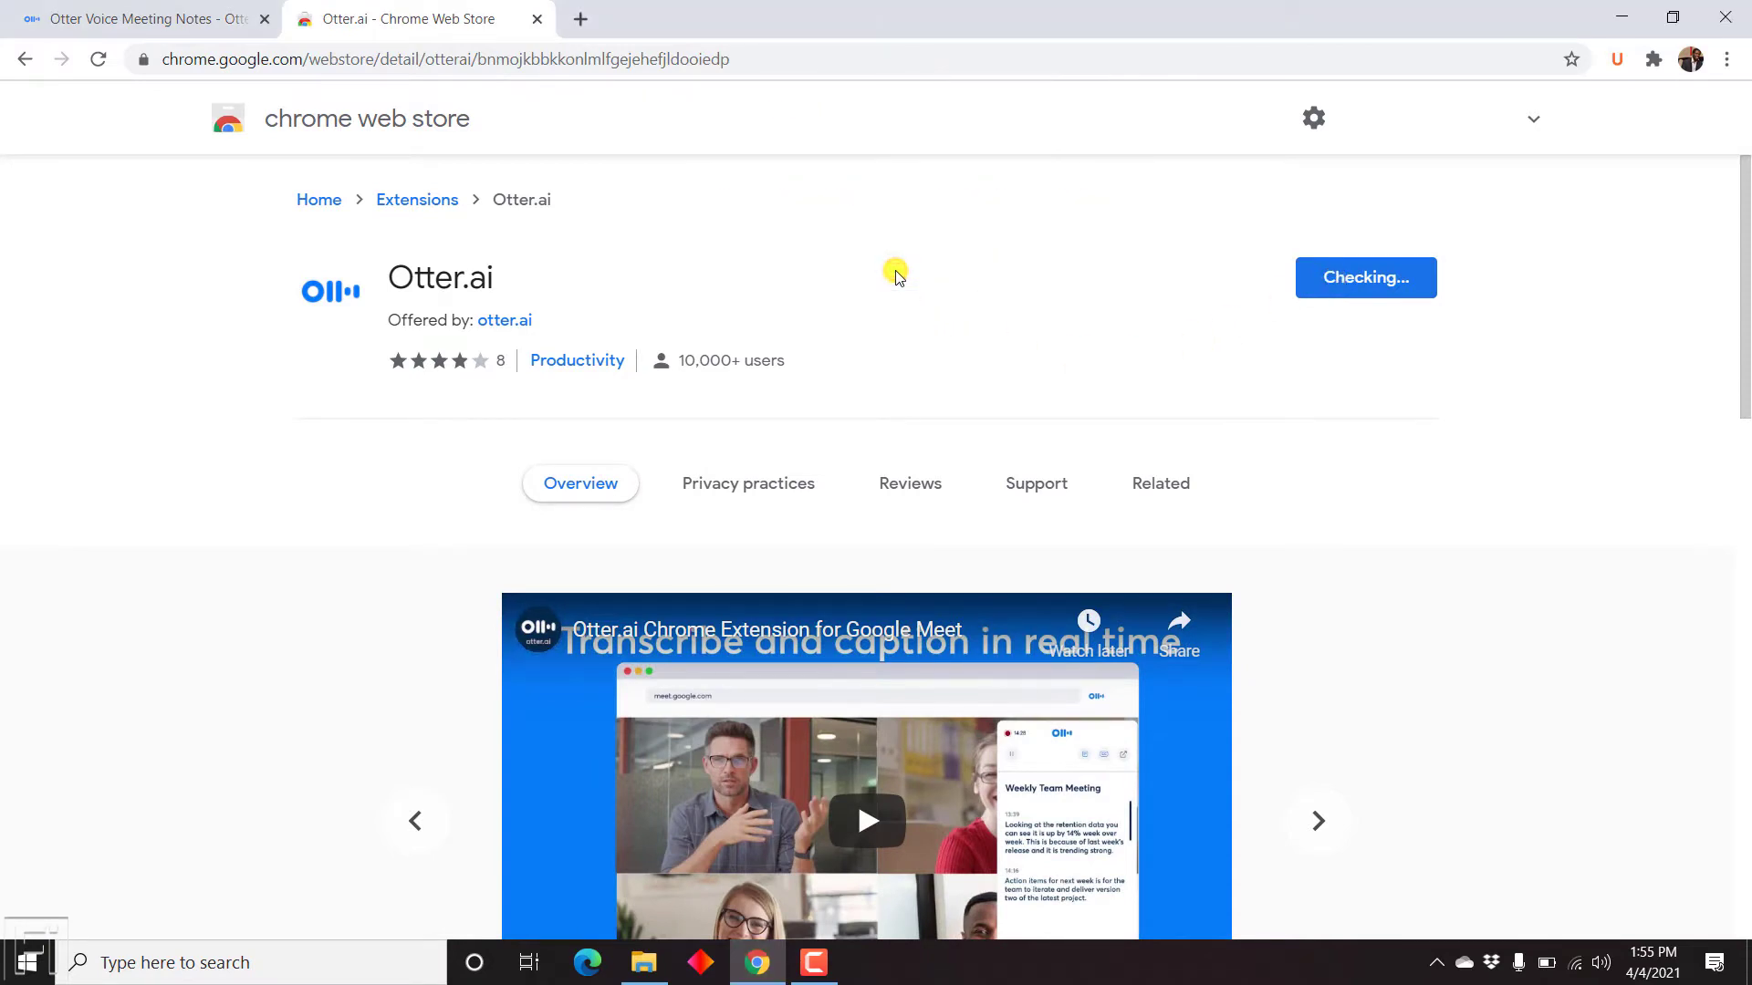
{"action": "left_click", "coordinate": [1364, 277]}
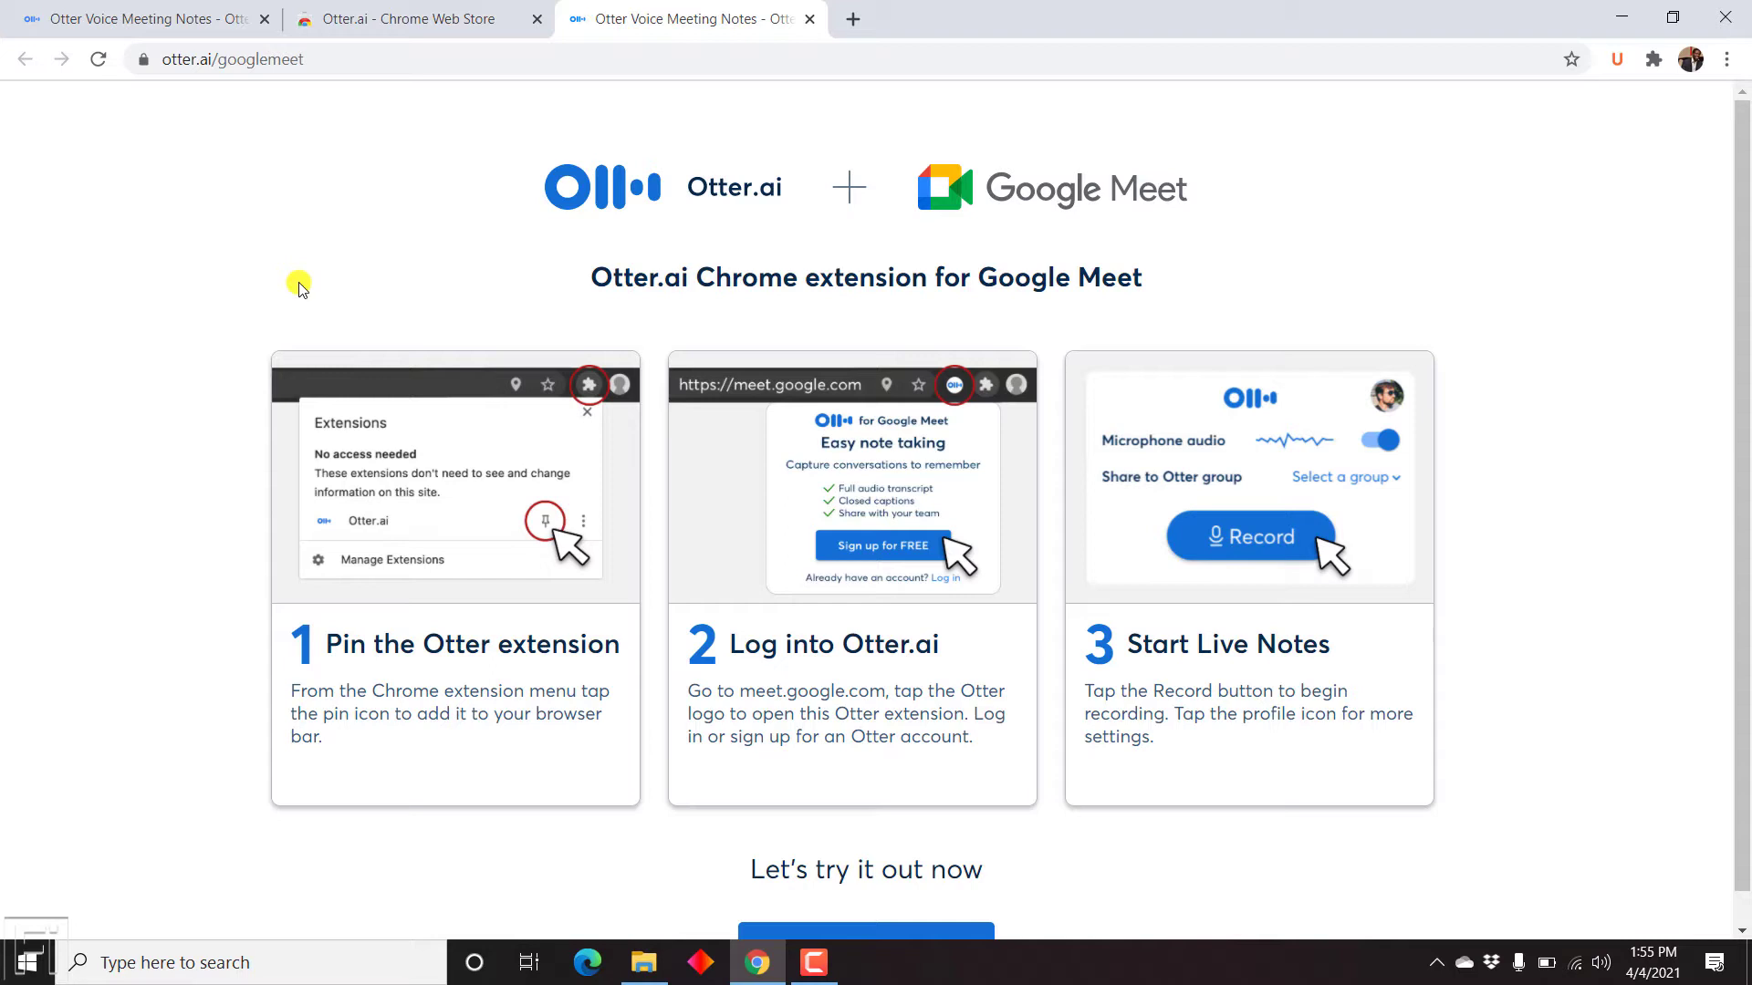
{"action": "mouse_move", "coordinate": [519, 508]}
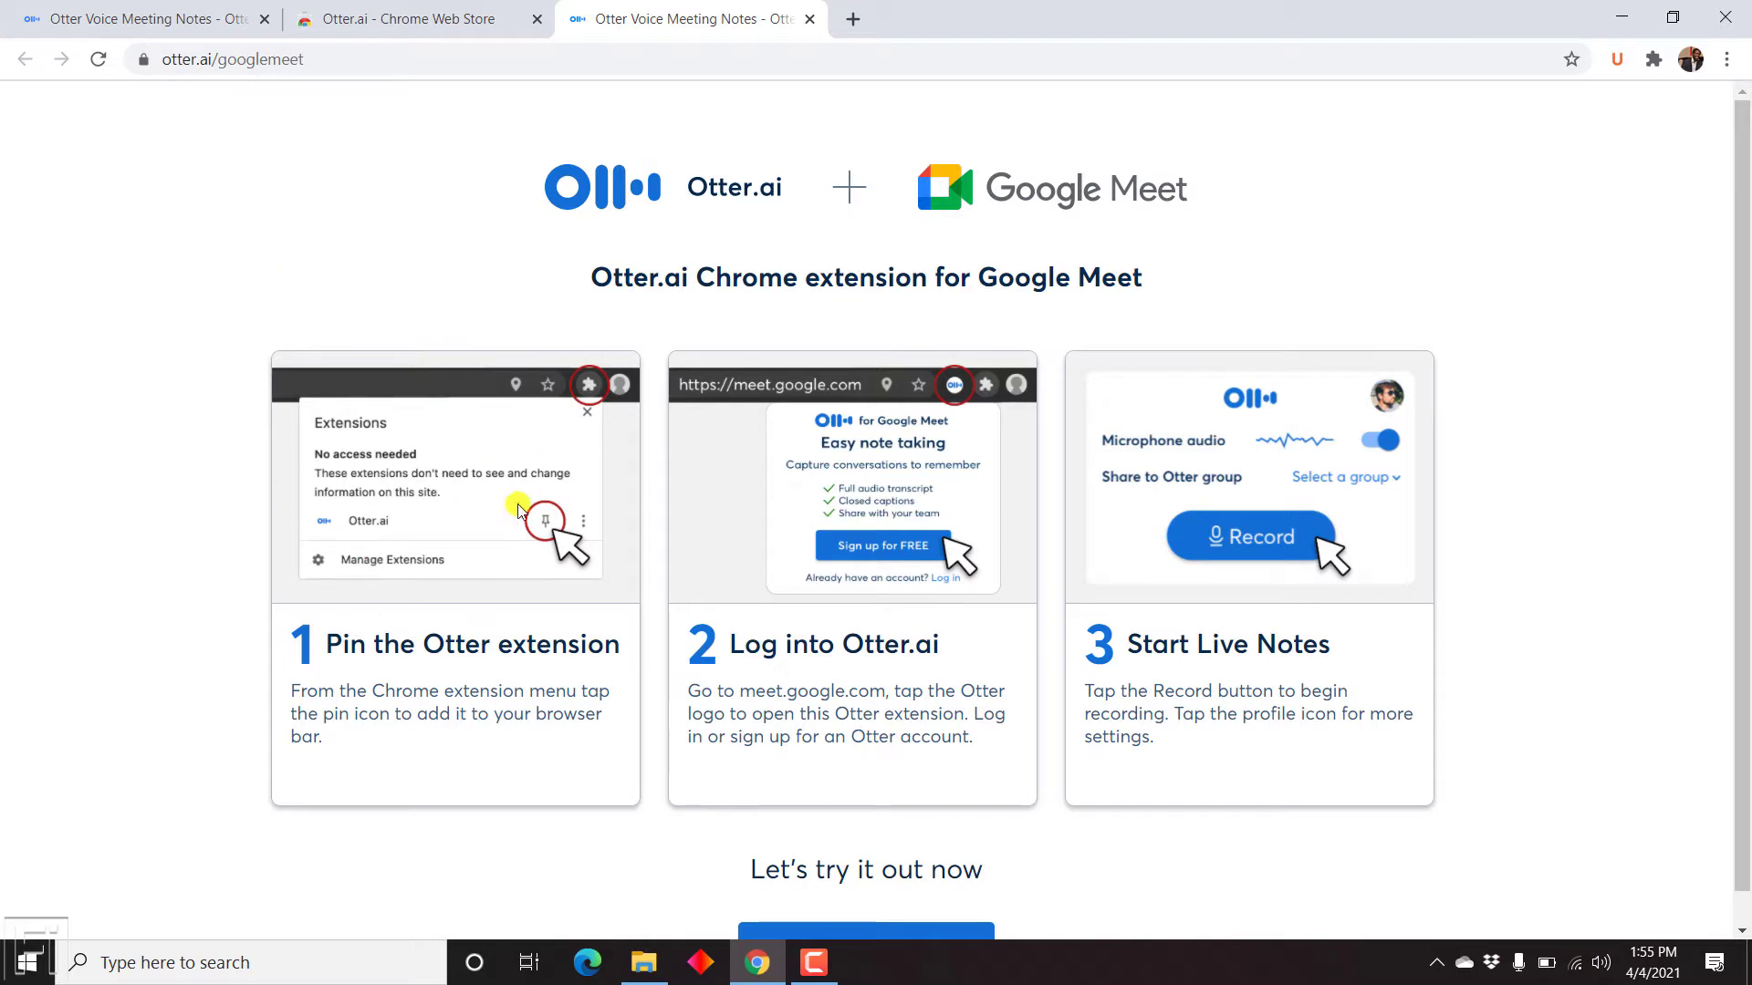
{"action": "mouse_move", "coordinate": [447, 656]}
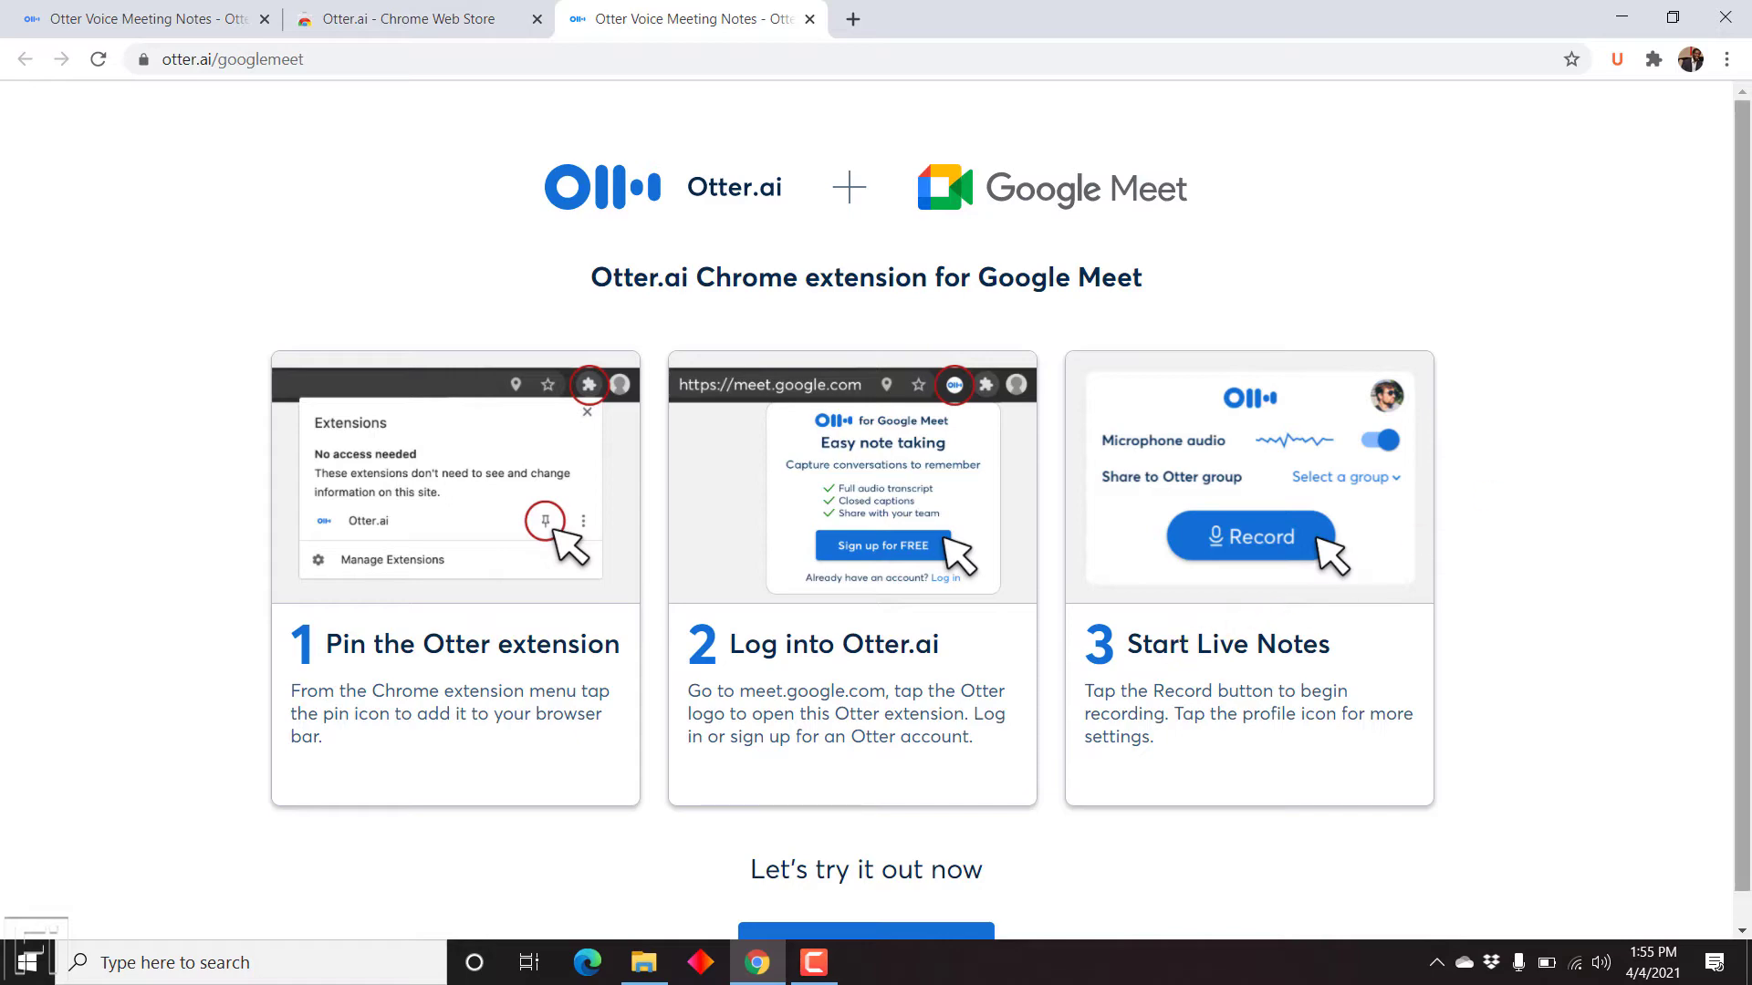
Pin the Otter.ai extension to Chrome's toolbar from the Extensions menu
{"action": "left_click", "coordinate": [1656, 67]}
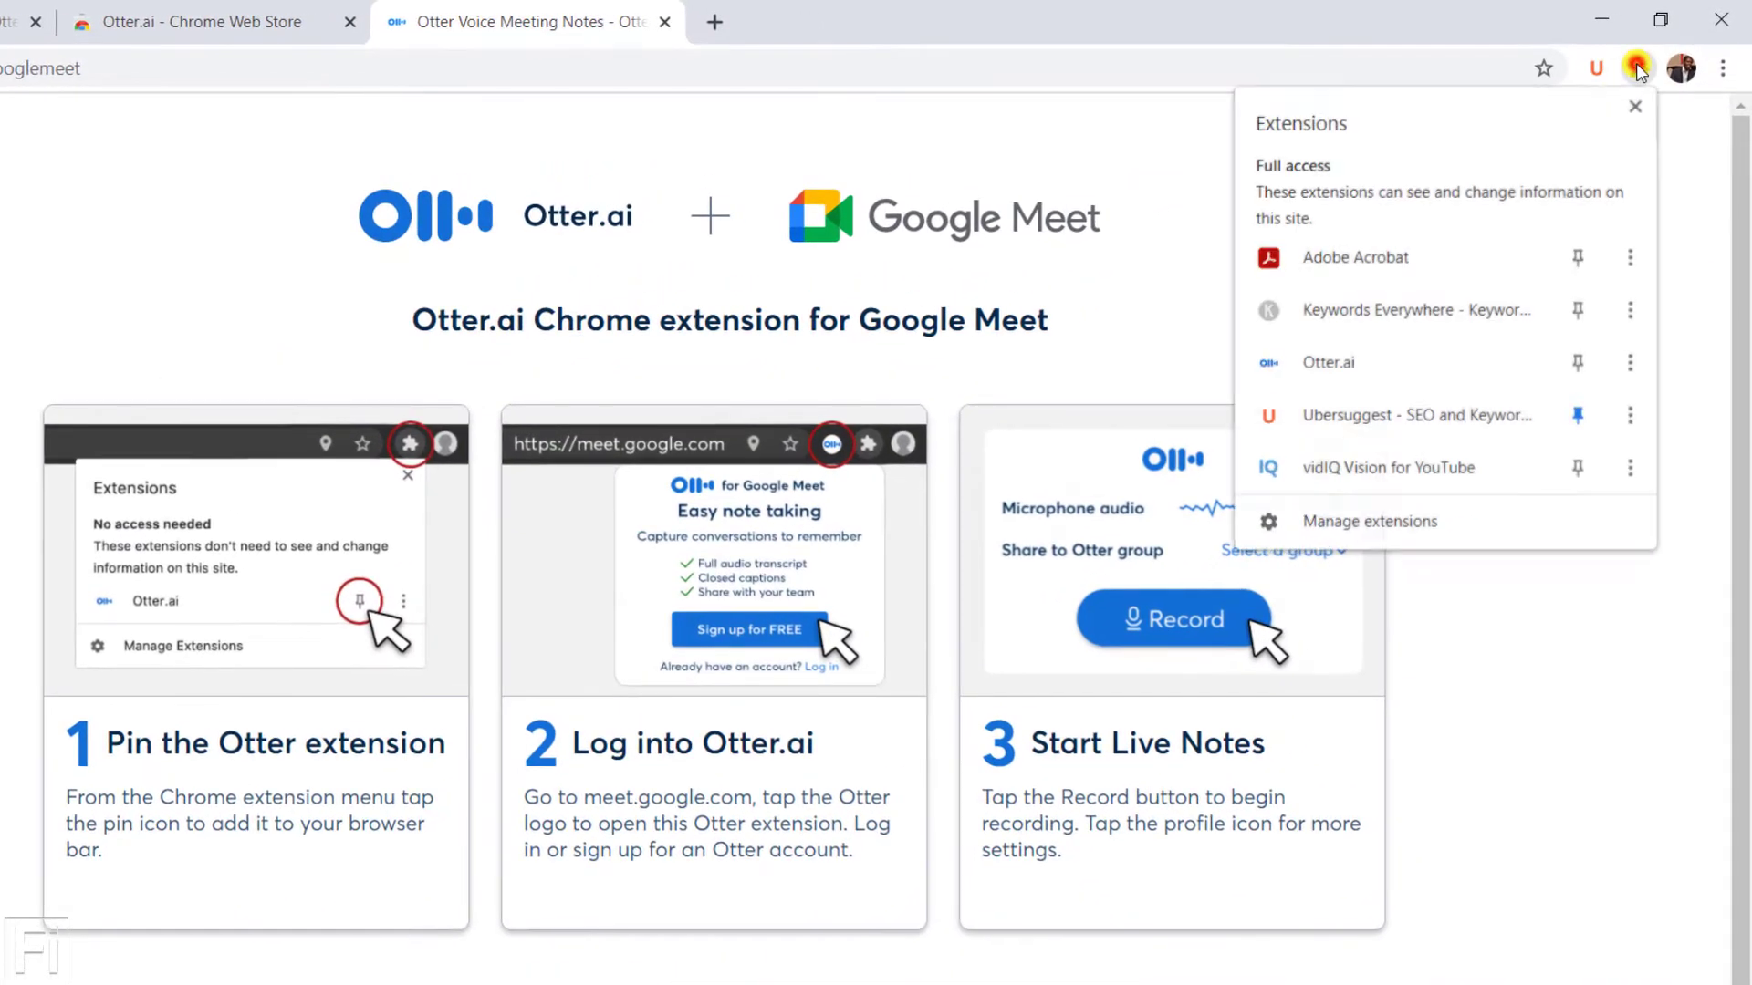
{"action": "left_click", "coordinate": [1579, 363]}
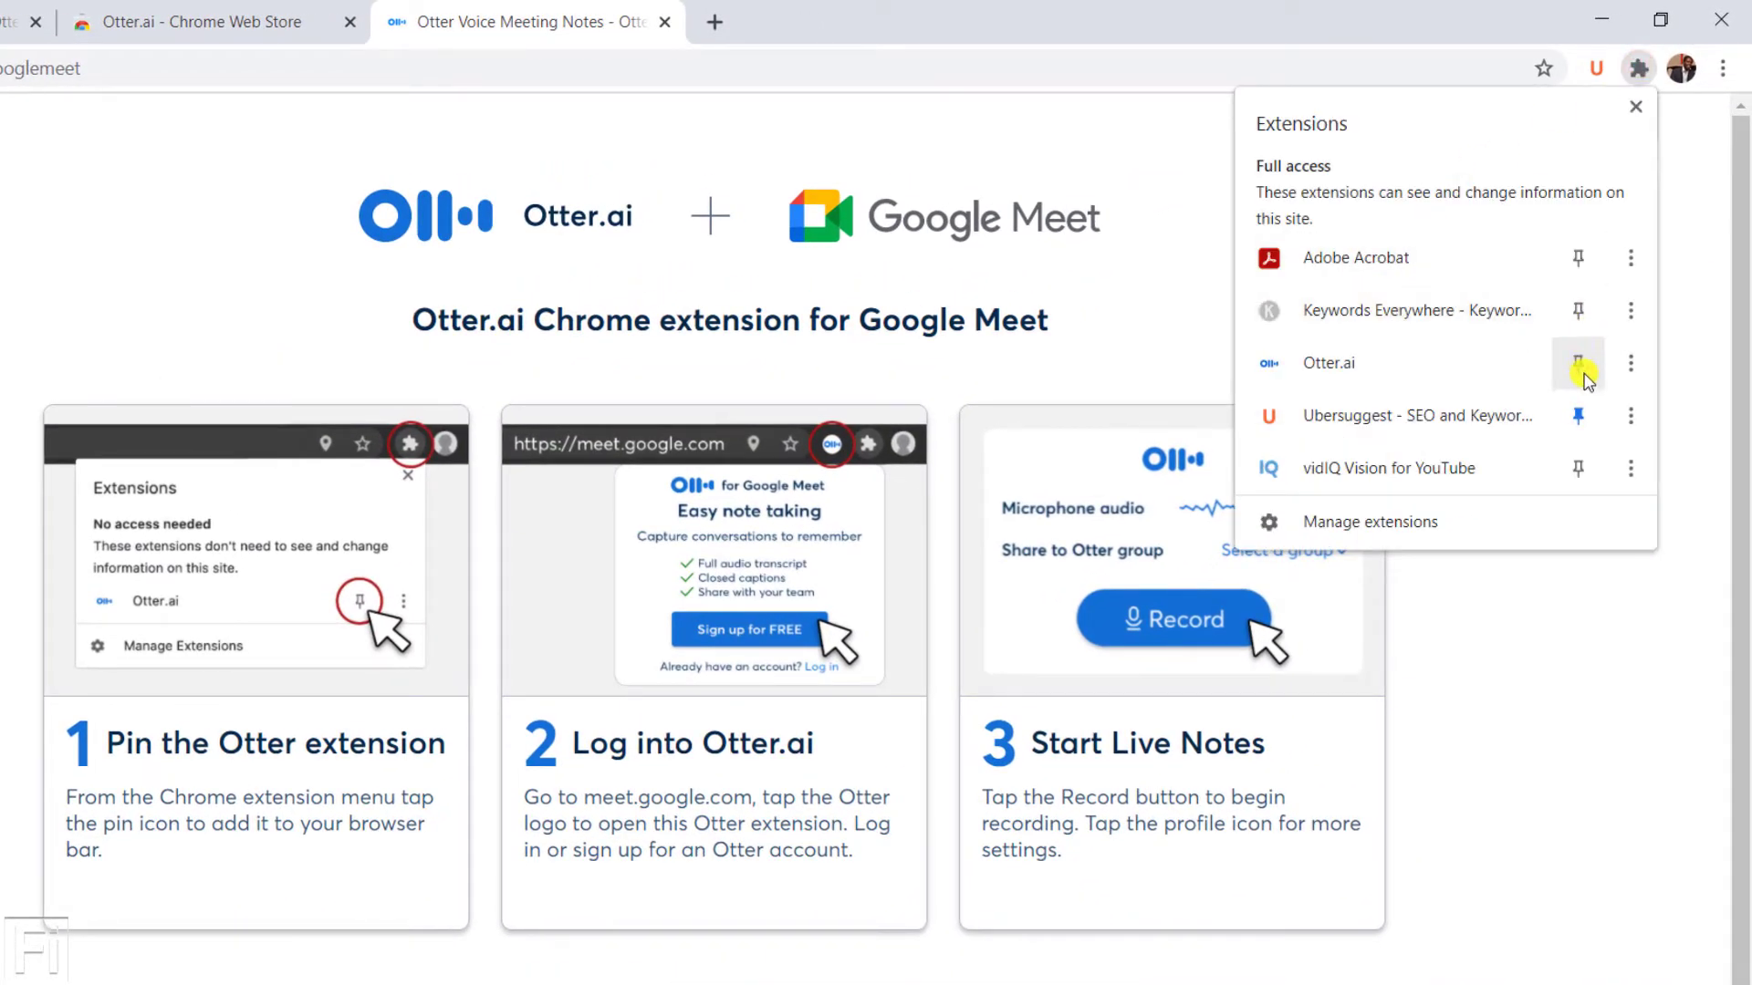
{"action": "left_click", "coordinate": [1577, 363]}
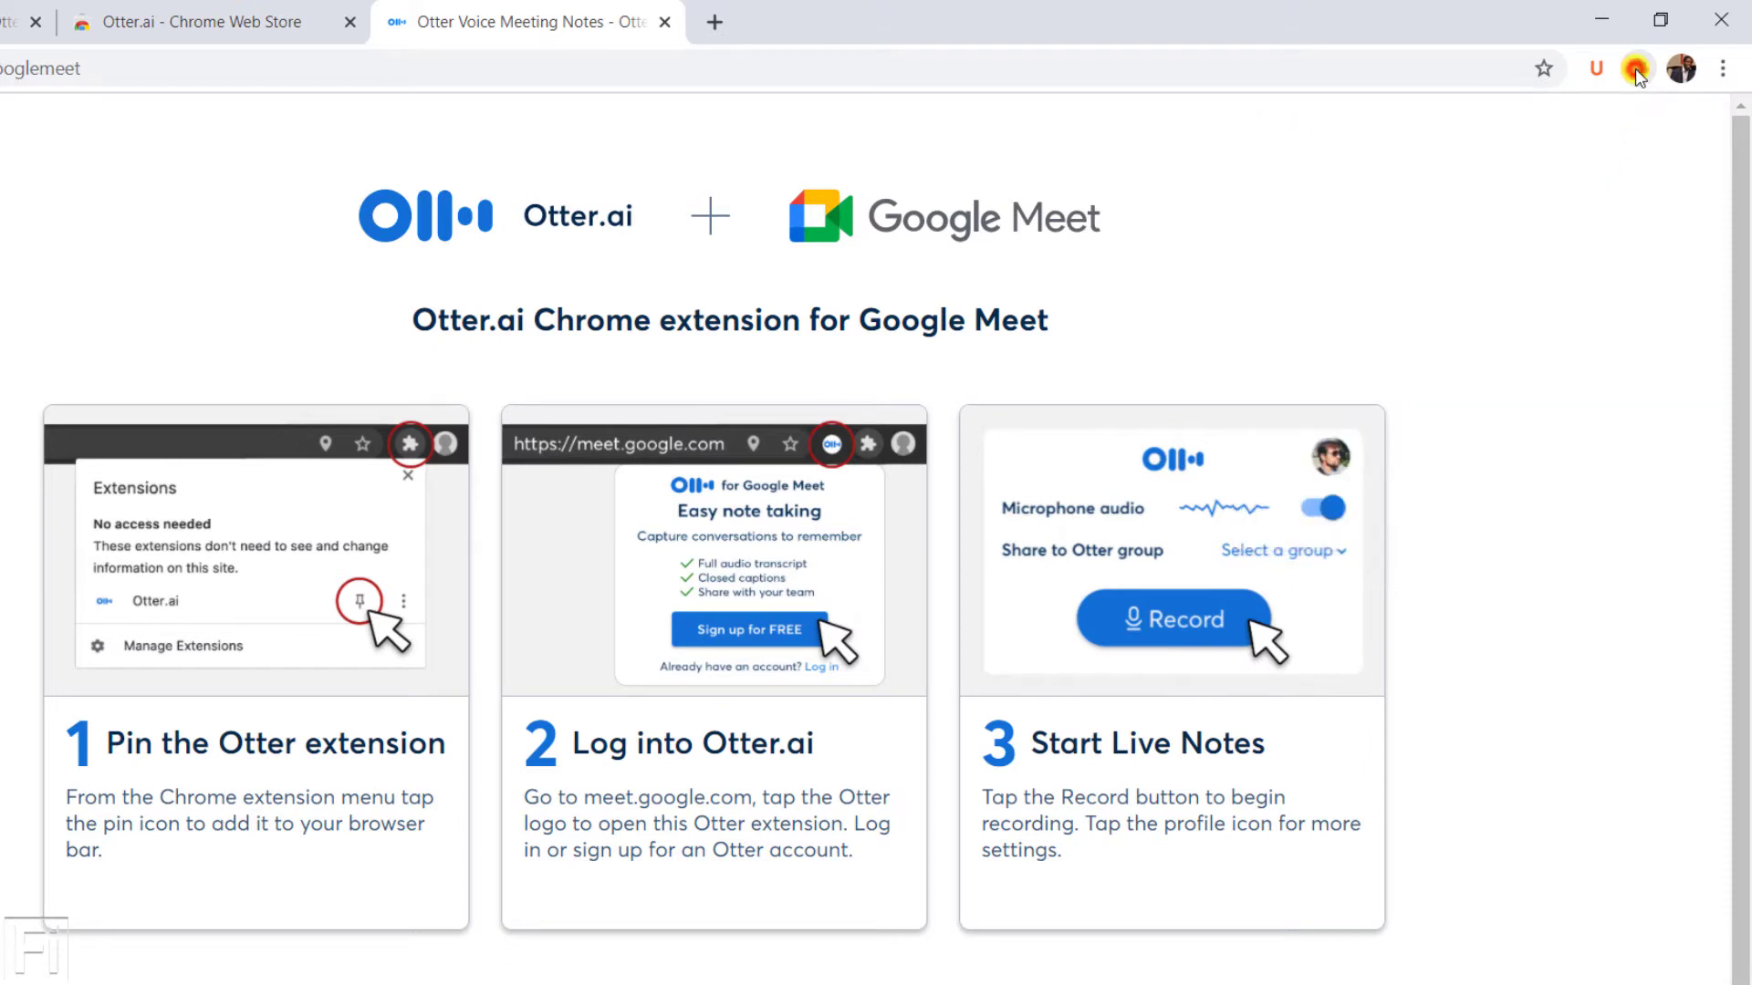
{"action": "left_click", "coordinate": [1638, 68]}
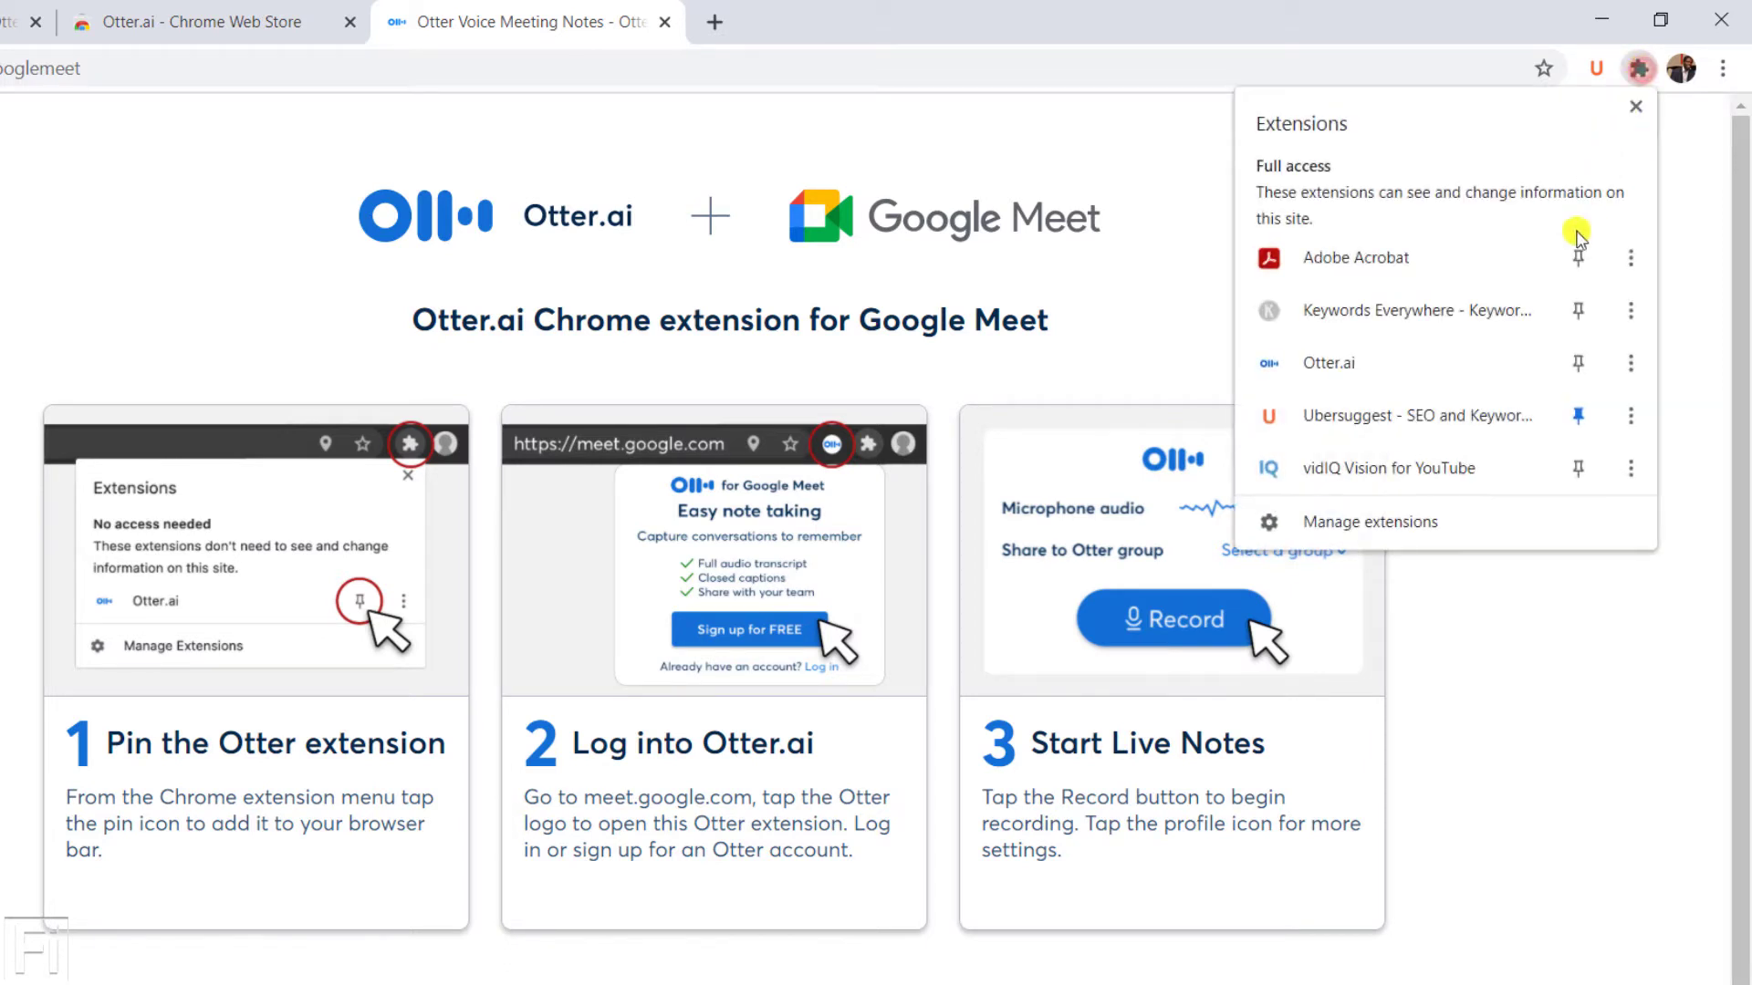
{"action": "left_click", "coordinate": [1578, 362]}
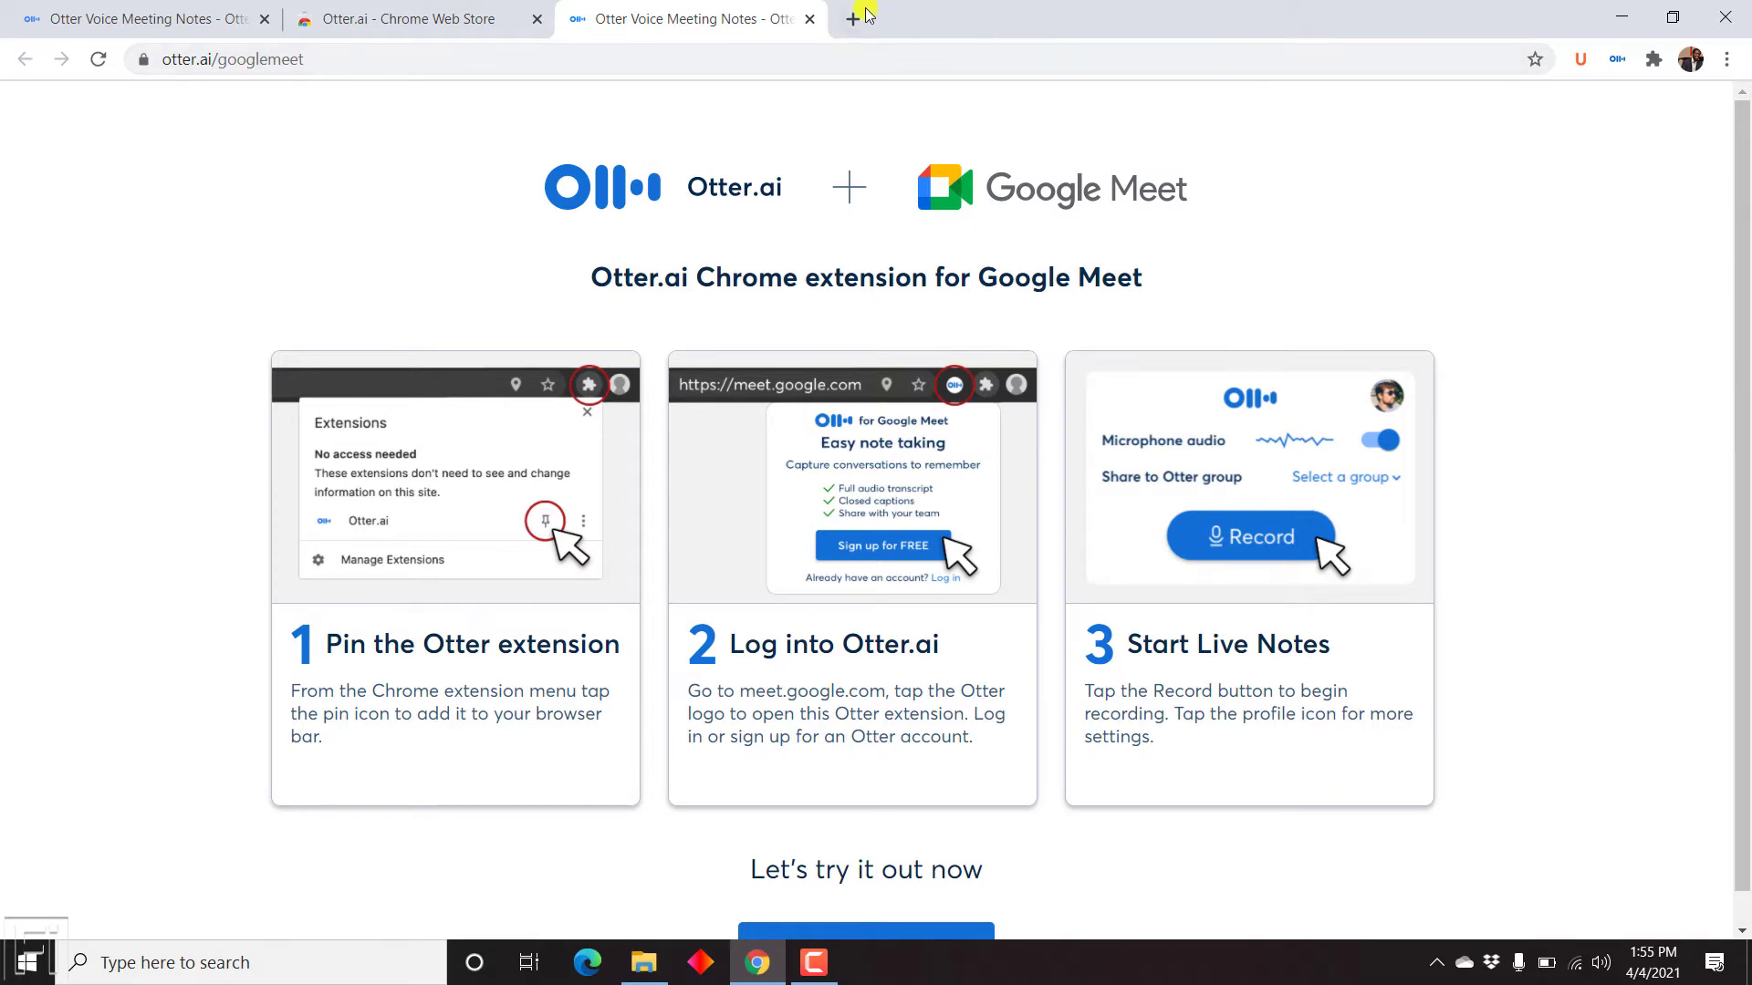
In a new tab, start an instant Google Meet meeting from New meeting
{"action": "left_click", "coordinate": [851, 20]}
{"action": "type", "text": "meet.google.com"}
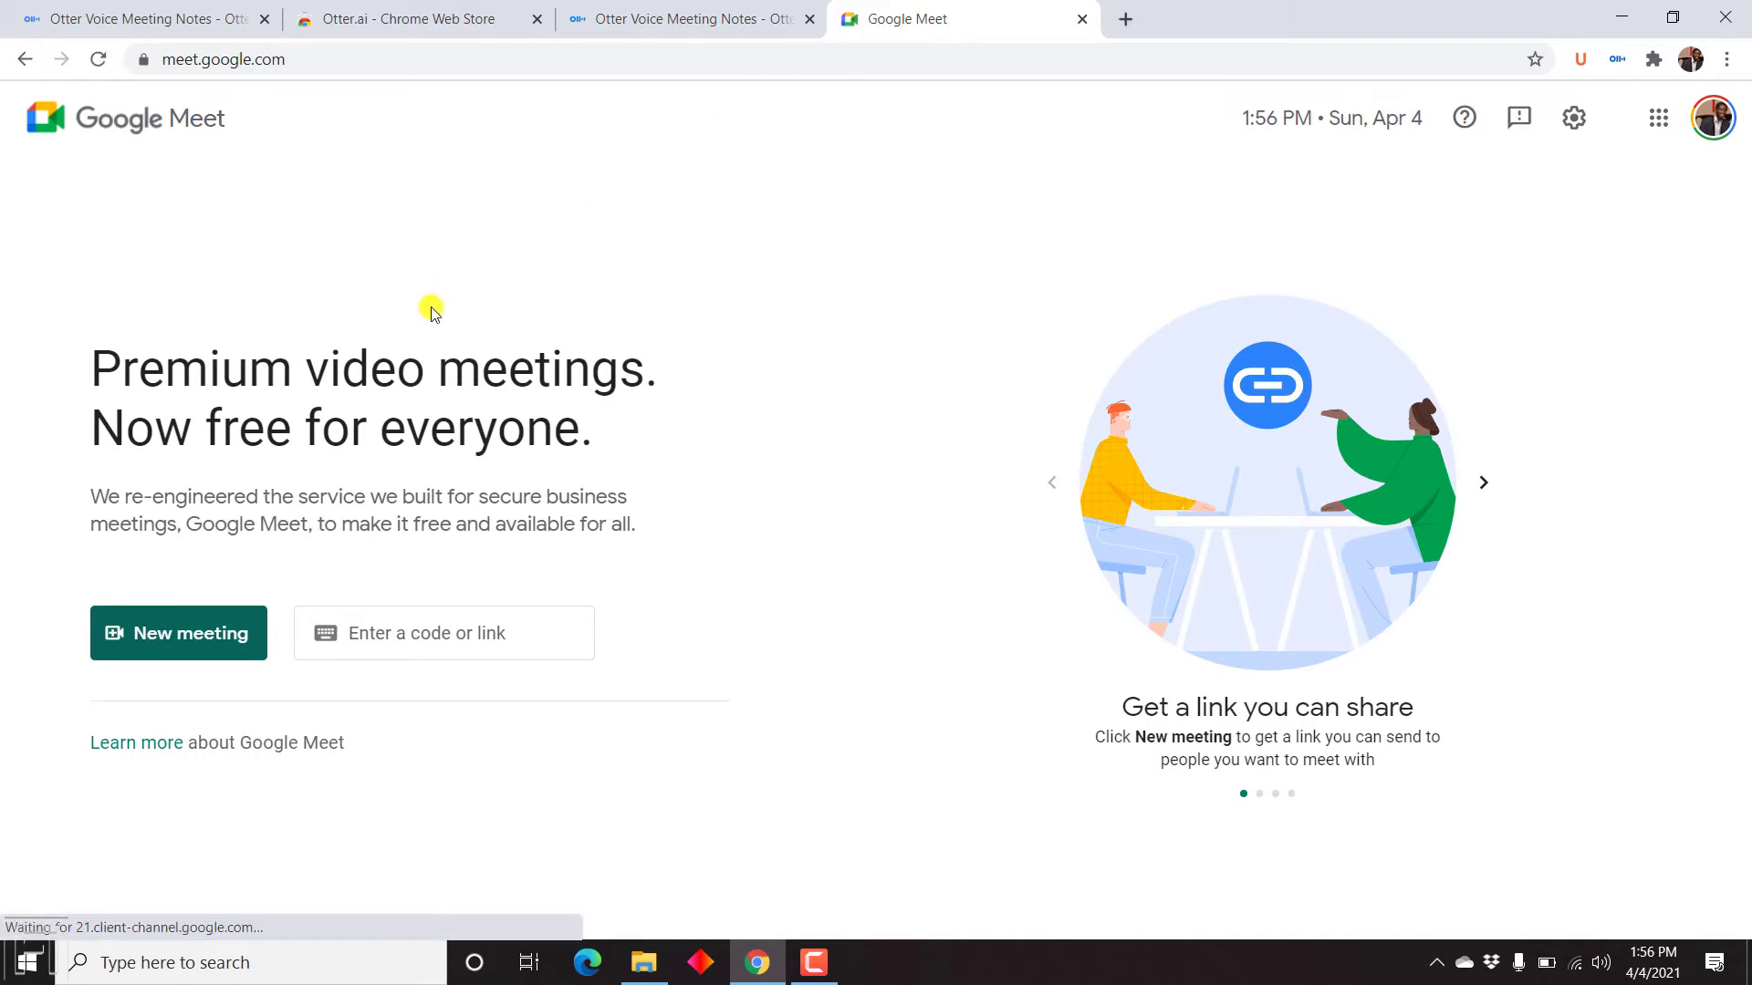
{"action": "mouse_move", "coordinate": [341, 478]}
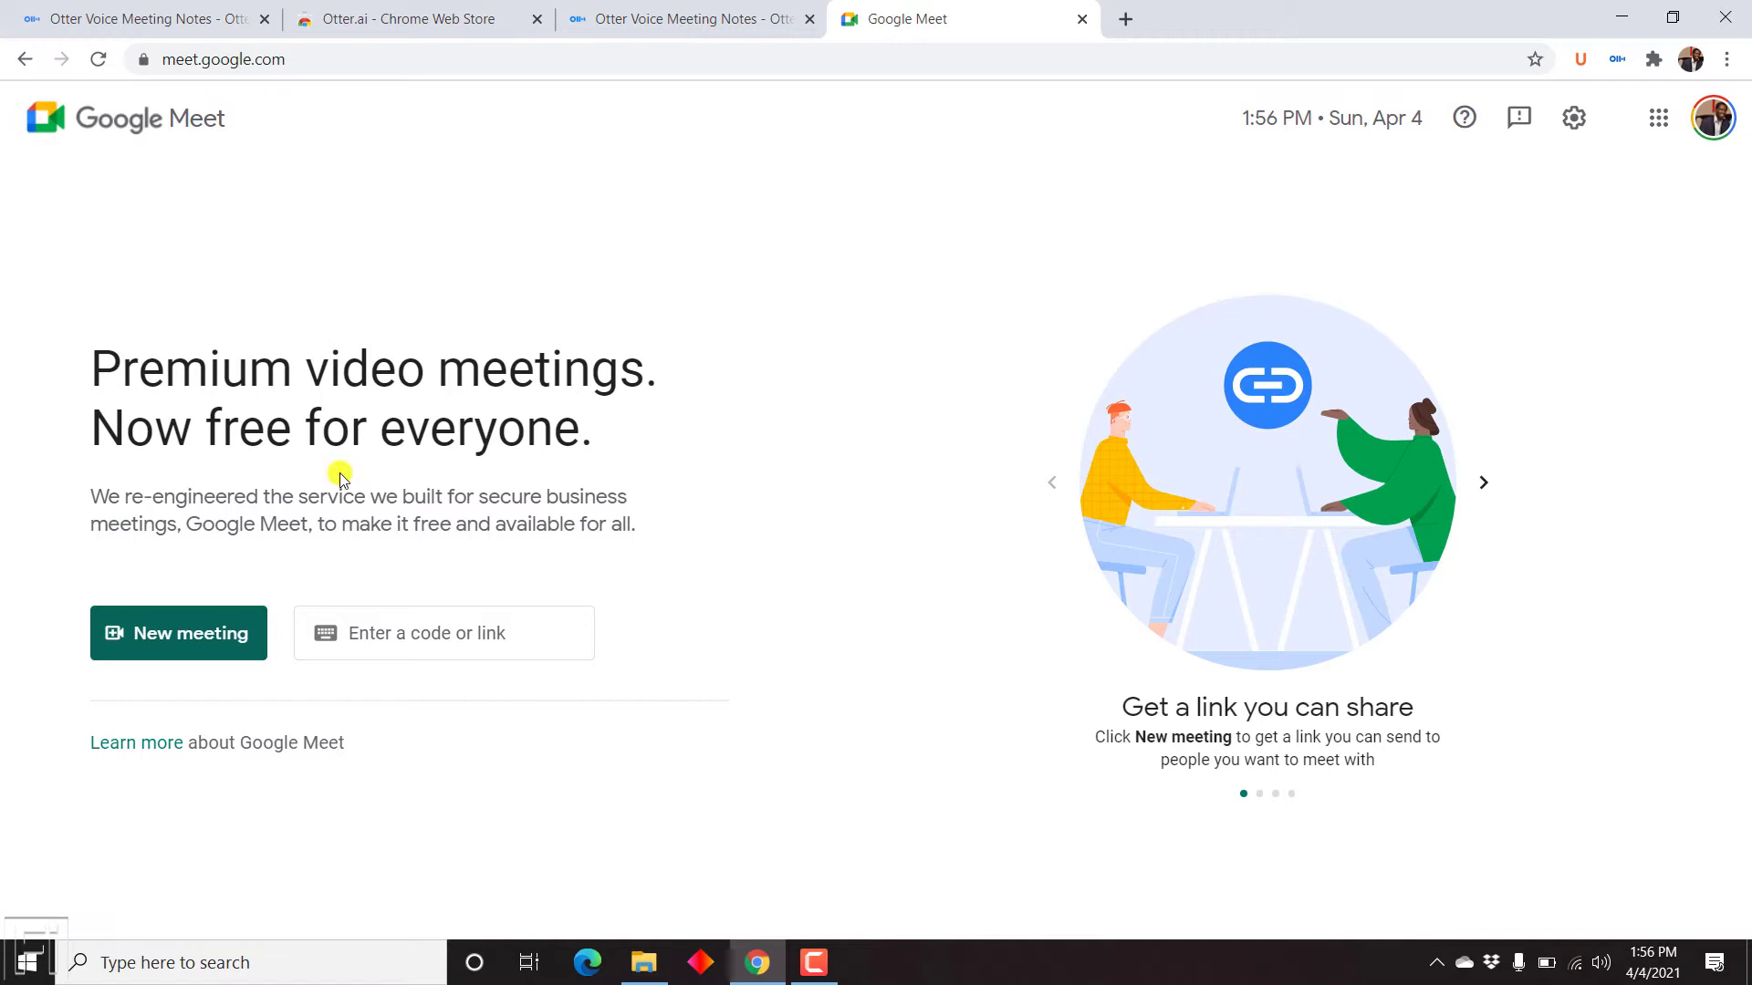
{"action": "mouse_move", "coordinate": [836, 280]}
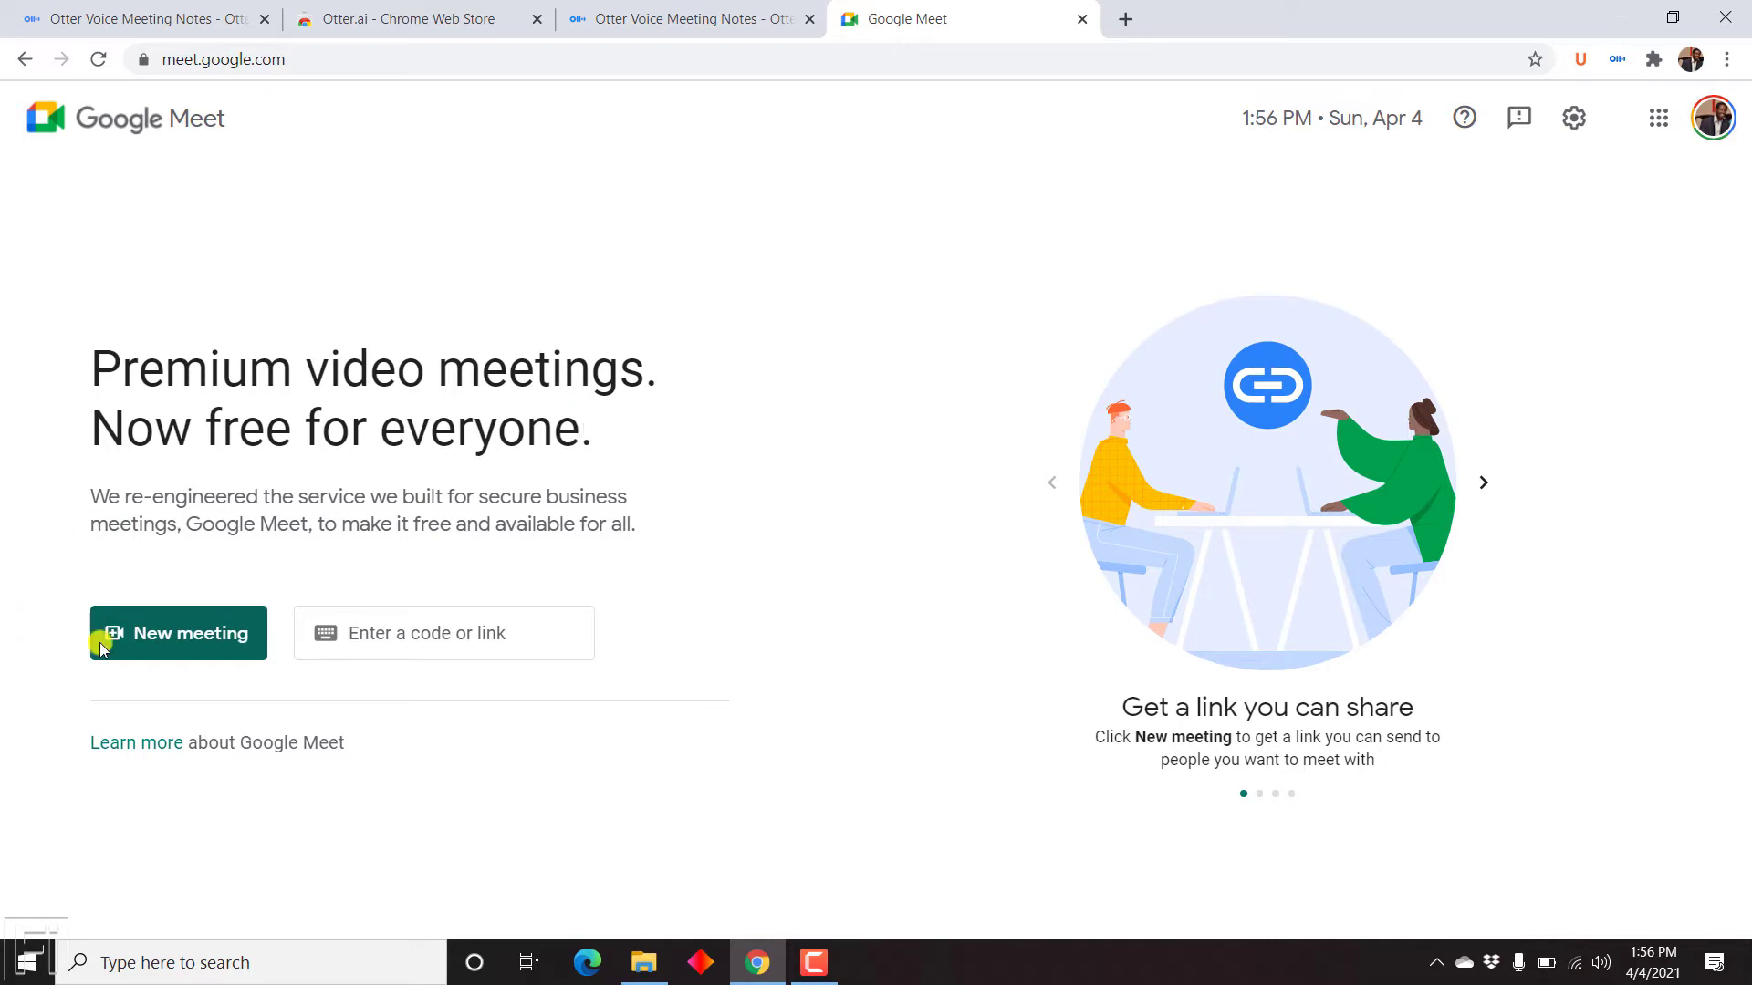
{"action": "left_click", "coordinate": [178, 632]}
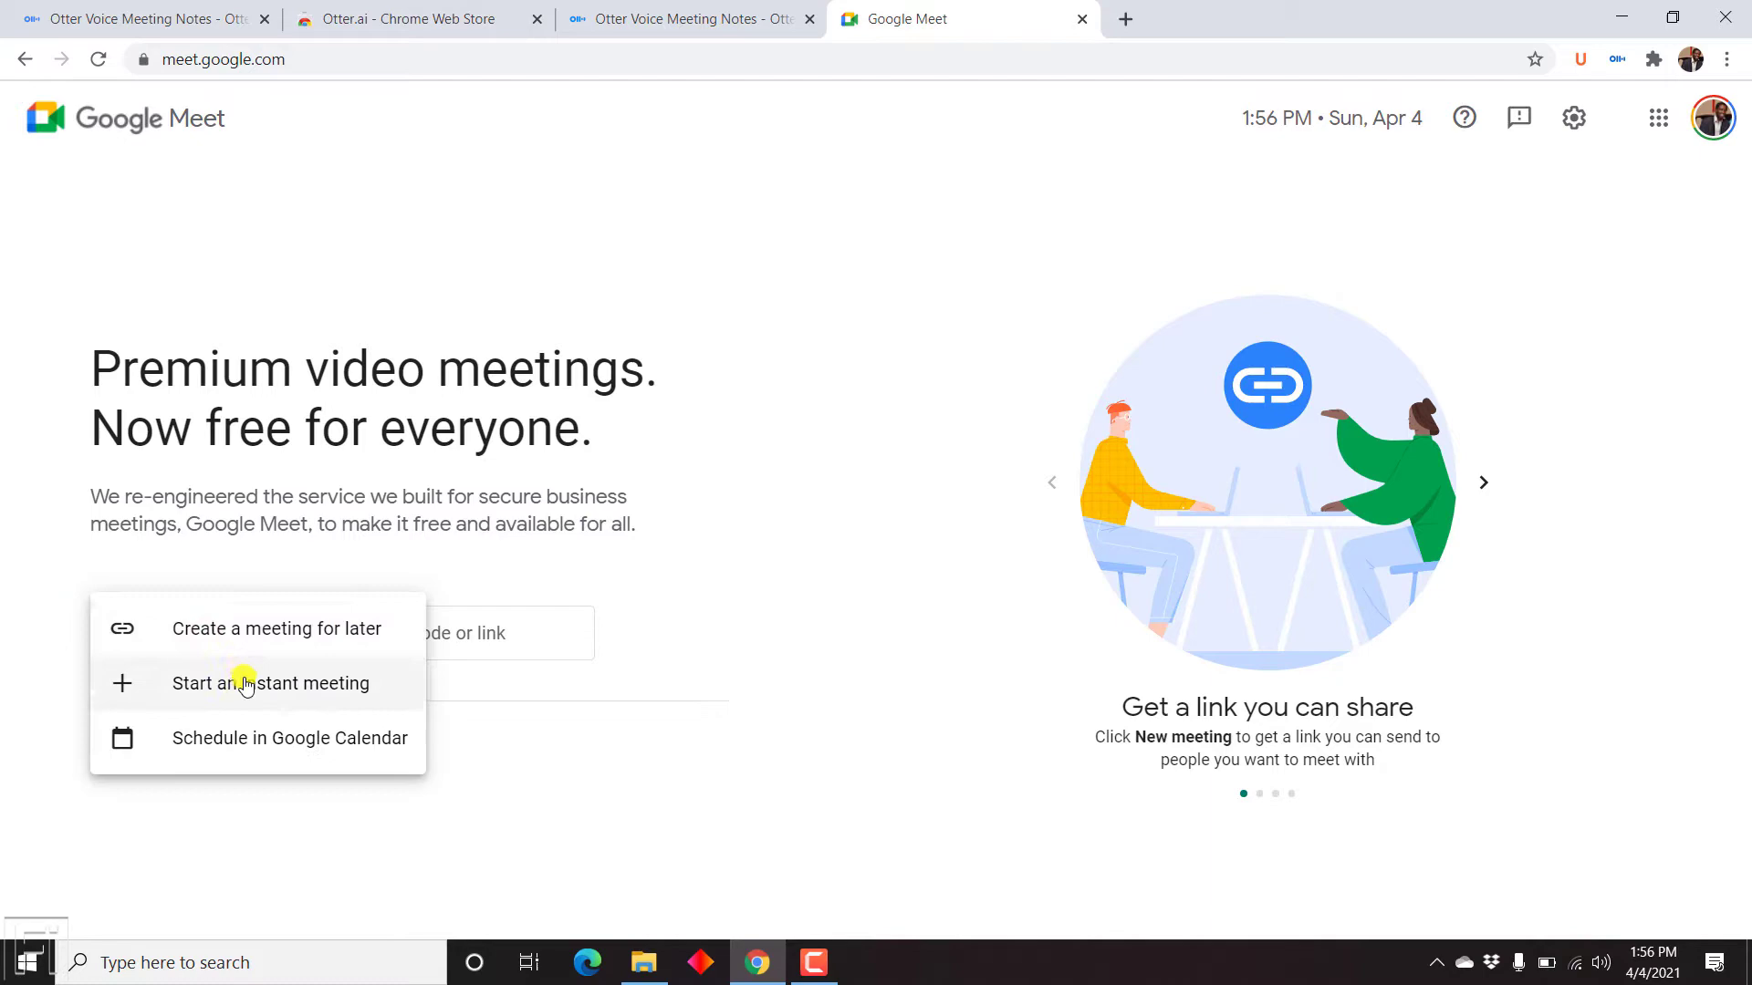
{"action": "left_click", "coordinate": [279, 682]}
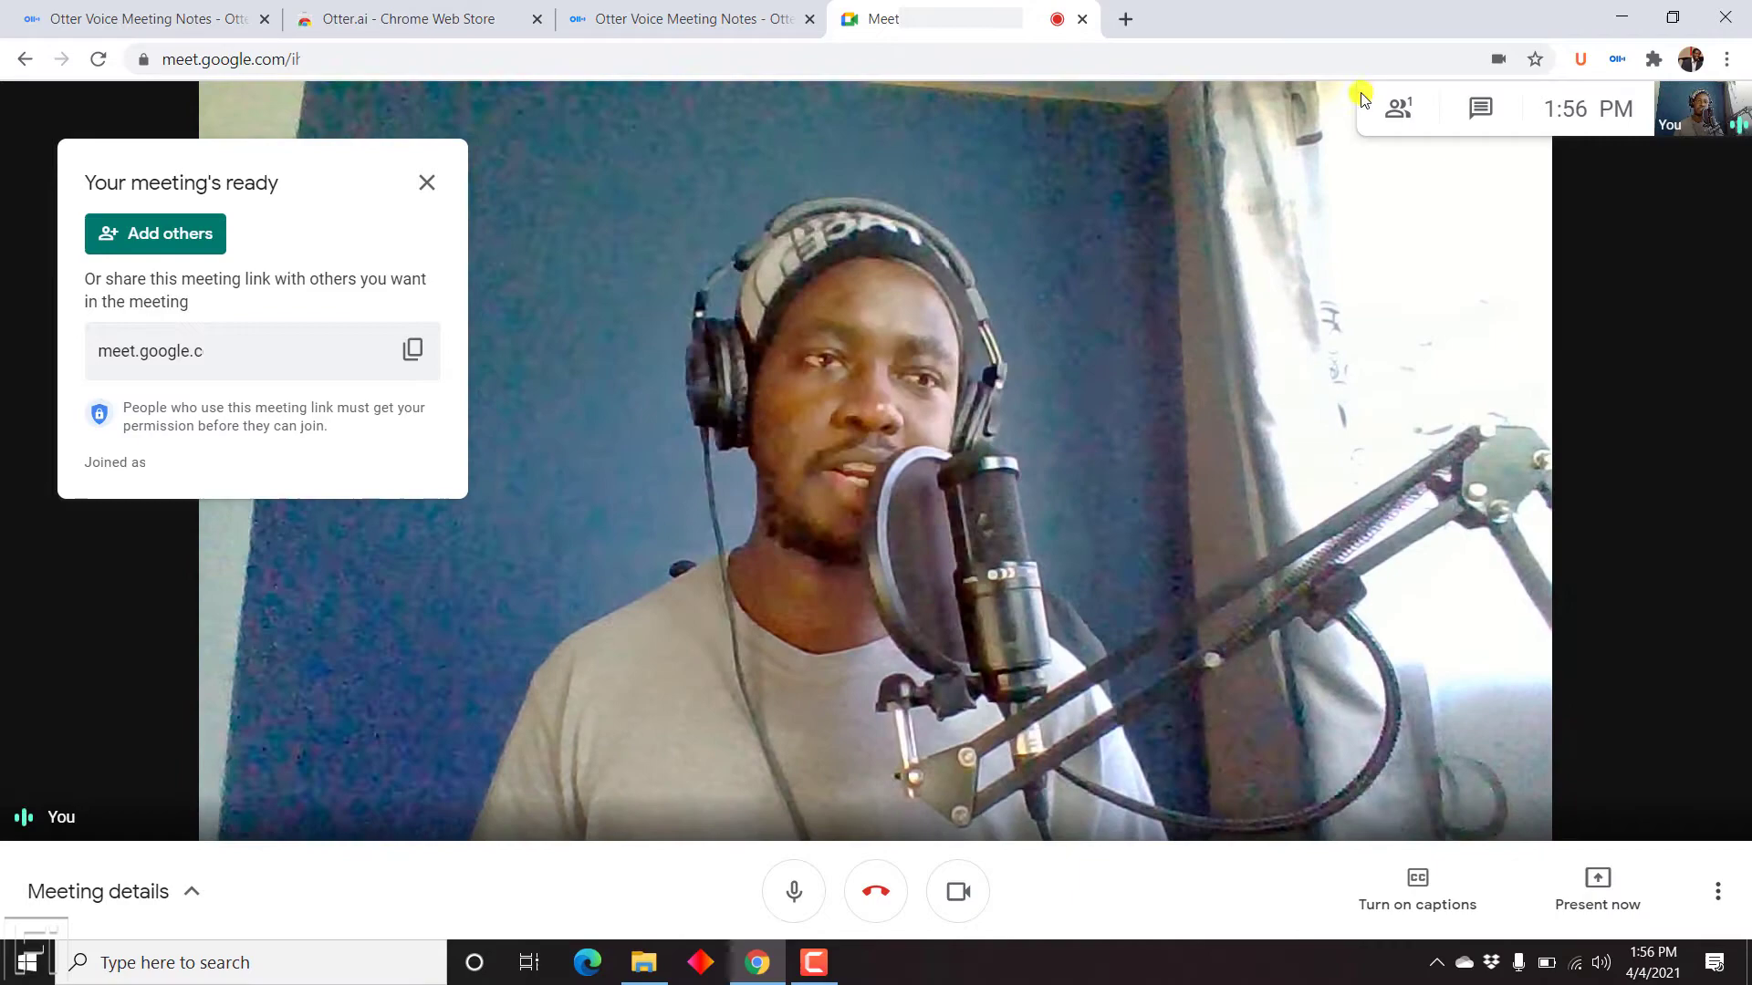
Check camera and mic permissions, then set Otter to share recordings to My Conversations
{"action": "left_click", "coordinate": [1497, 59]}
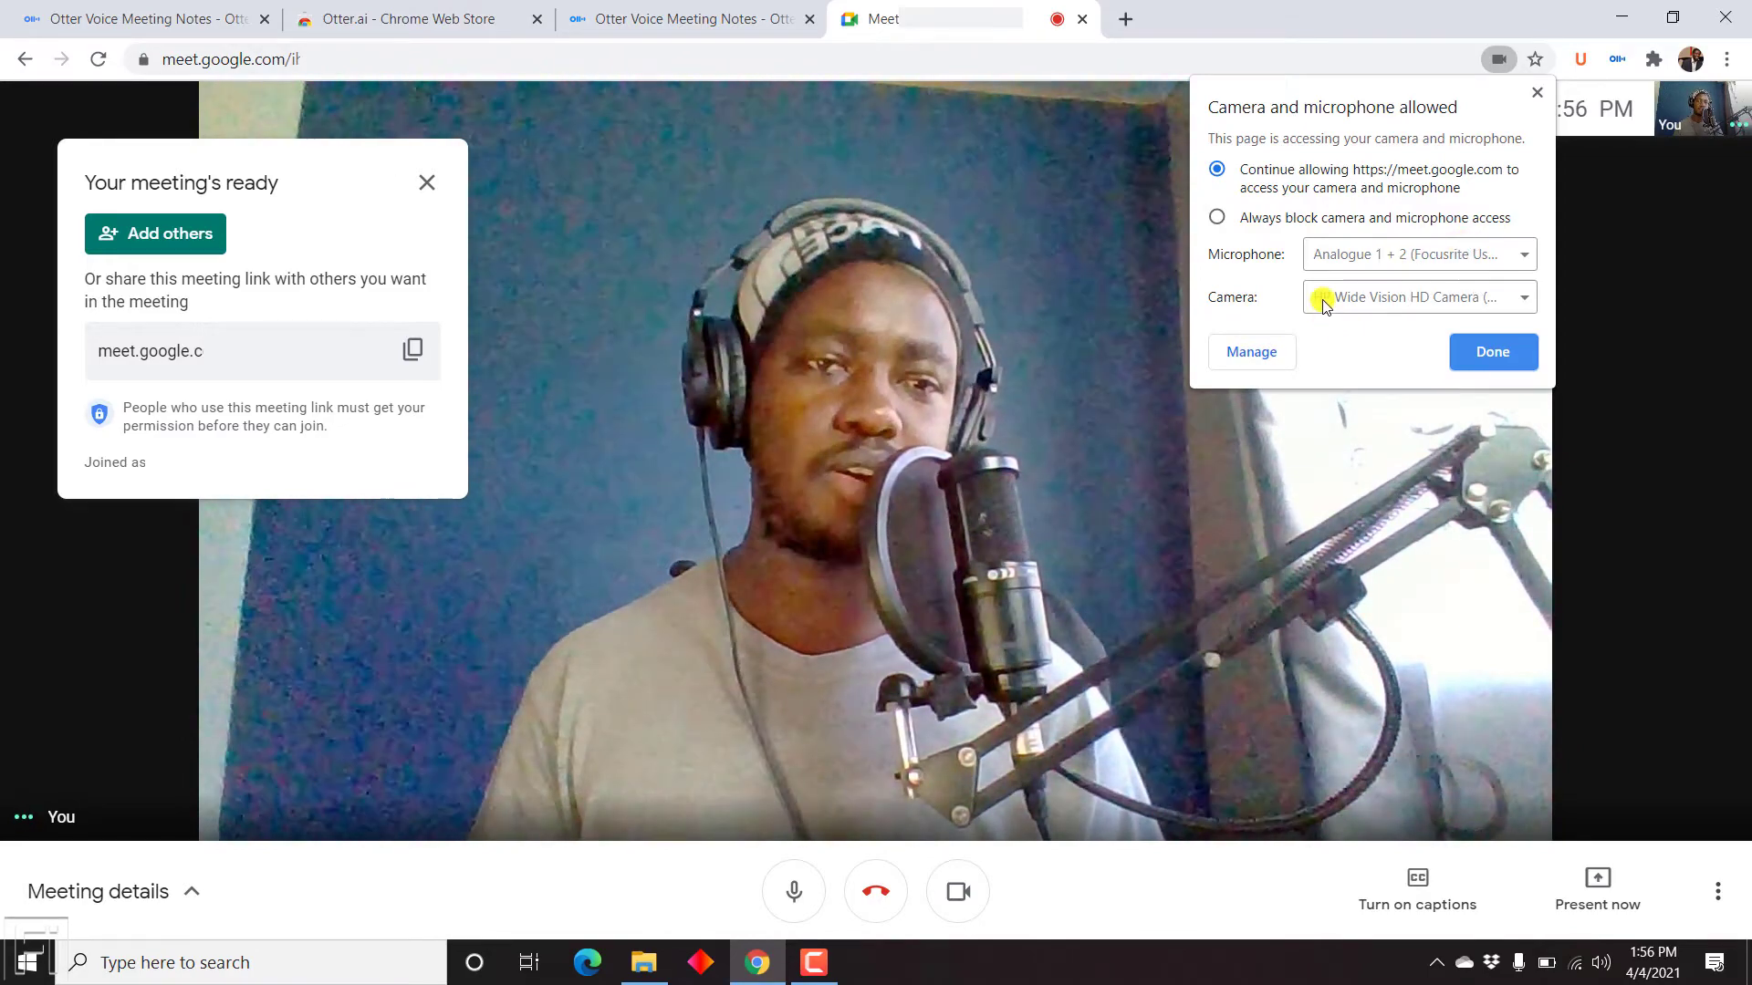
{"action": "left_click", "coordinate": [1492, 352]}
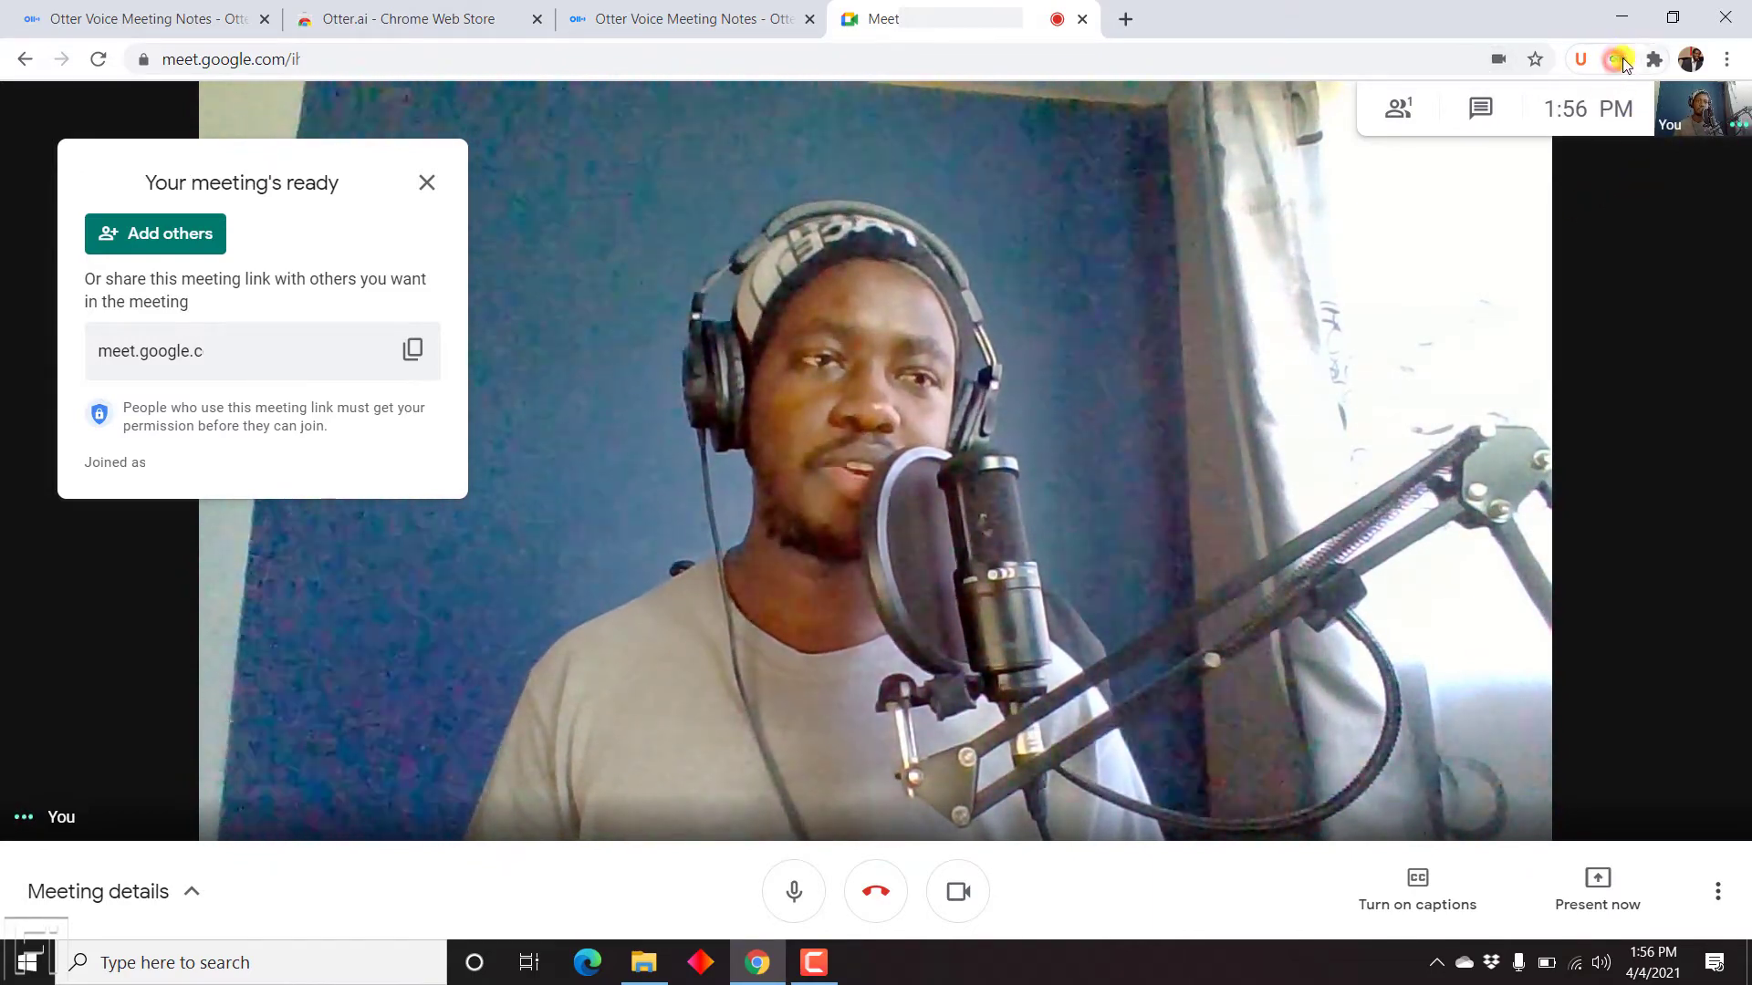
{"action": "left_click", "coordinate": [1616, 60]}
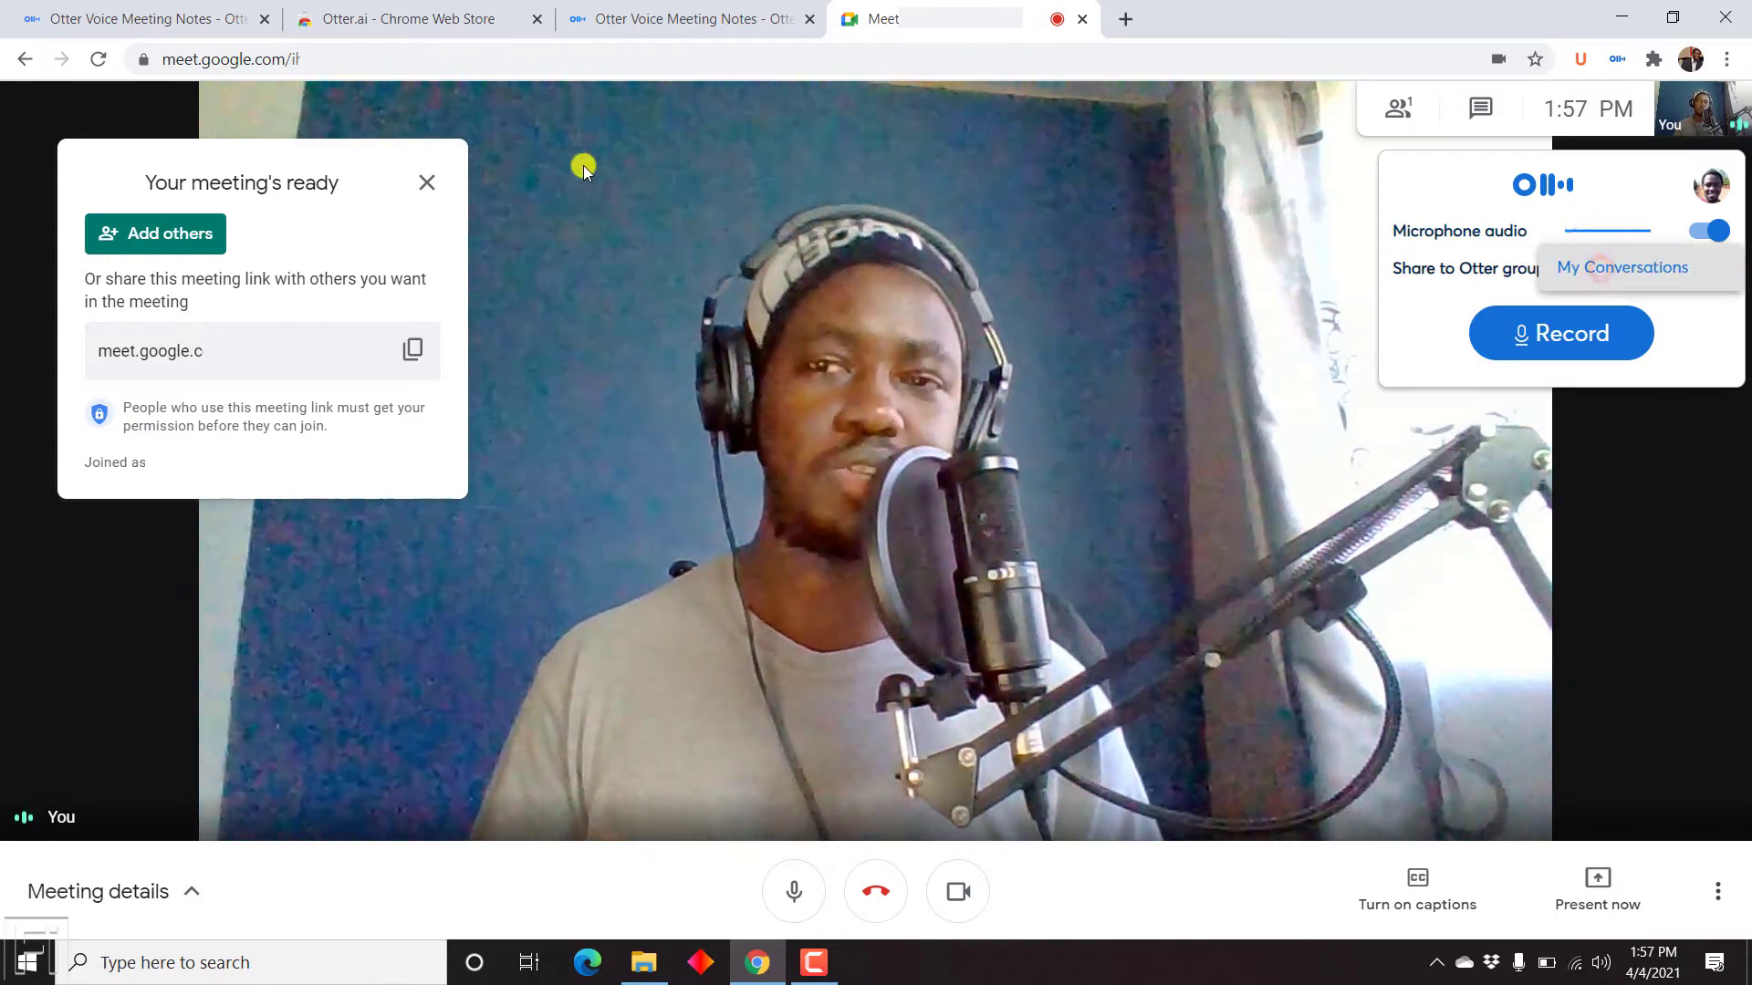
{"action": "left_click", "coordinate": [145, 19]}
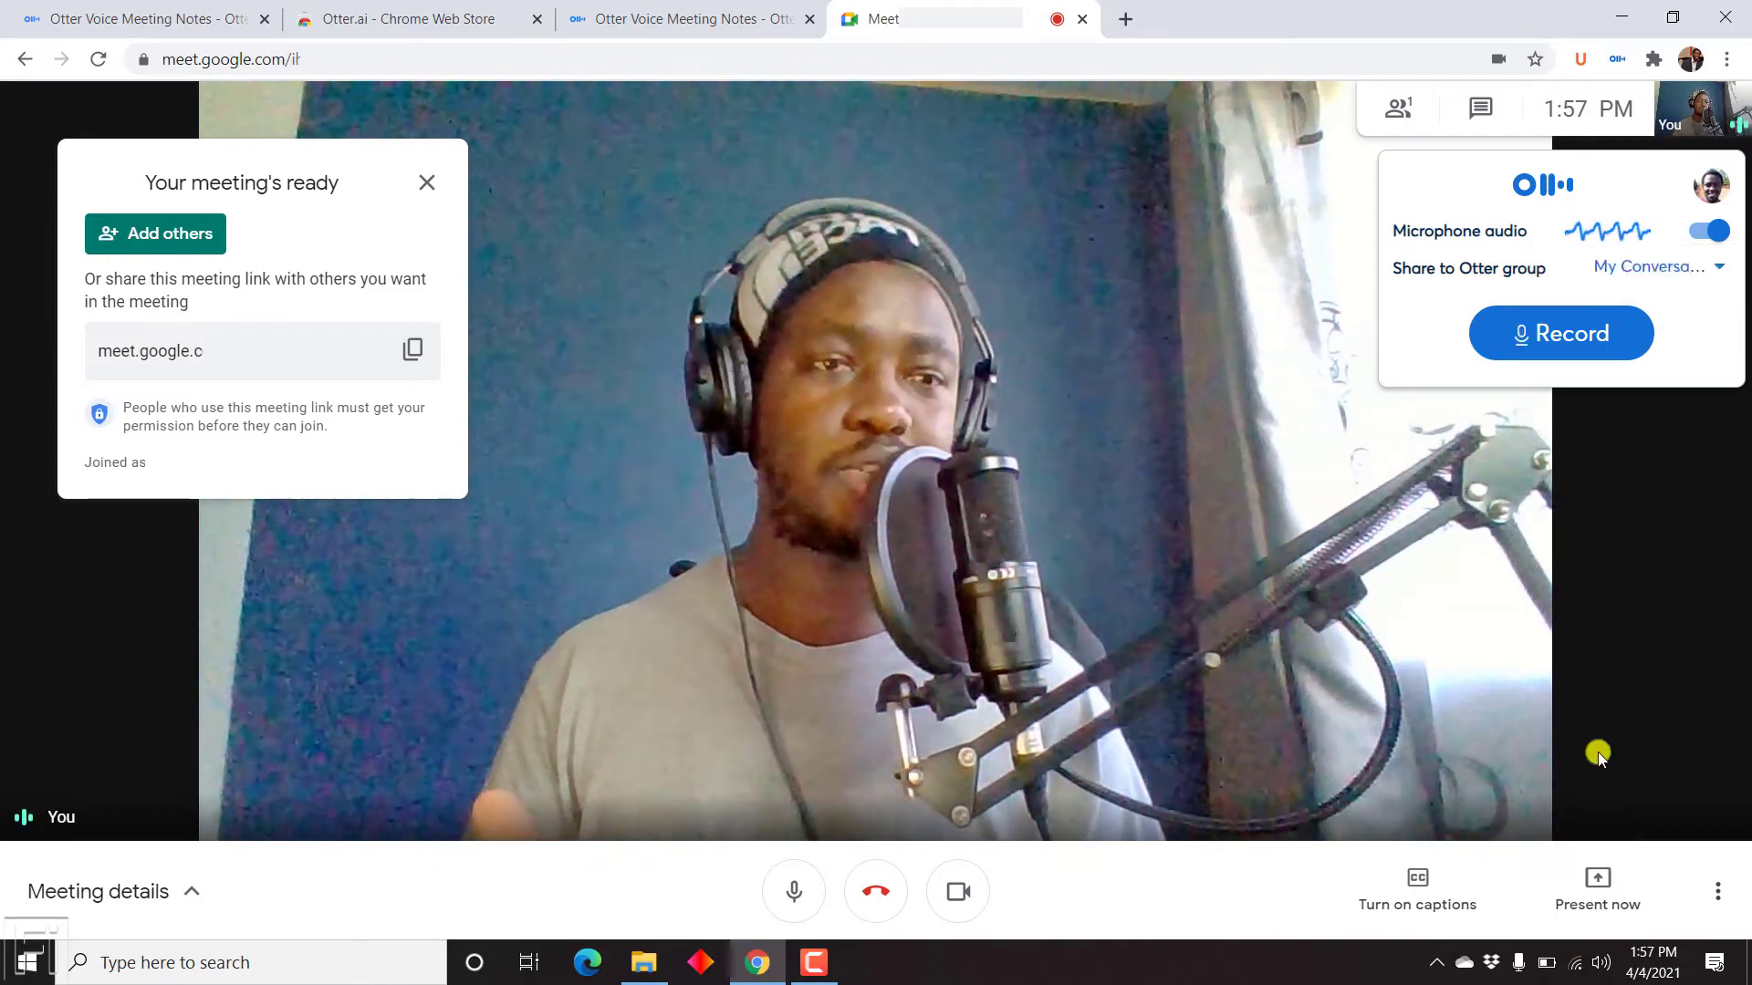
{"action": "mouse_move", "coordinate": [1418, 882]}
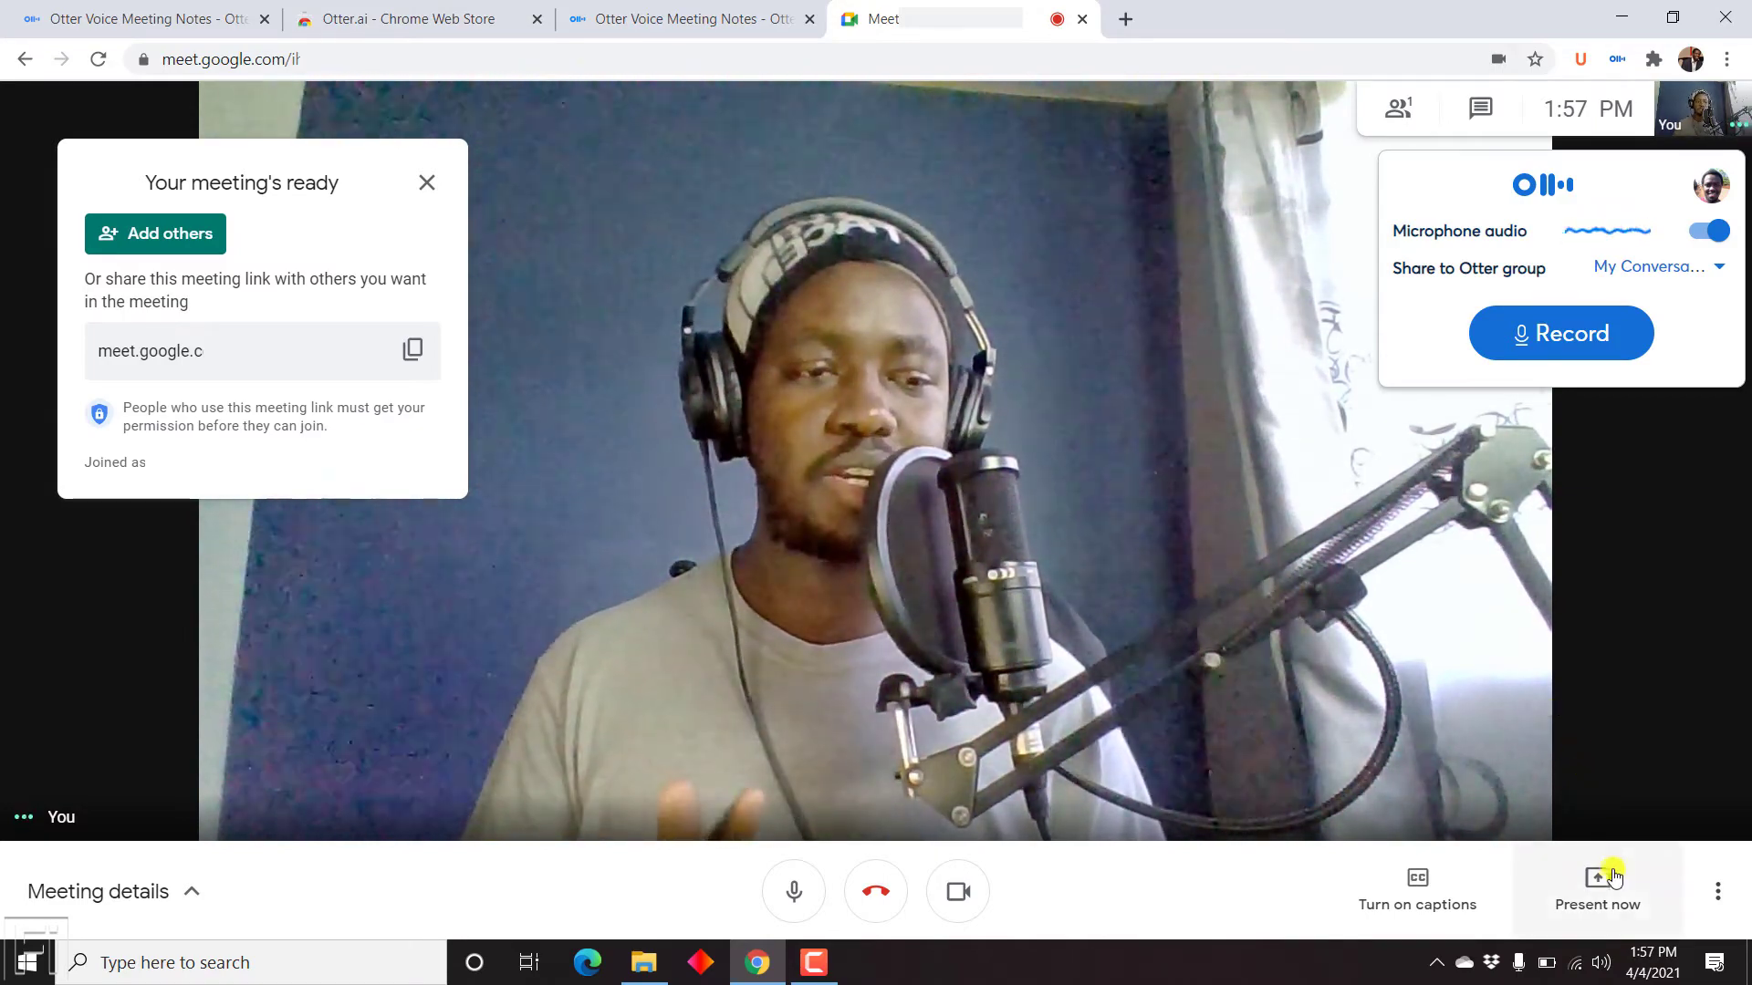
Share your entire screen in Meet and start Otter recording the call
{"action": "left_click", "coordinate": [1596, 890]}
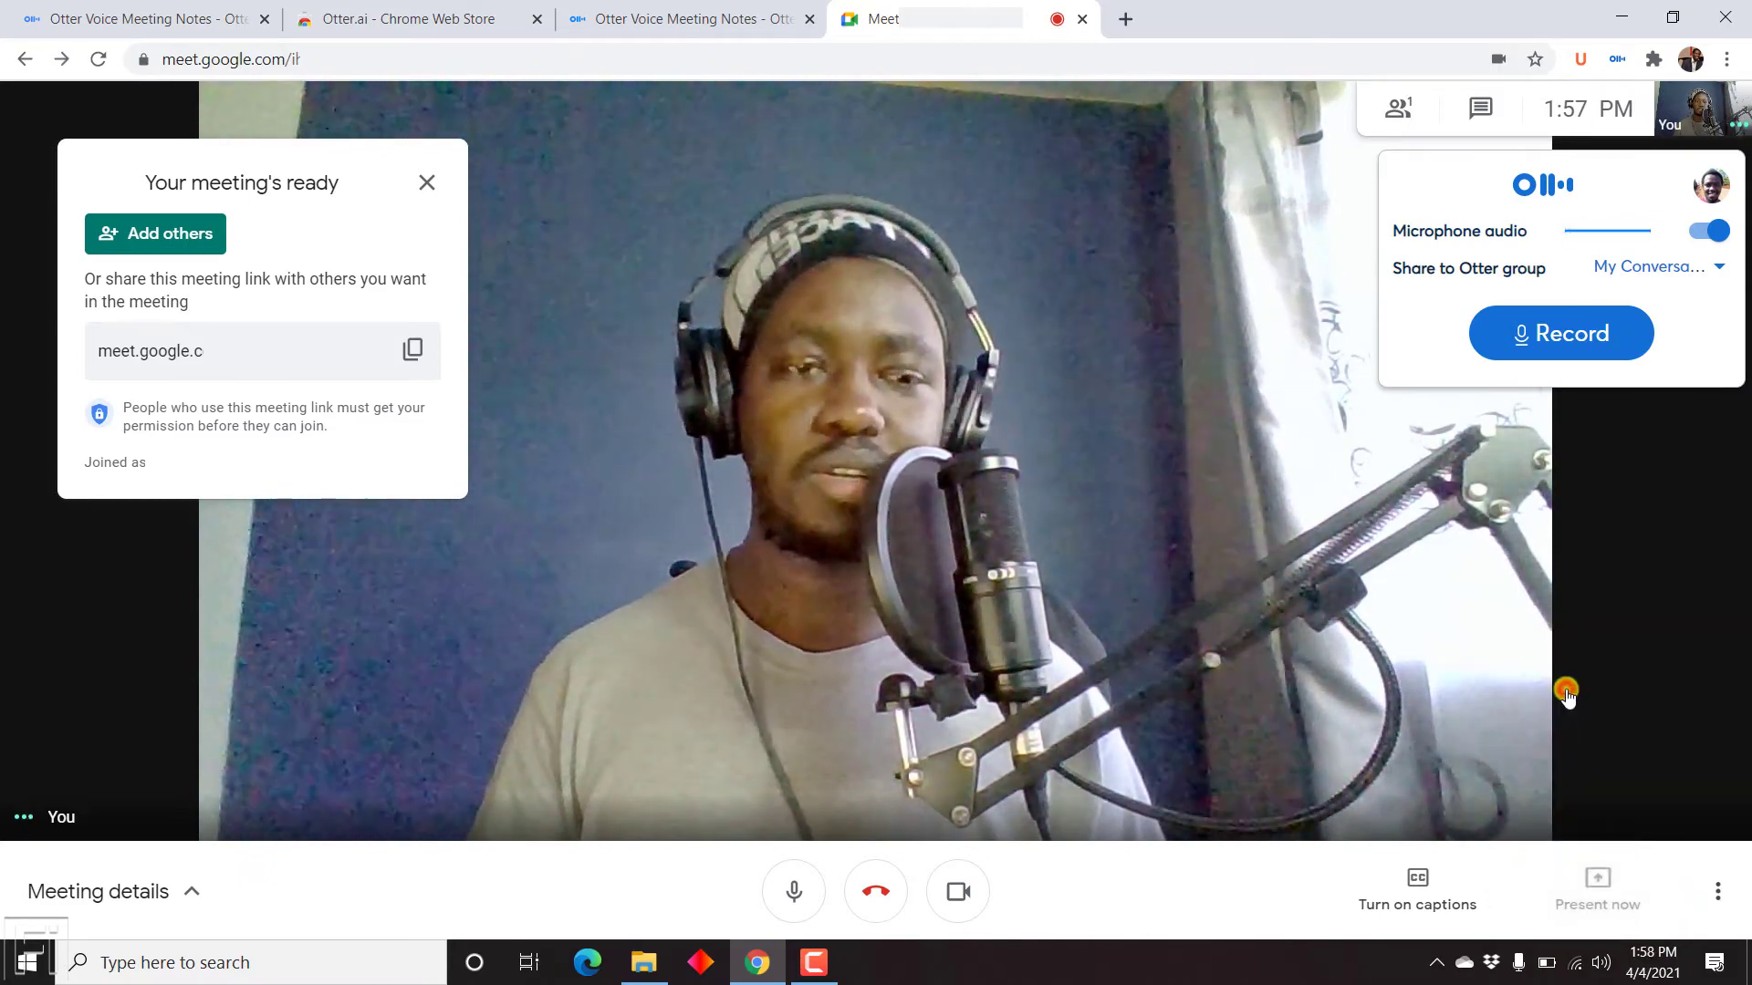
{"action": "left_click", "coordinate": [1596, 882]}
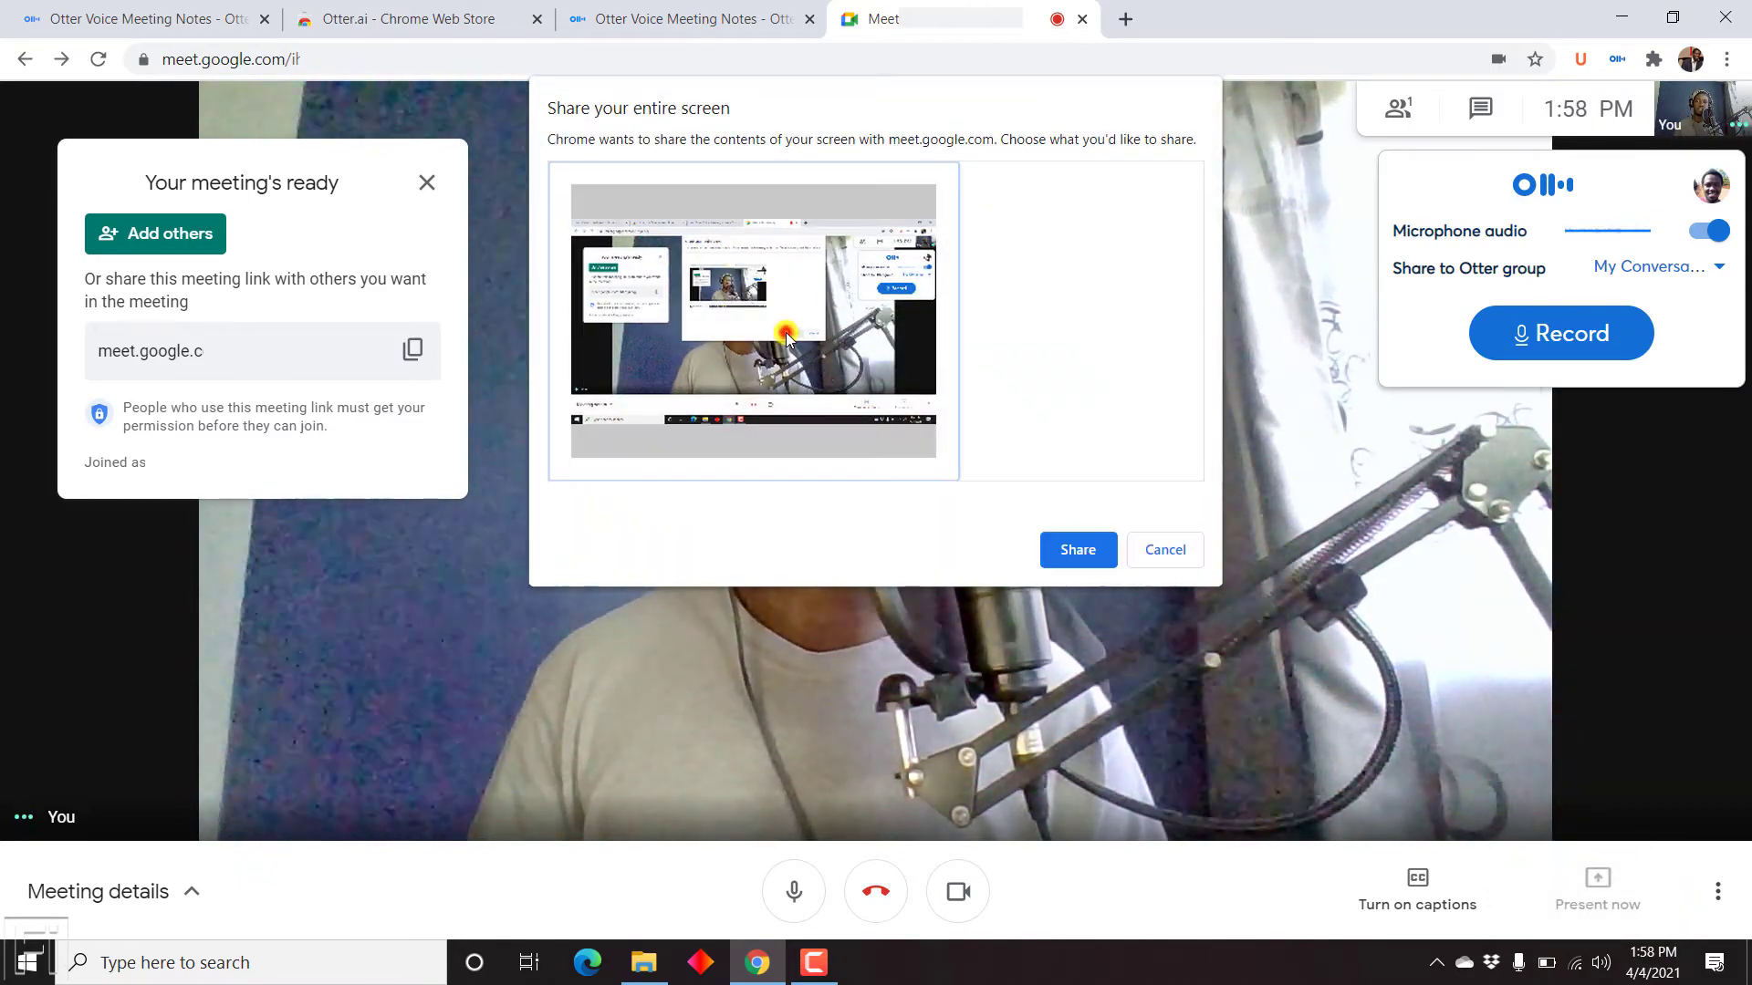
{"action": "left_click", "coordinate": [1077, 550]}
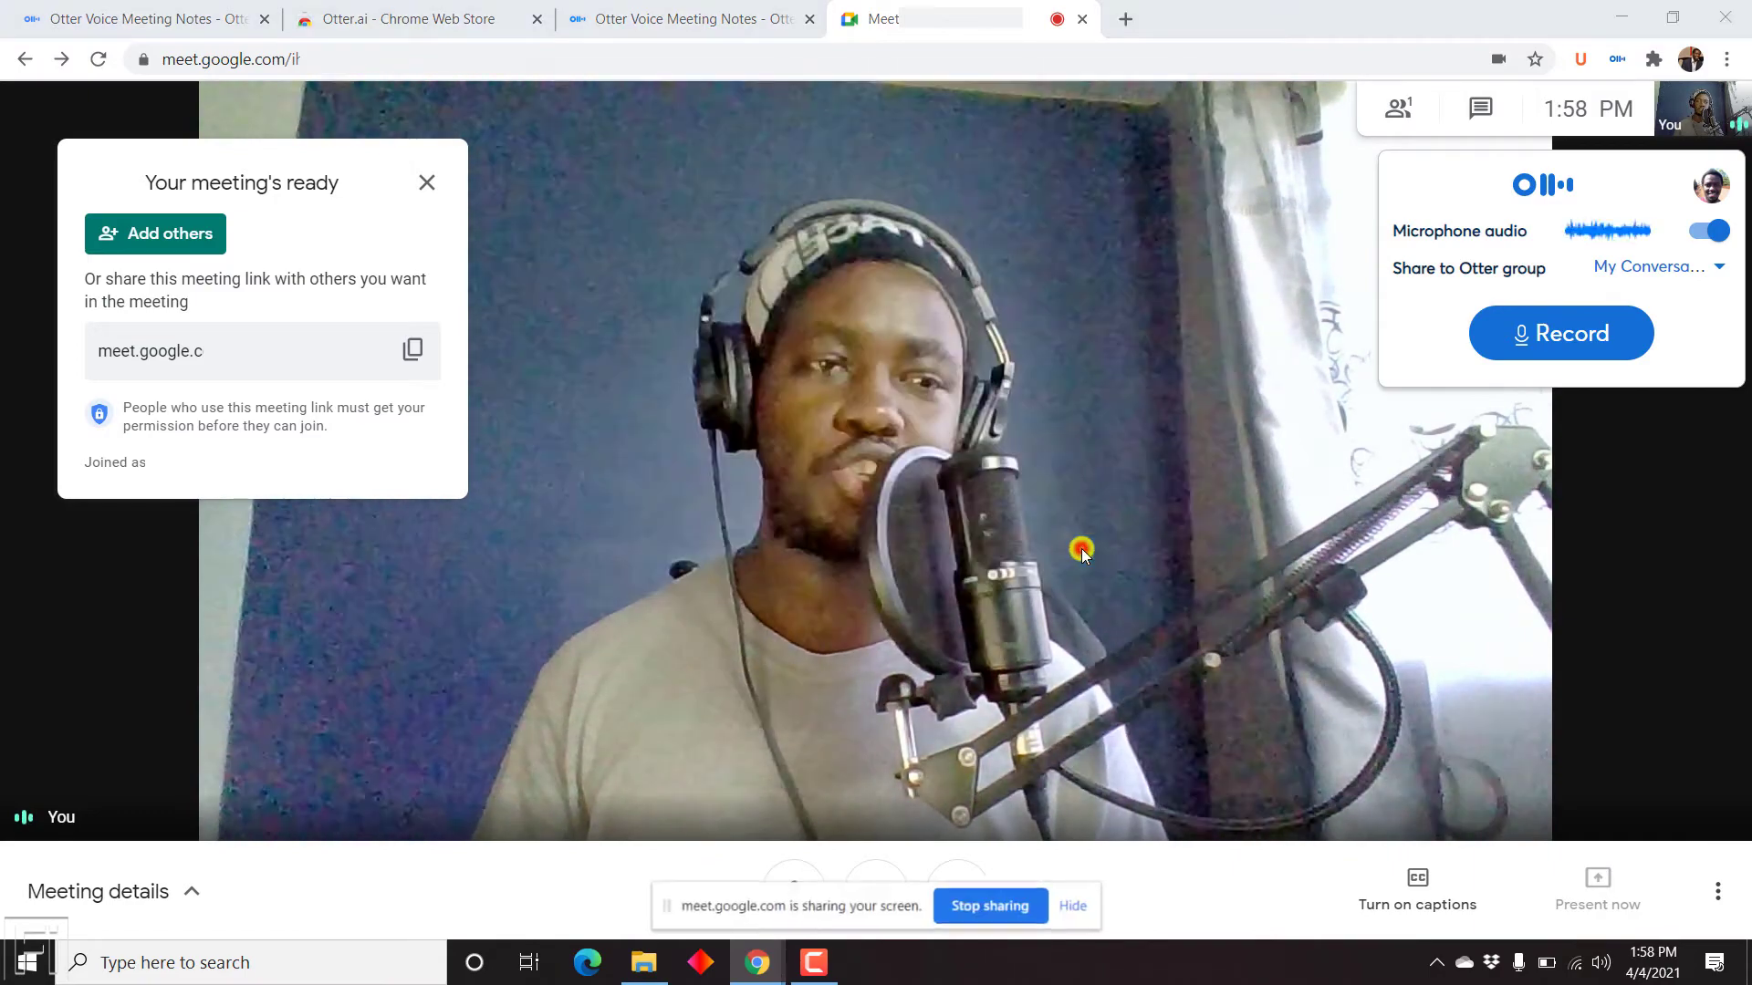
{"action": "left_click", "coordinate": [1559, 333]}
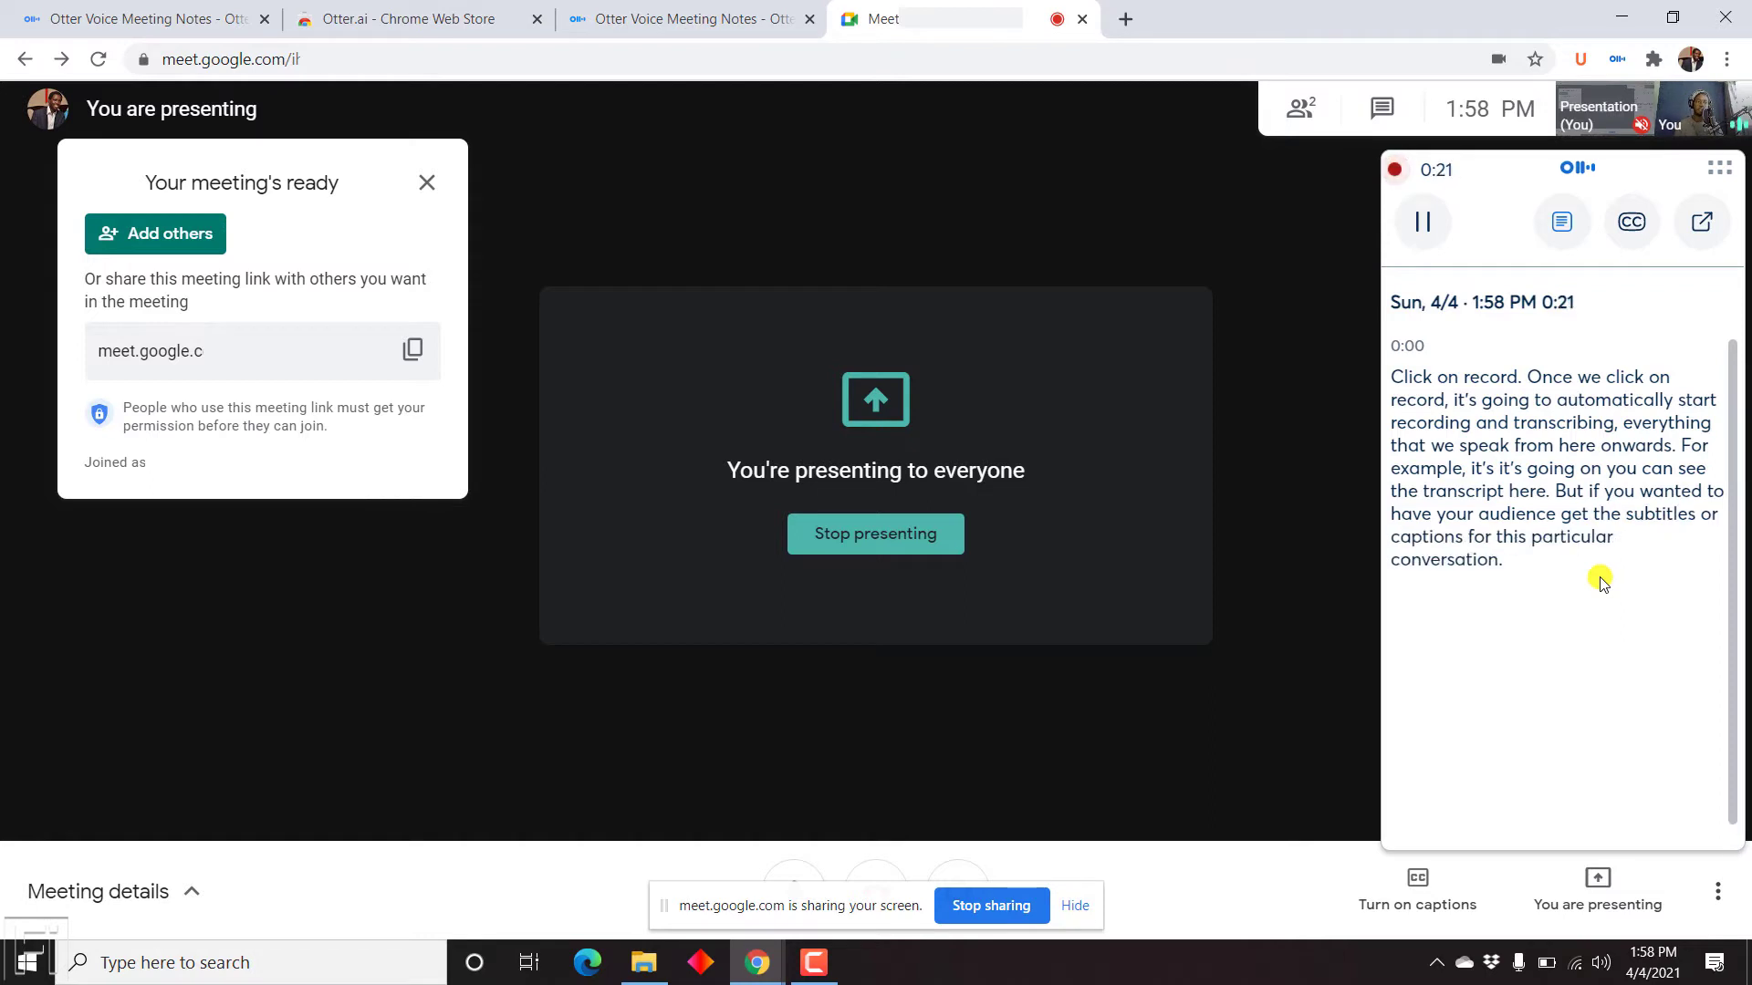
{"action": "mouse_move", "coordinate": [1631, 221]}
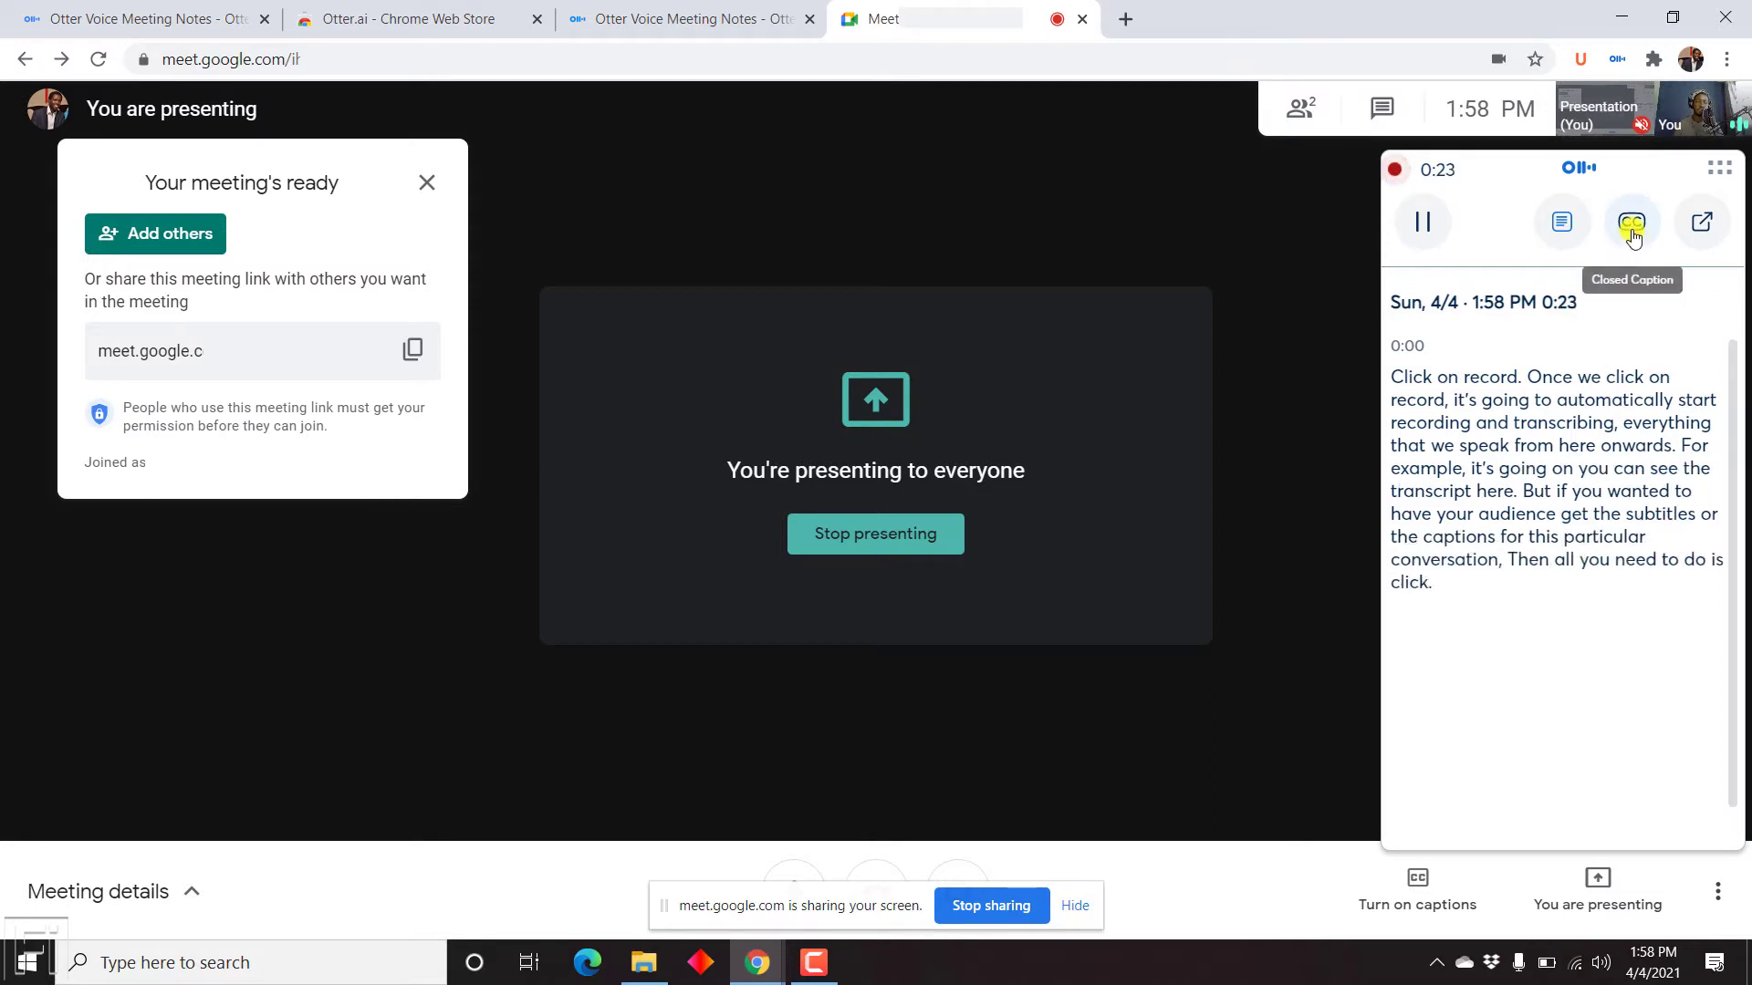
Show Otter live captions, stop recording to save the transcript, and go to the Otter.ai tab
{"action": "left_click", "coordinate": [1630, 220]}
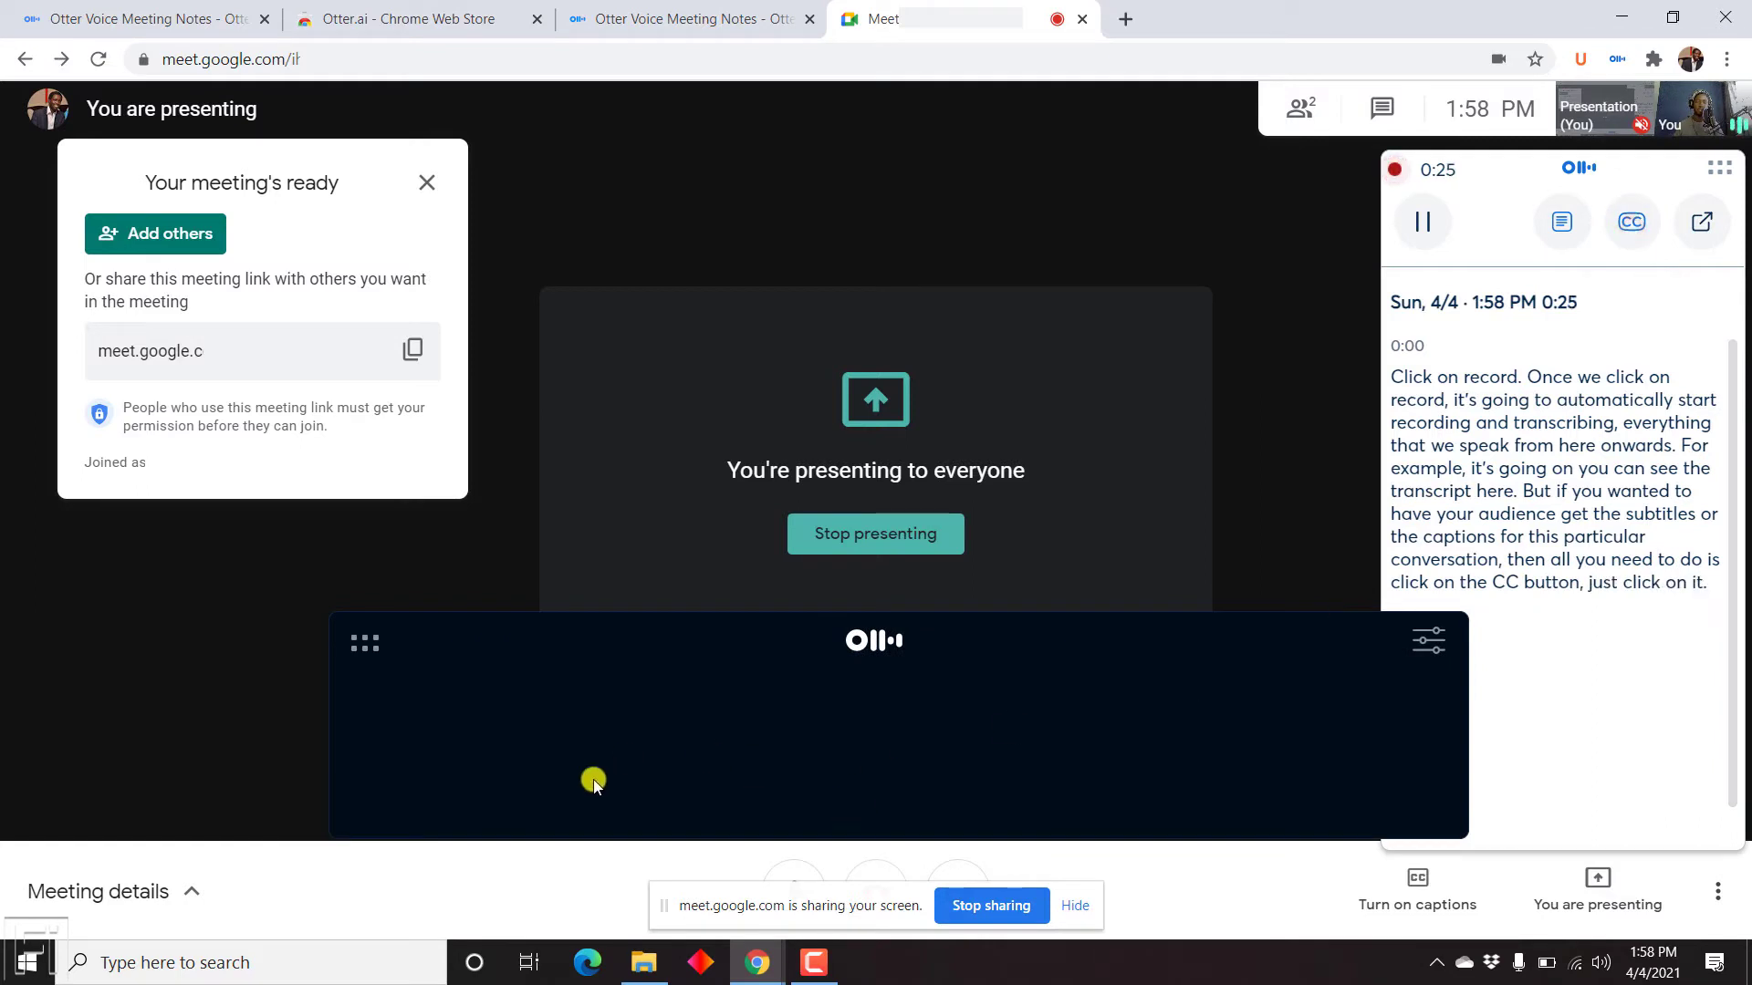
{"action": "mouse_move", "coordinate": [707, 743]}
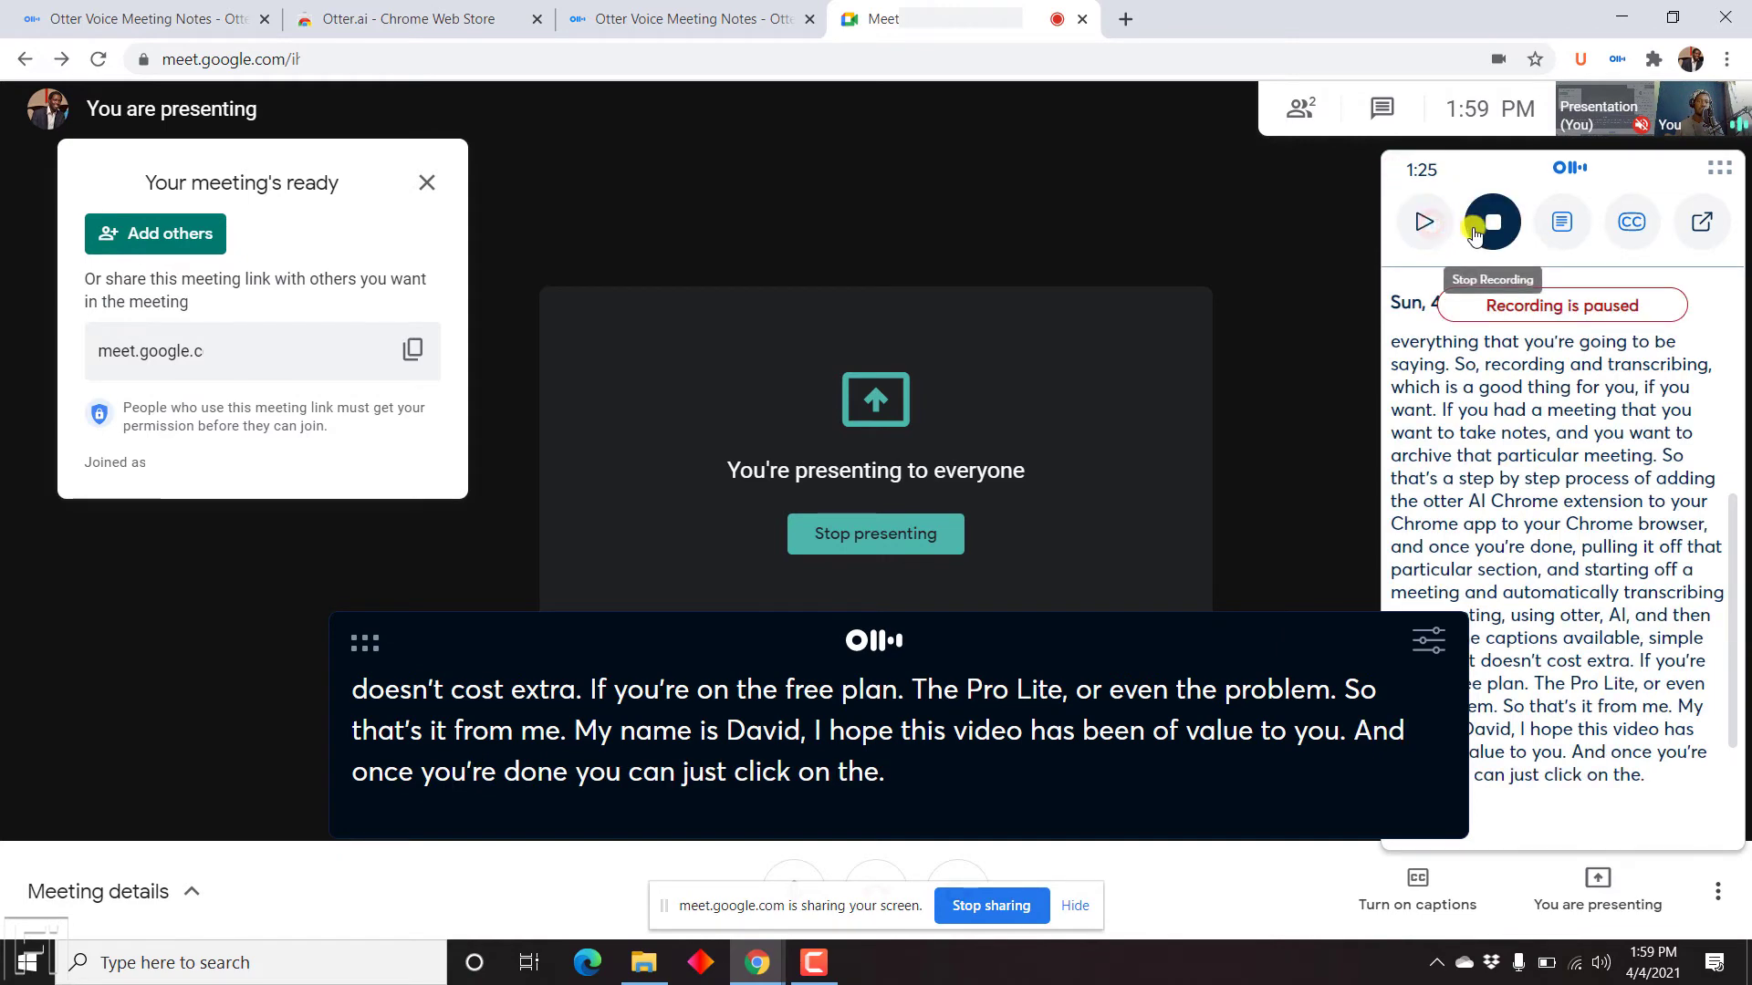
{"action": "left_click", "coordinate": [1492, 221]}
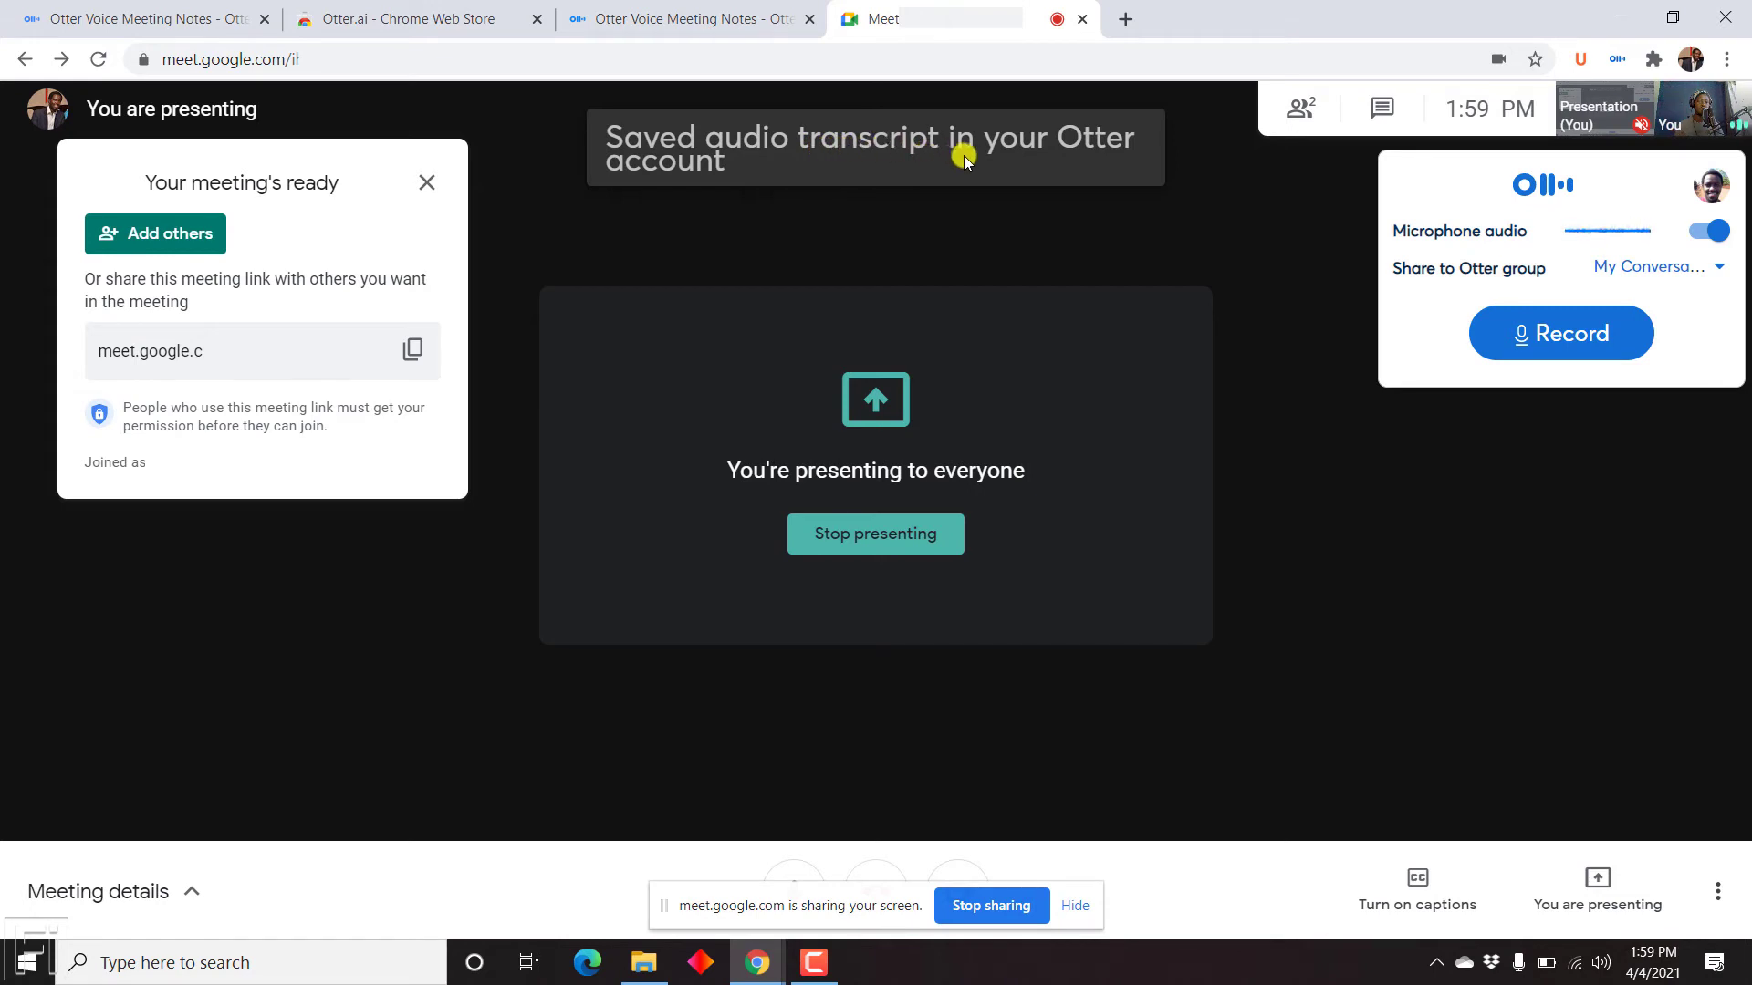
{"action": "mouse_move", "coordinate": [587, 178]}
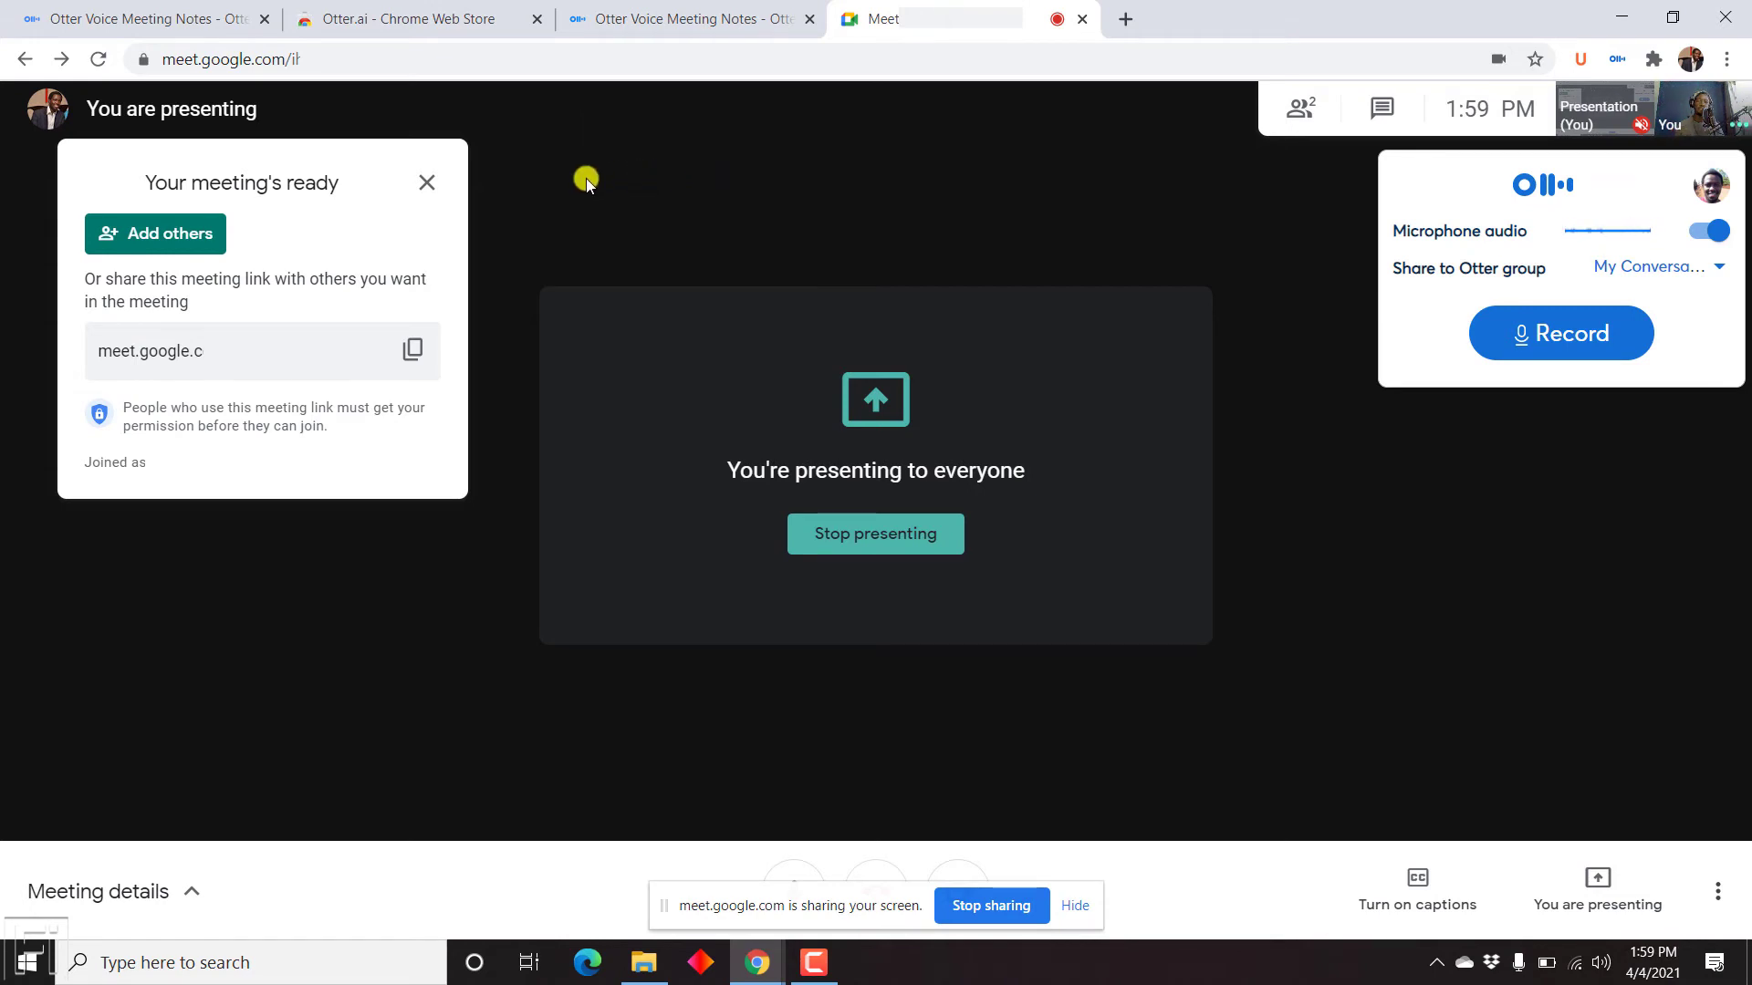
{"action": "mouse_move", "coordinate": [328, 95]}
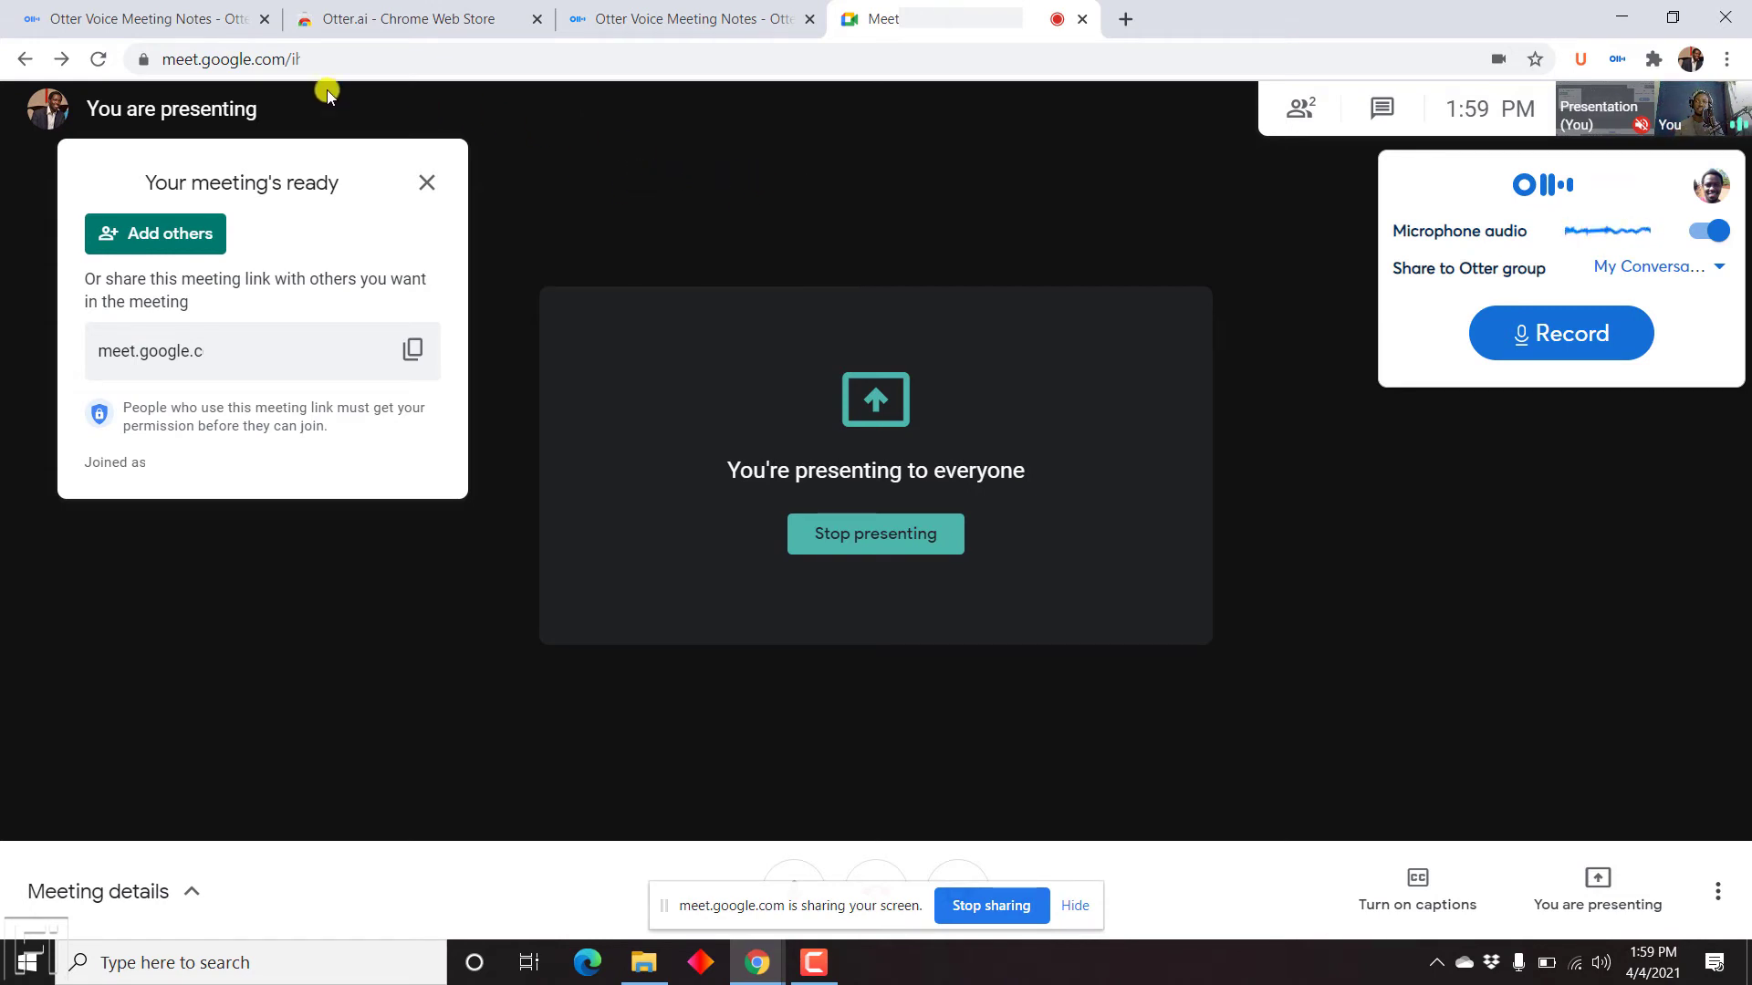
{"action": "left_click", "coordinate": [145, 19]}
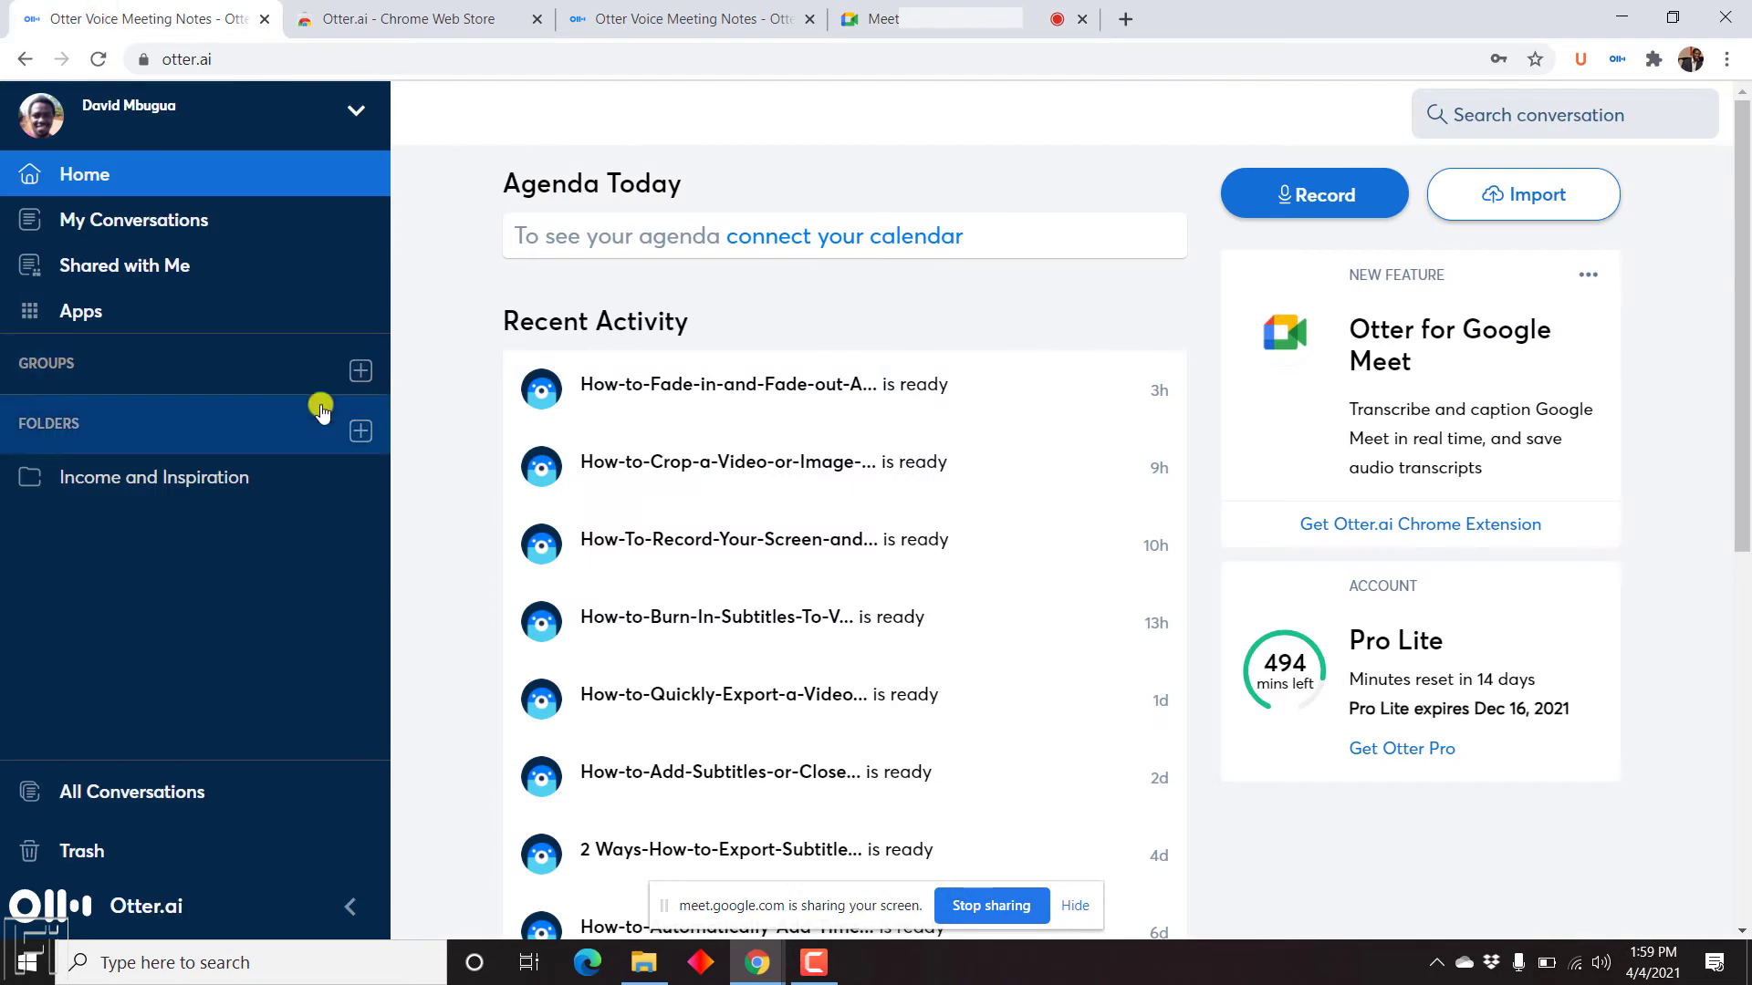
Open the newest Google Meet conversation under My Conversations and scroll through its transcript
{"action": "left_click", "coordinate": [134, 220]}
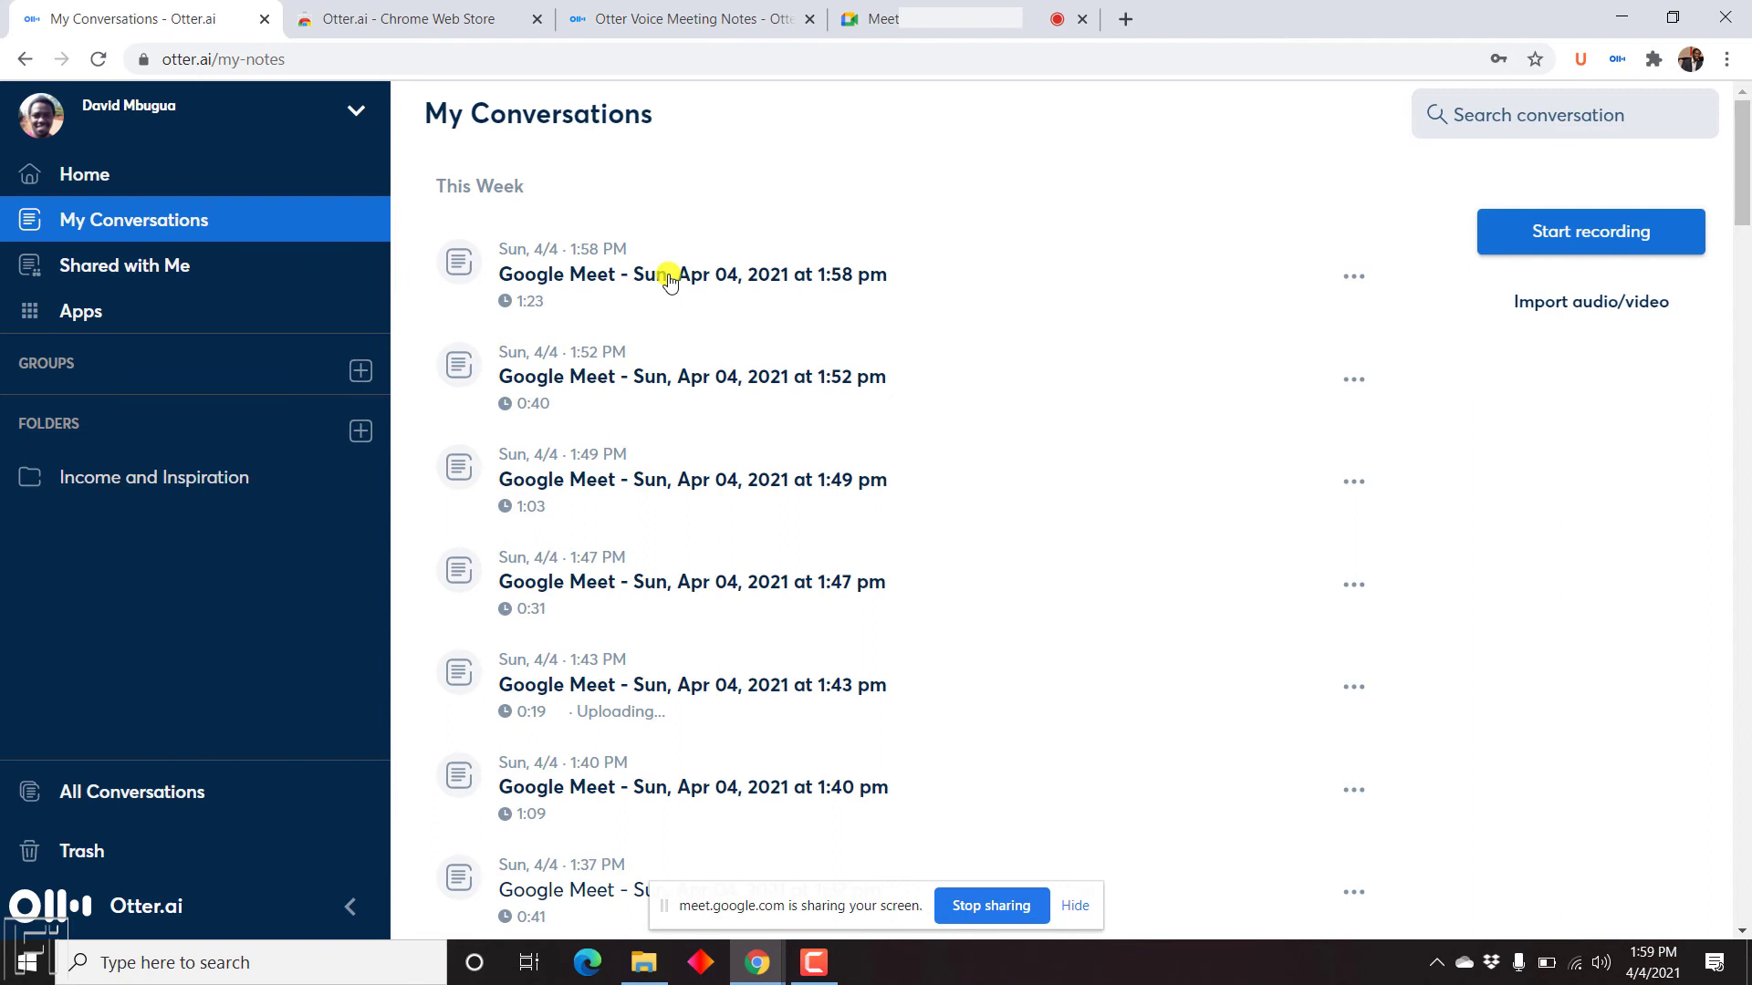
{"action": "mouse_move", "coordinate": [652, 294]}
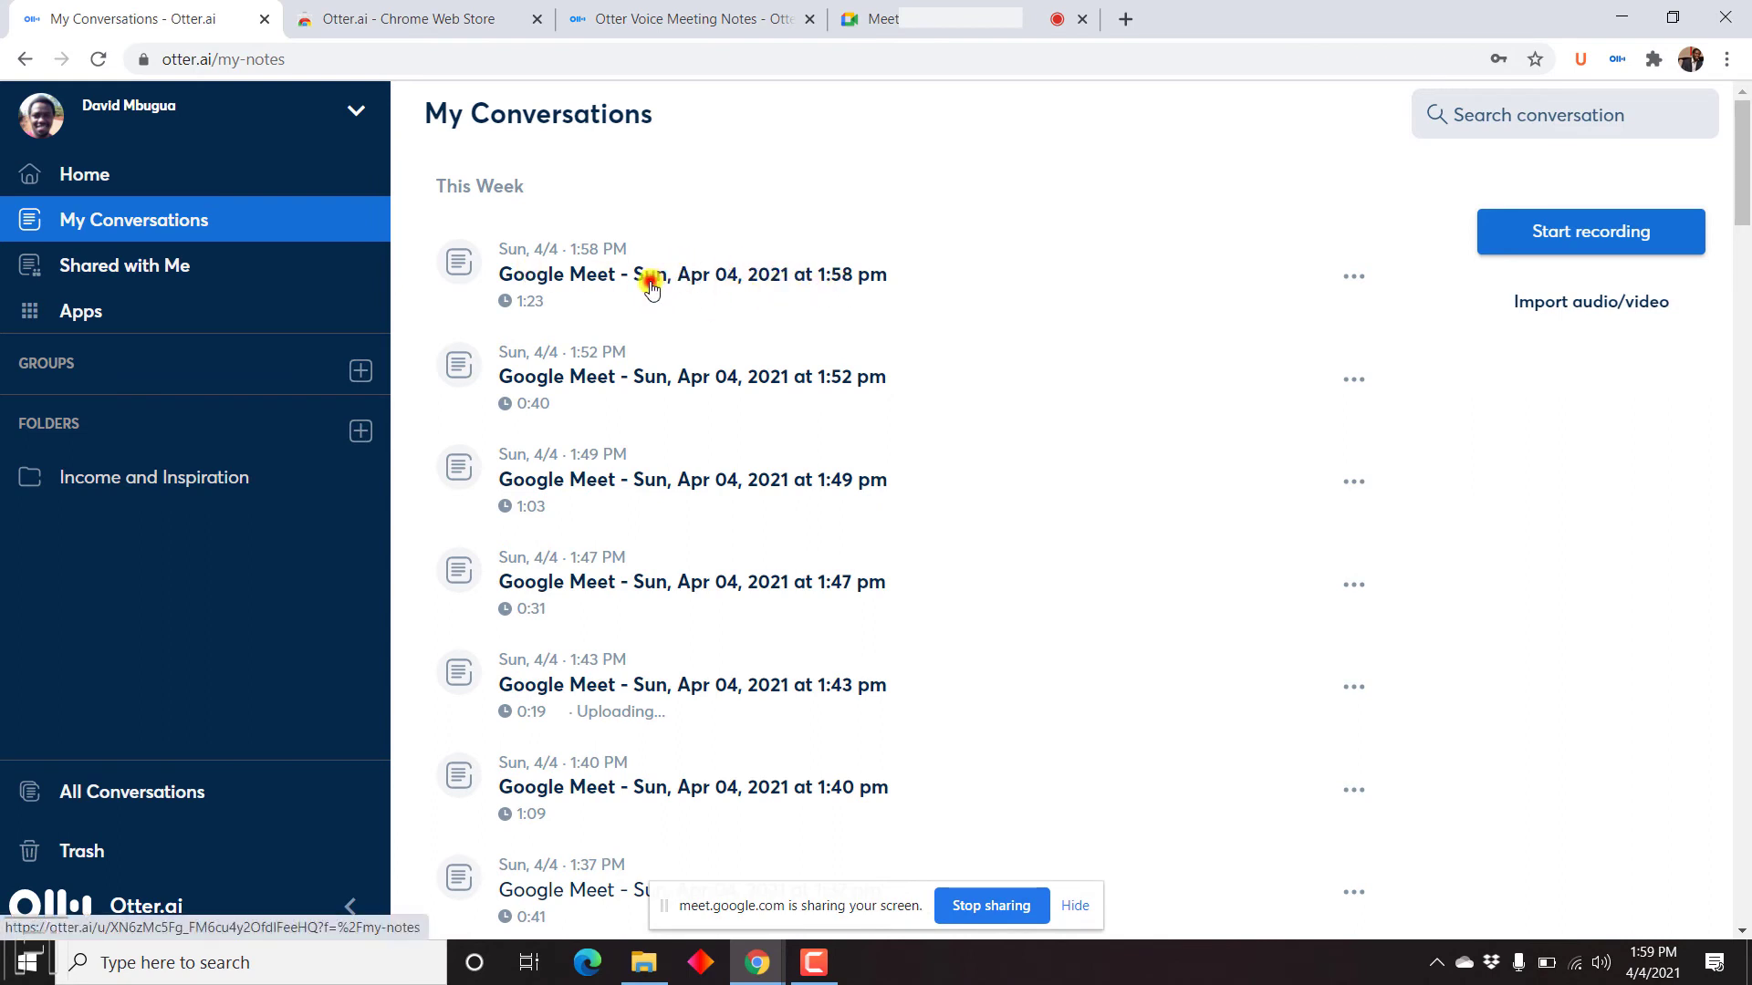
{"action": "left_click", "coordinate": [691, 274]}
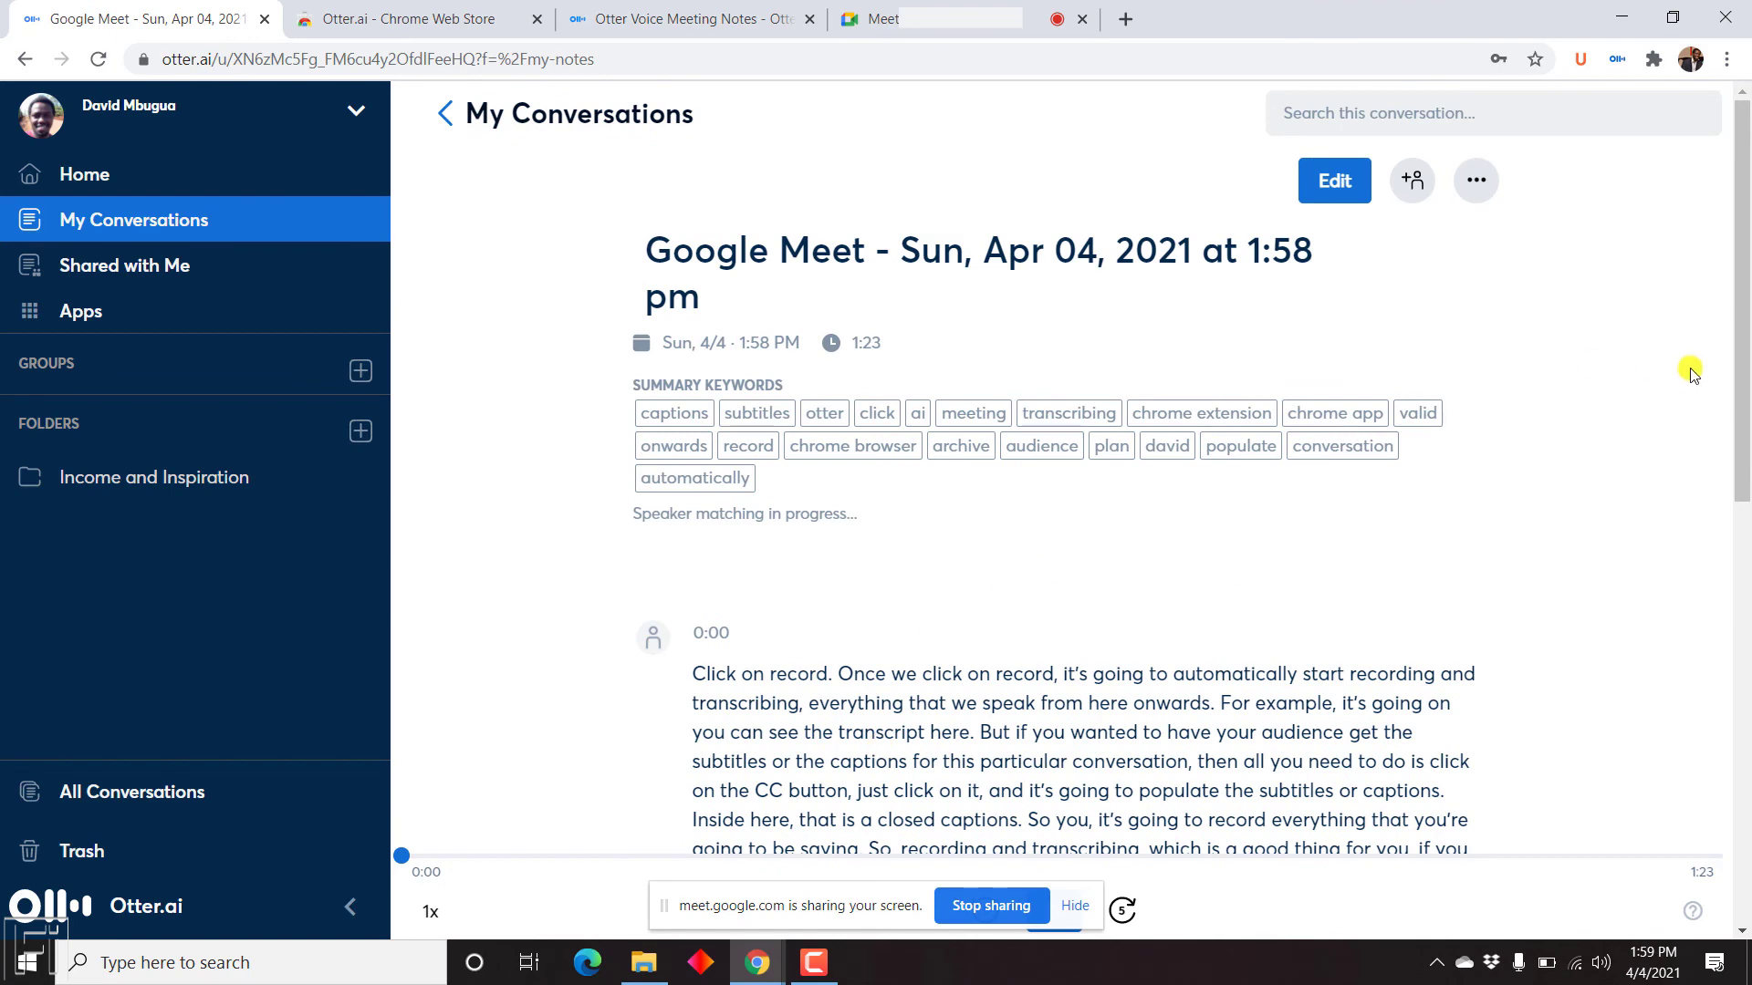
{"action": "mouse_move", "coordinate": [1476, 235]}
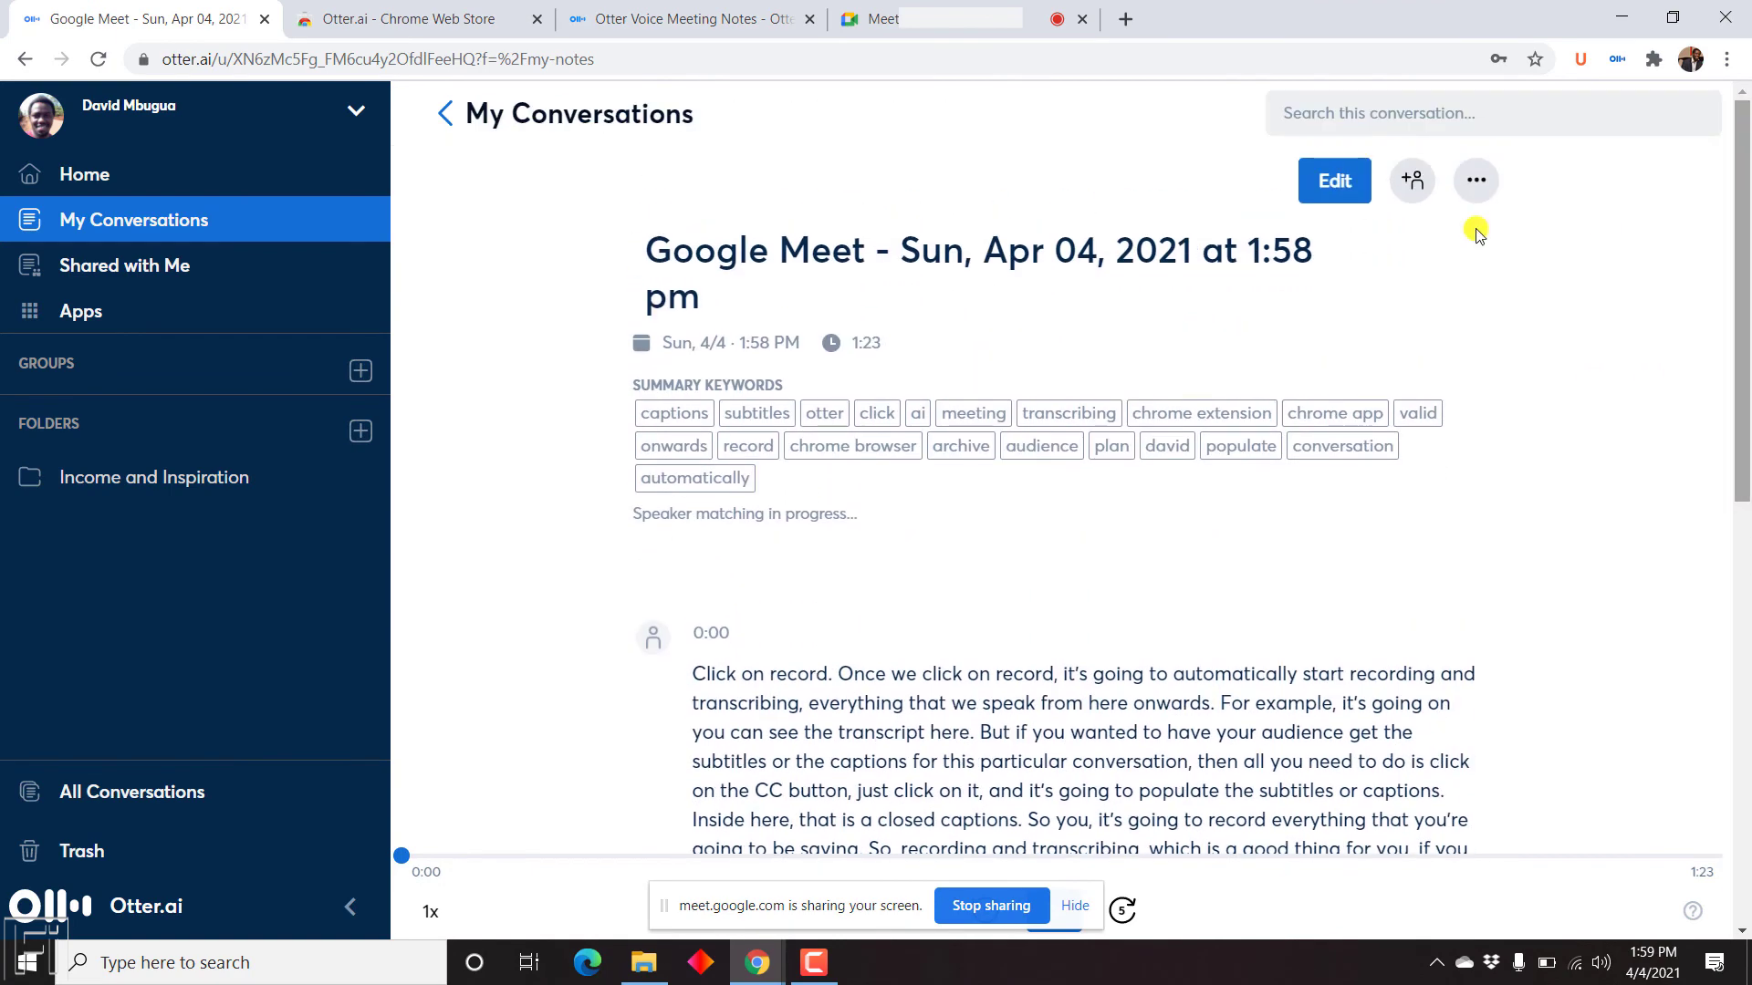
{"action": "left_click", "coordinate": [977, 273]}
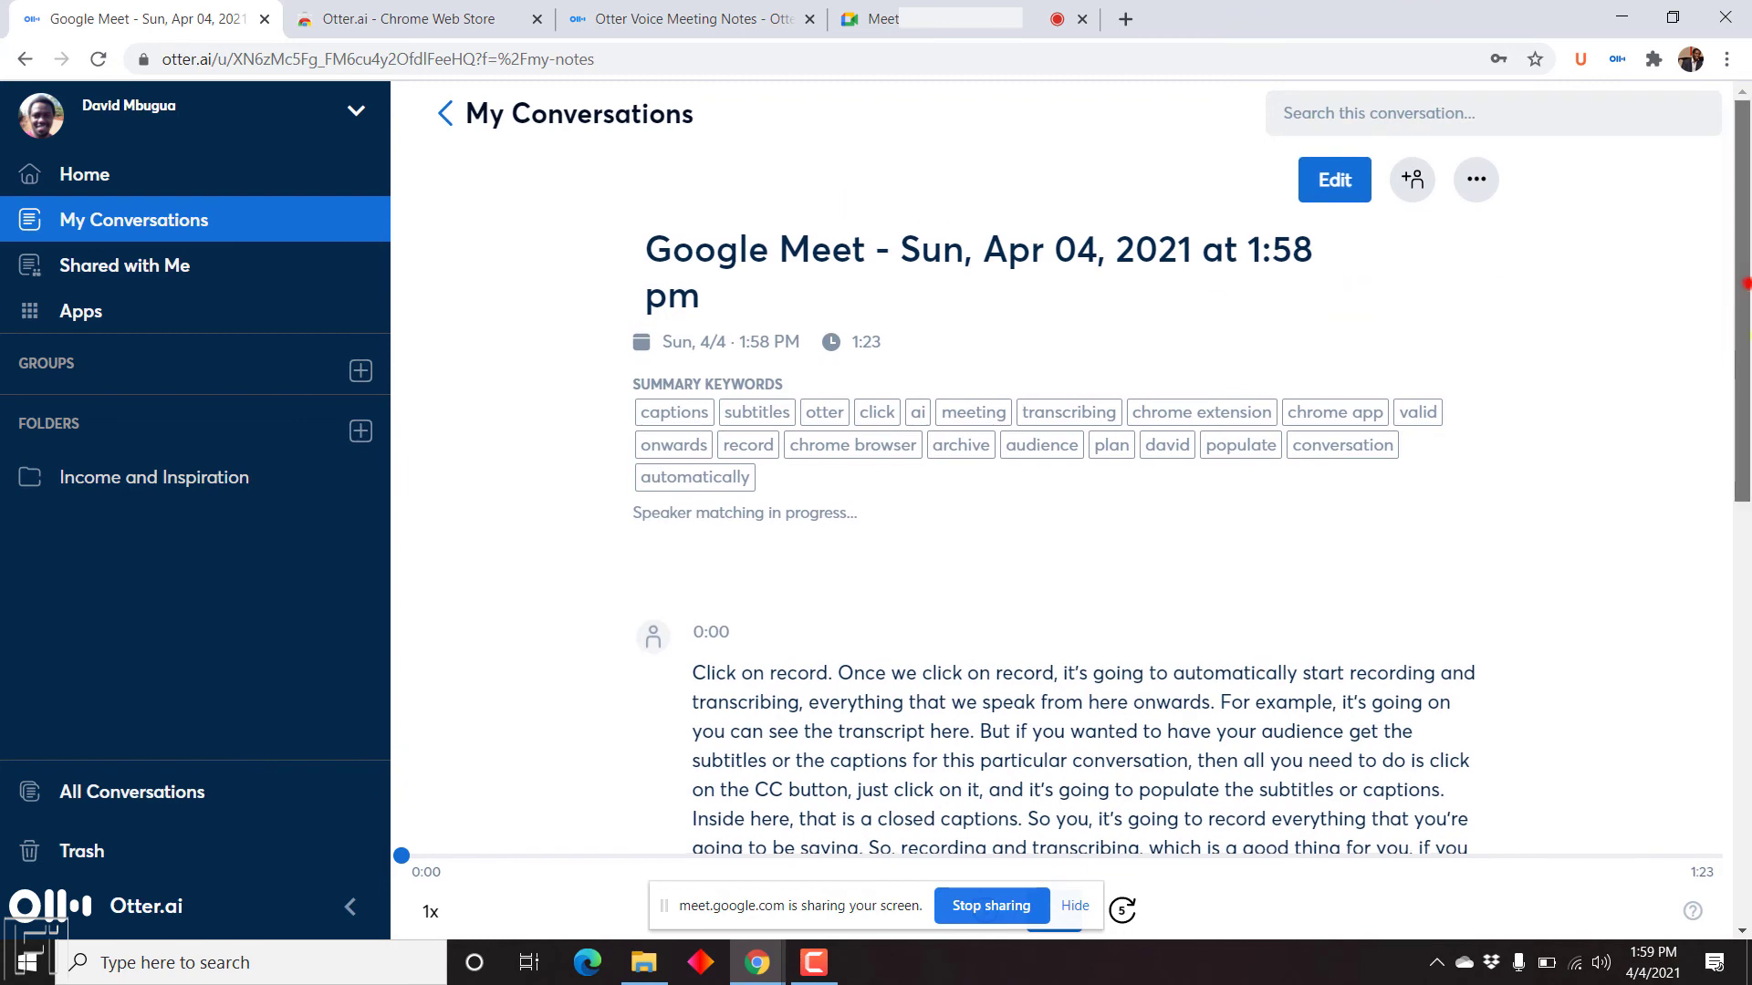
{"action": "scroll", "scroll_direction": "down", "scroll_amount": 3}
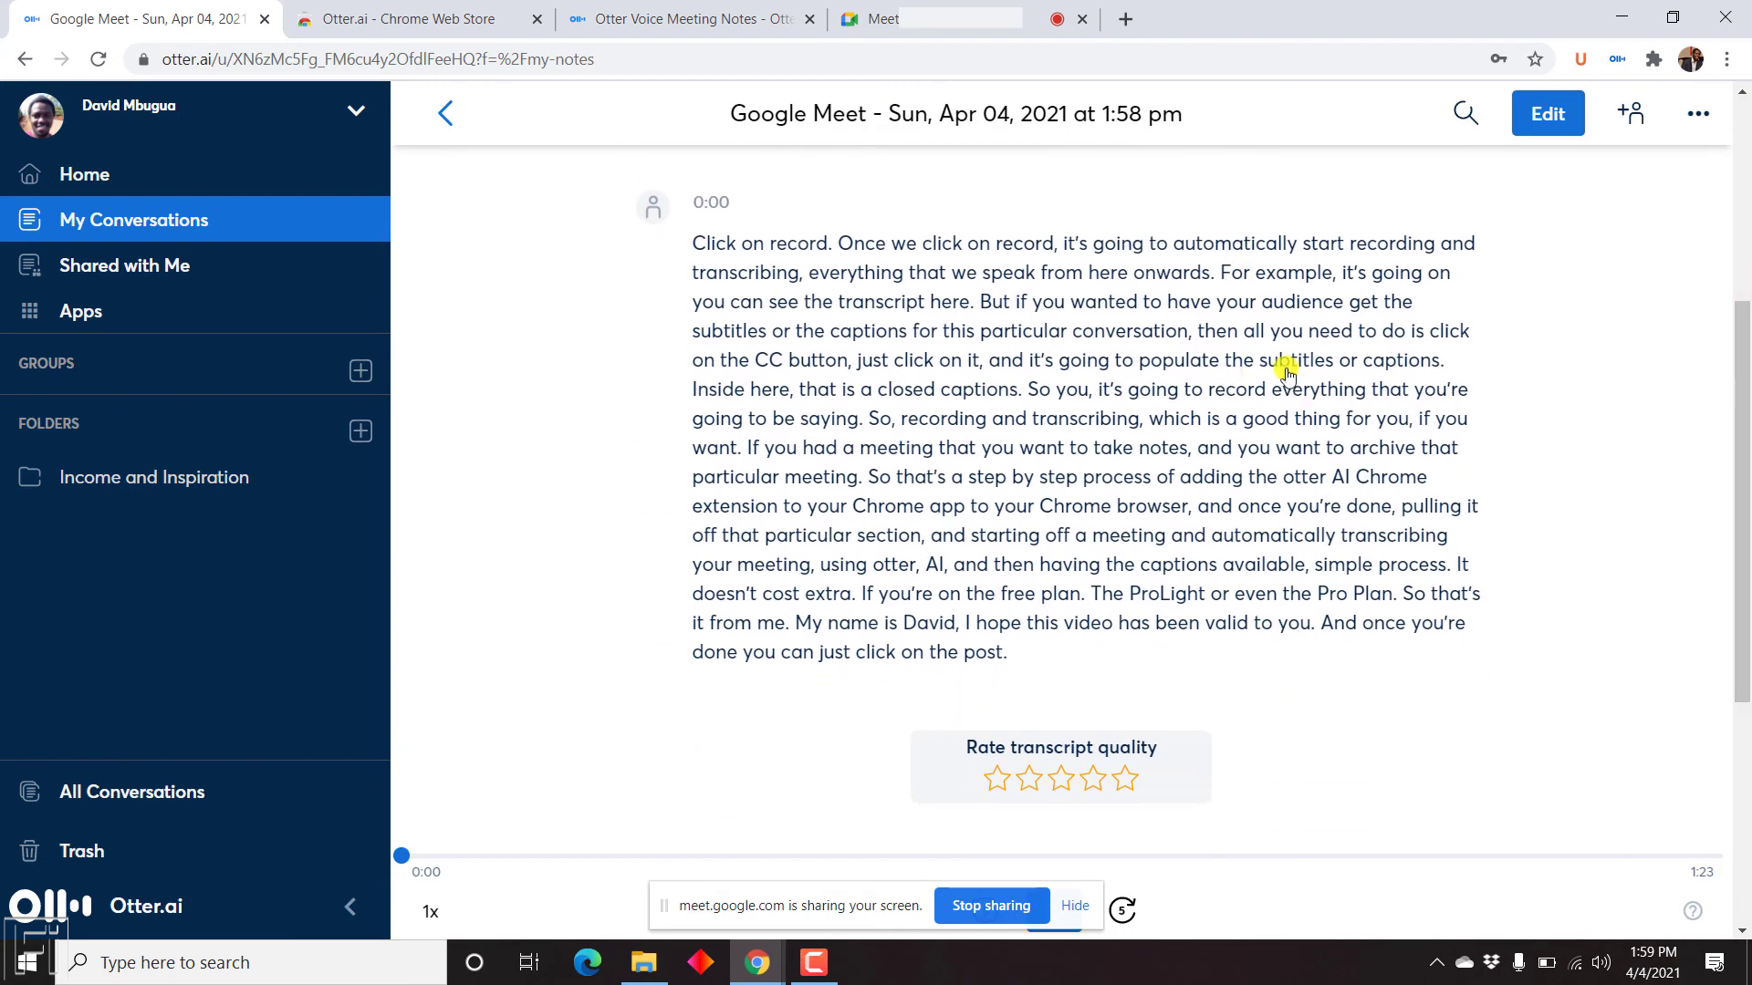